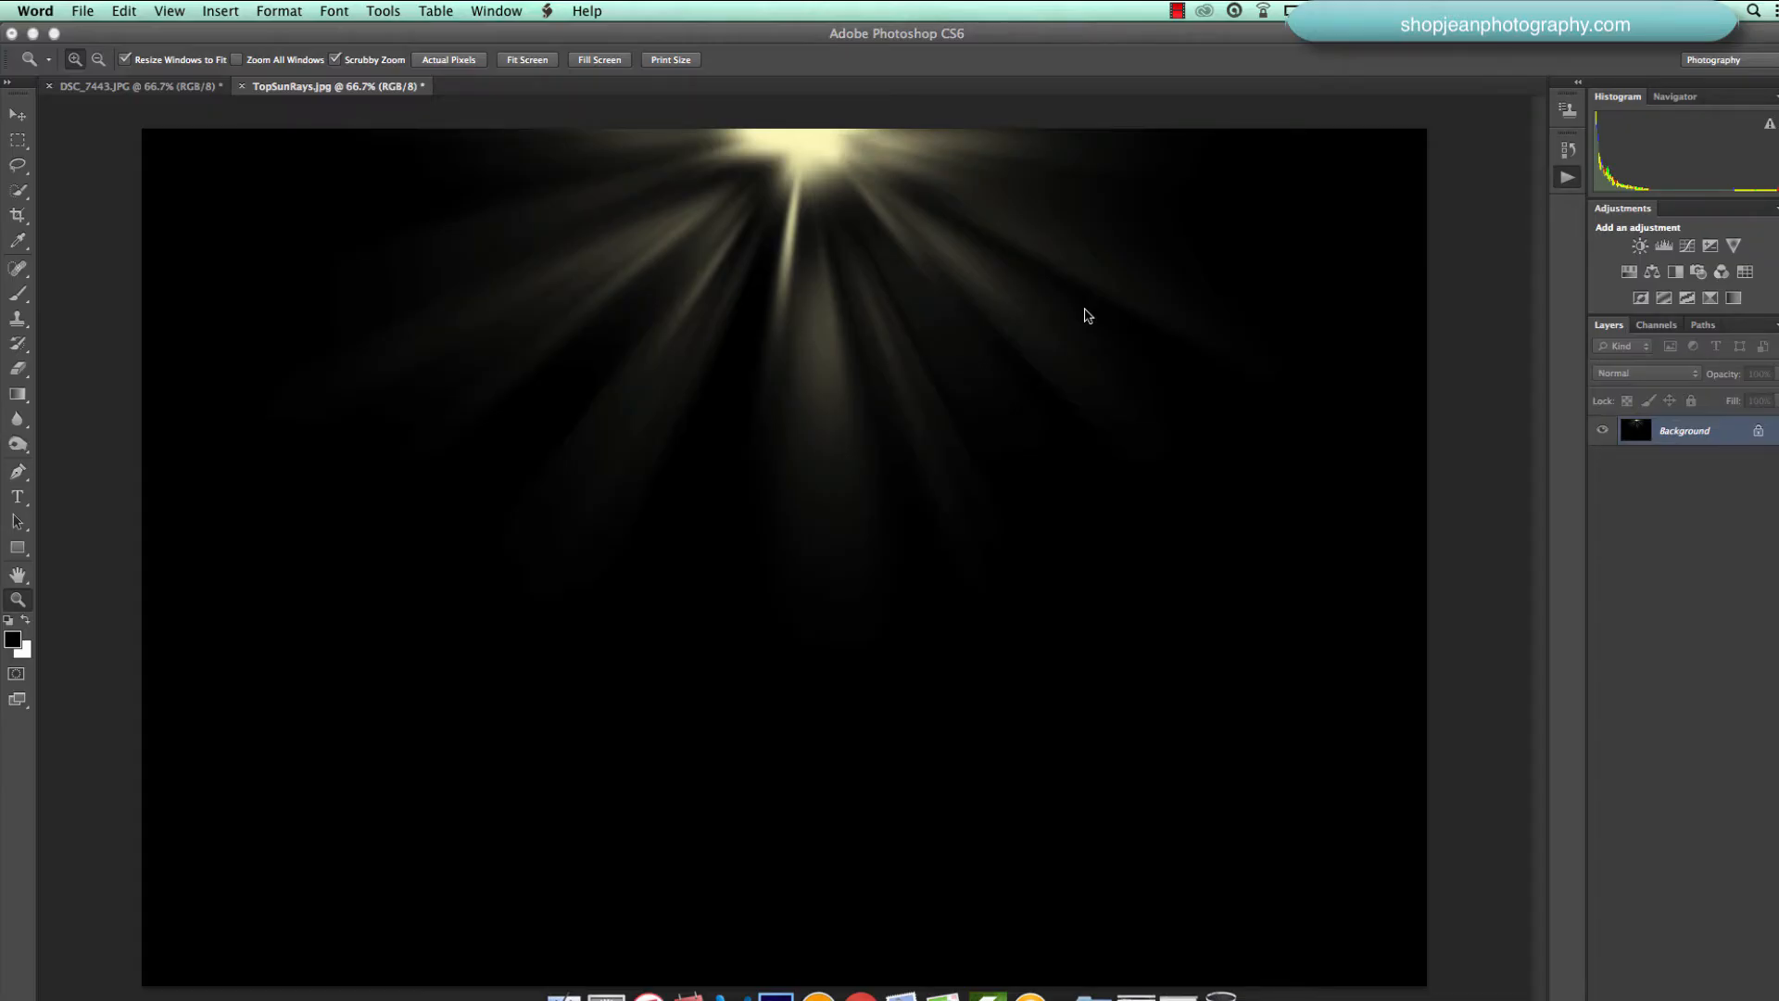
mouse_move(1349, 185)
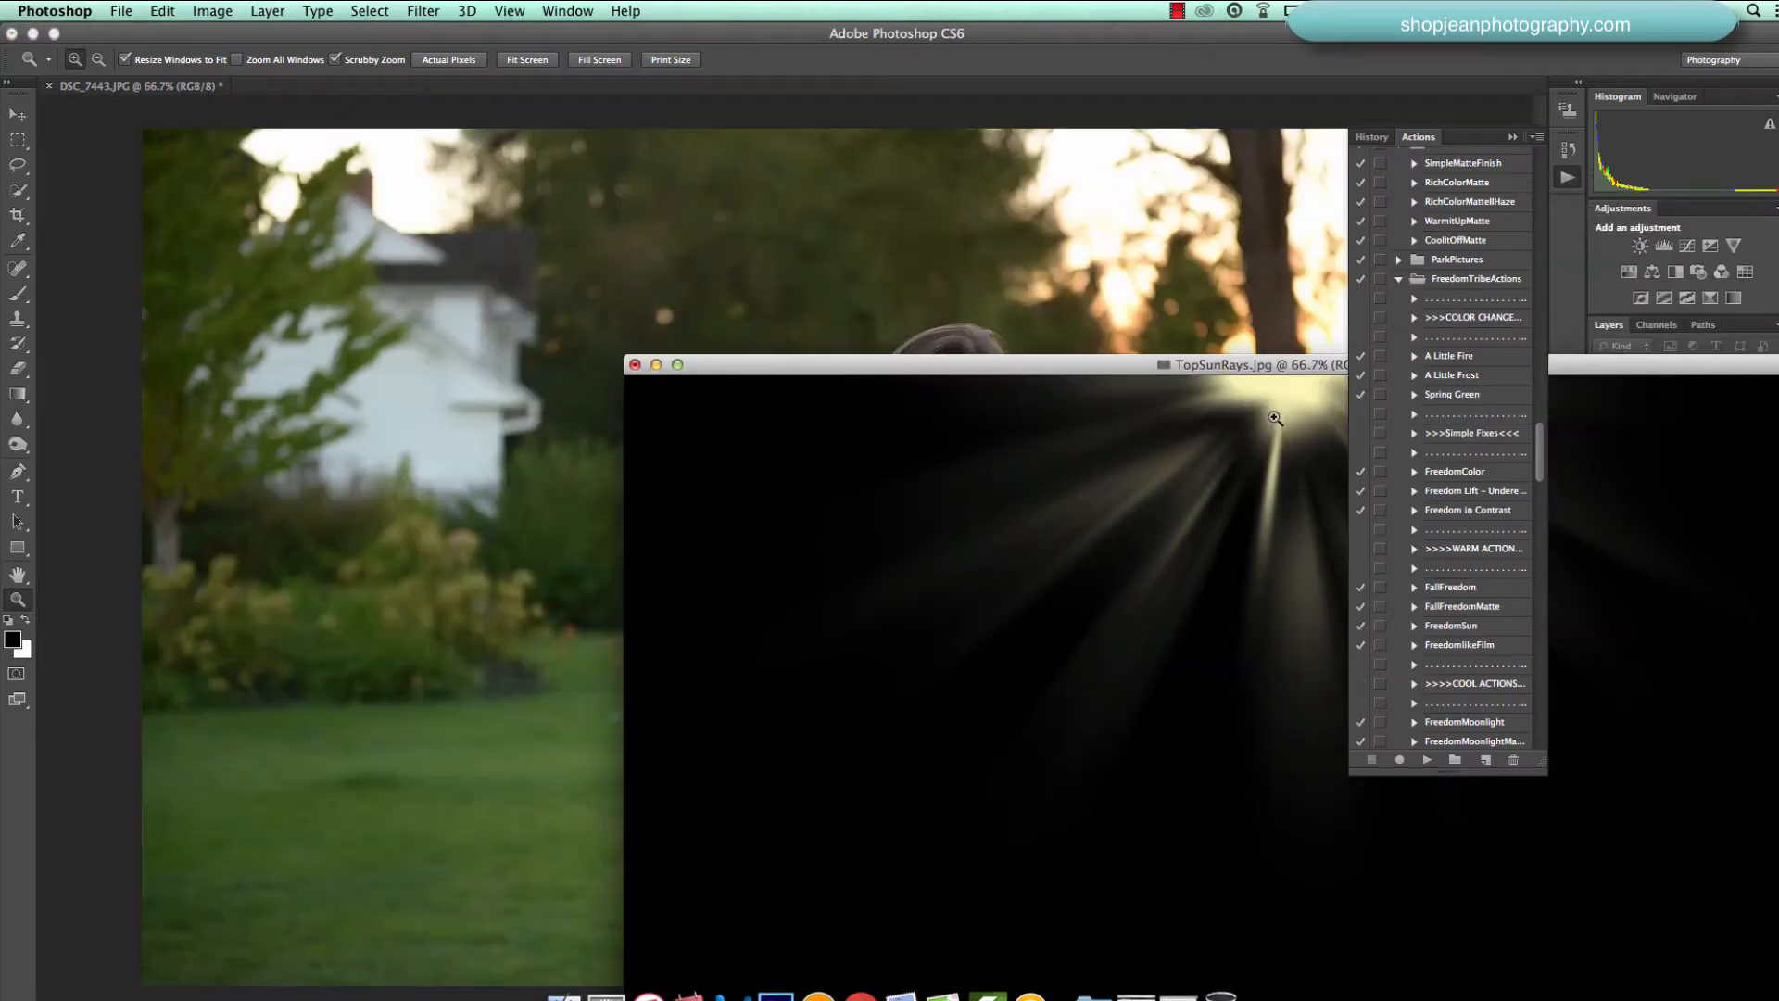
- Bring the TopSunRays image into the girl's portrait as a new layer
click(13, 115)
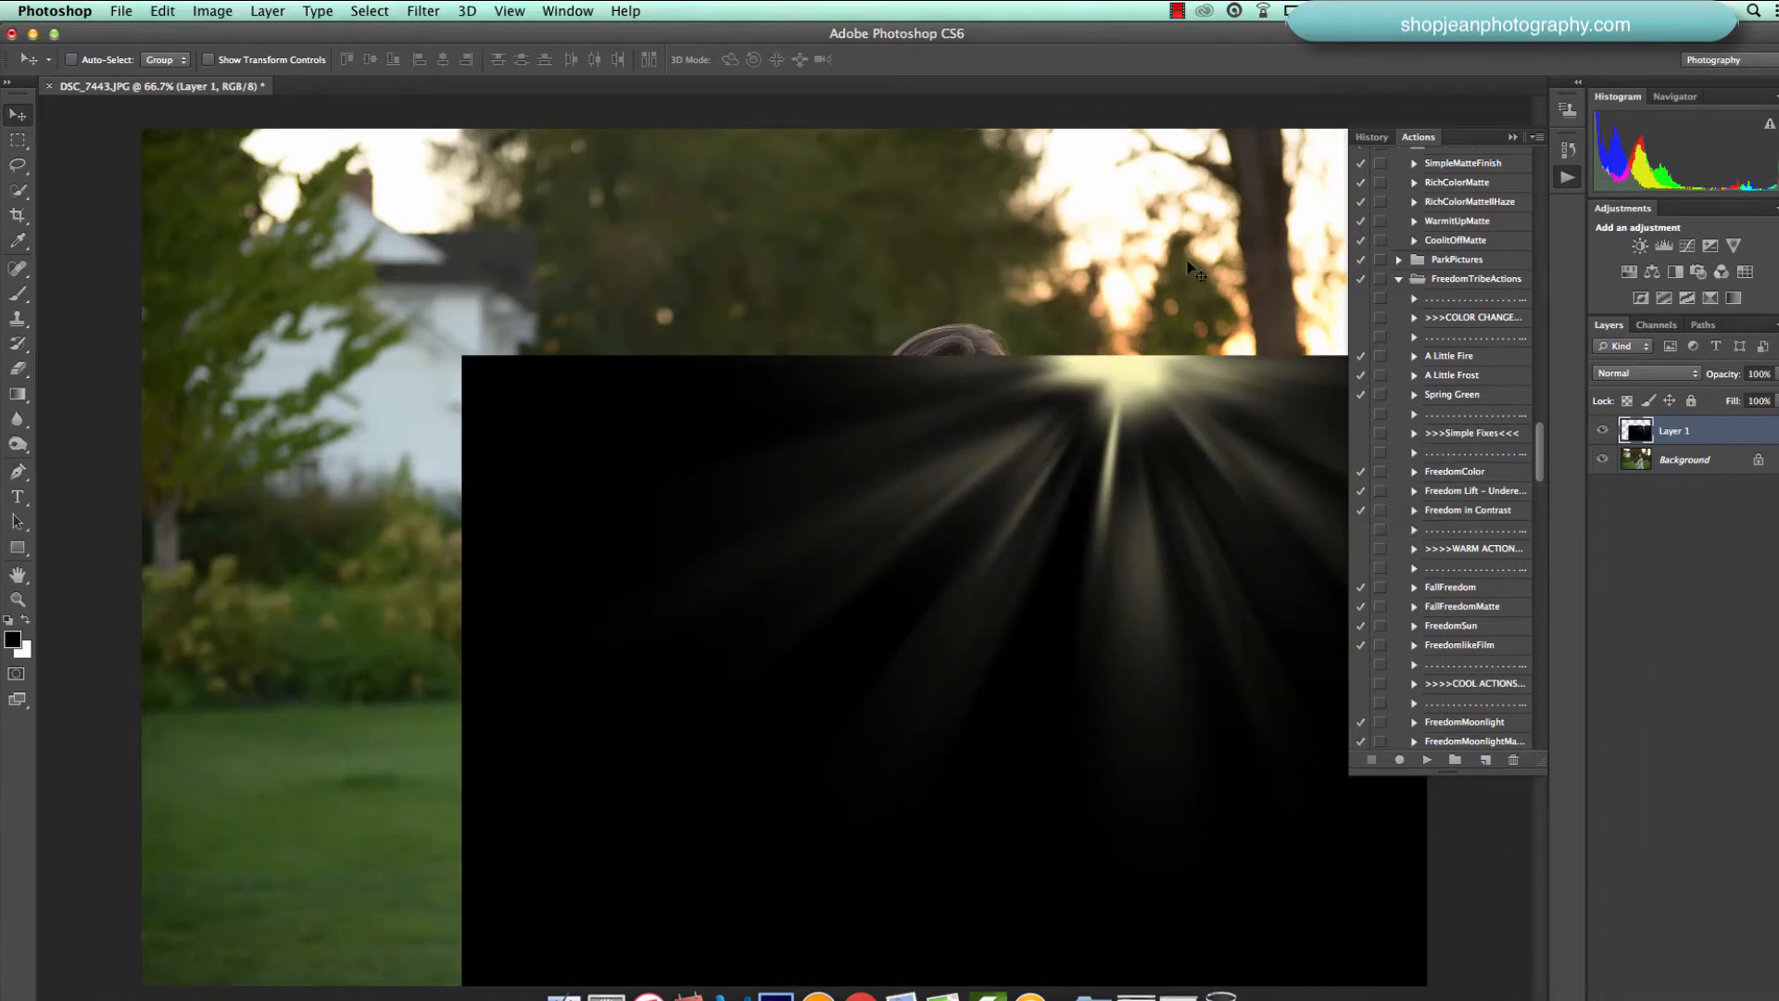
mouse_move(1195, 348)
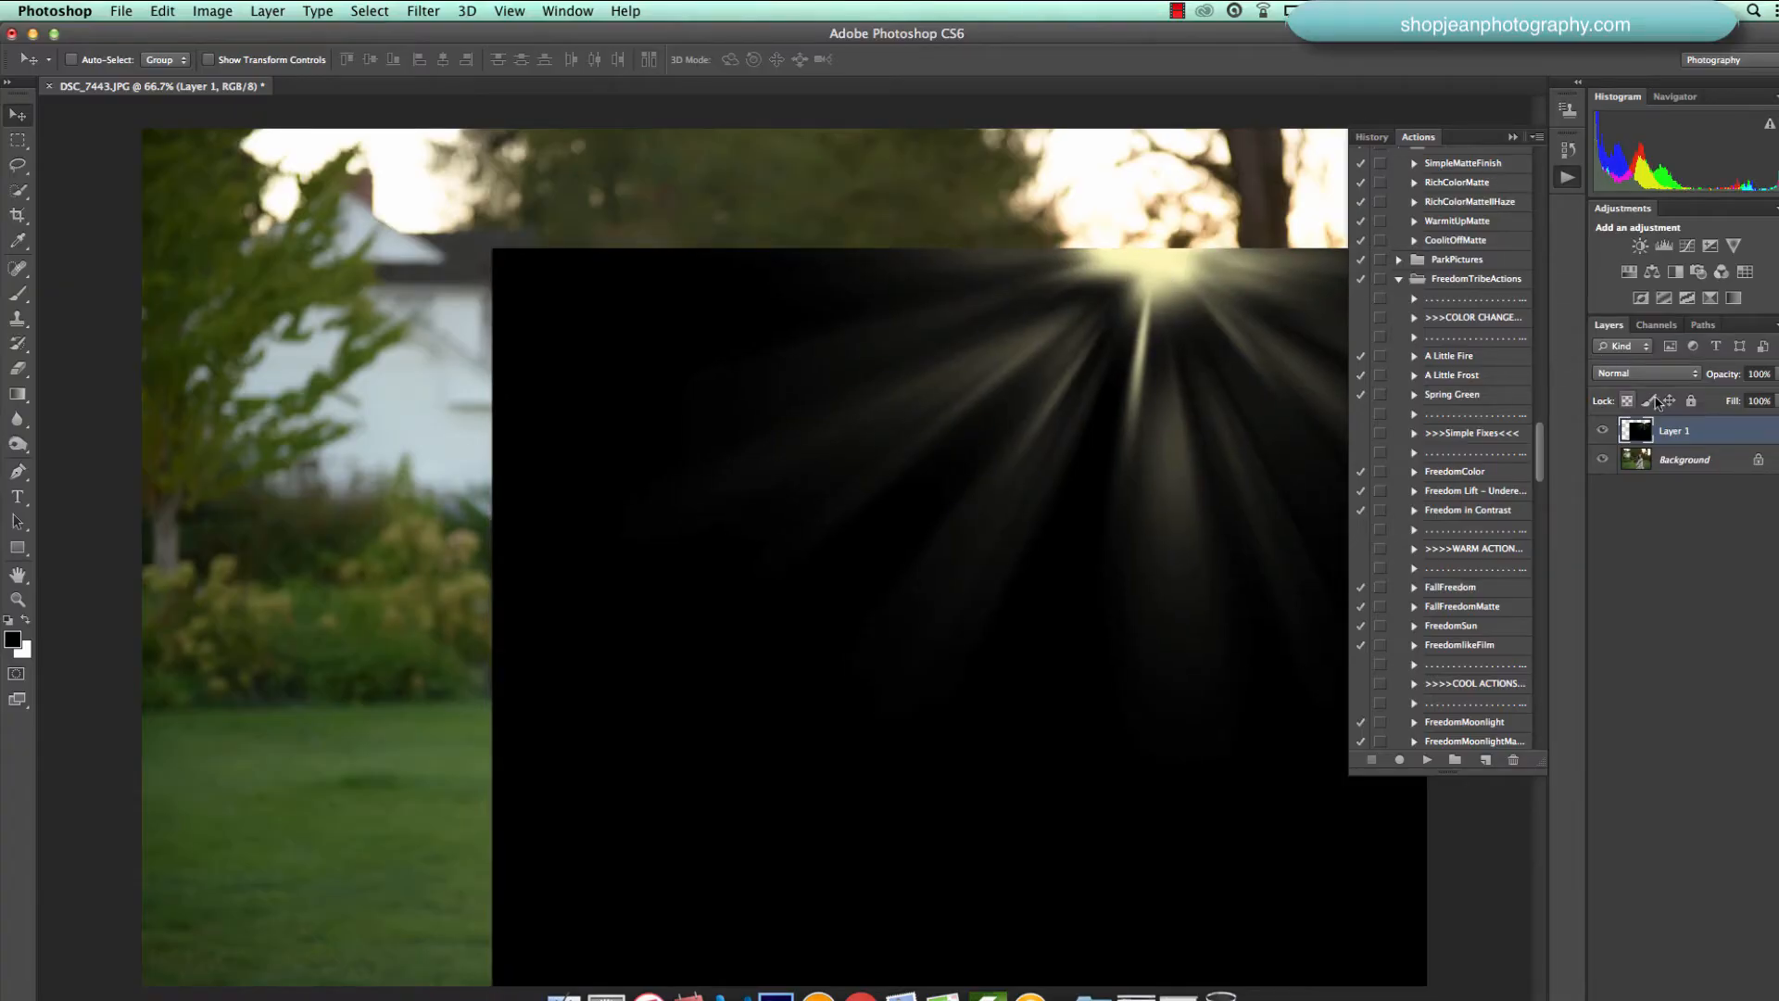
- Shift the rays layer up over the trees and show its blend mode choices
click(1645, 374)
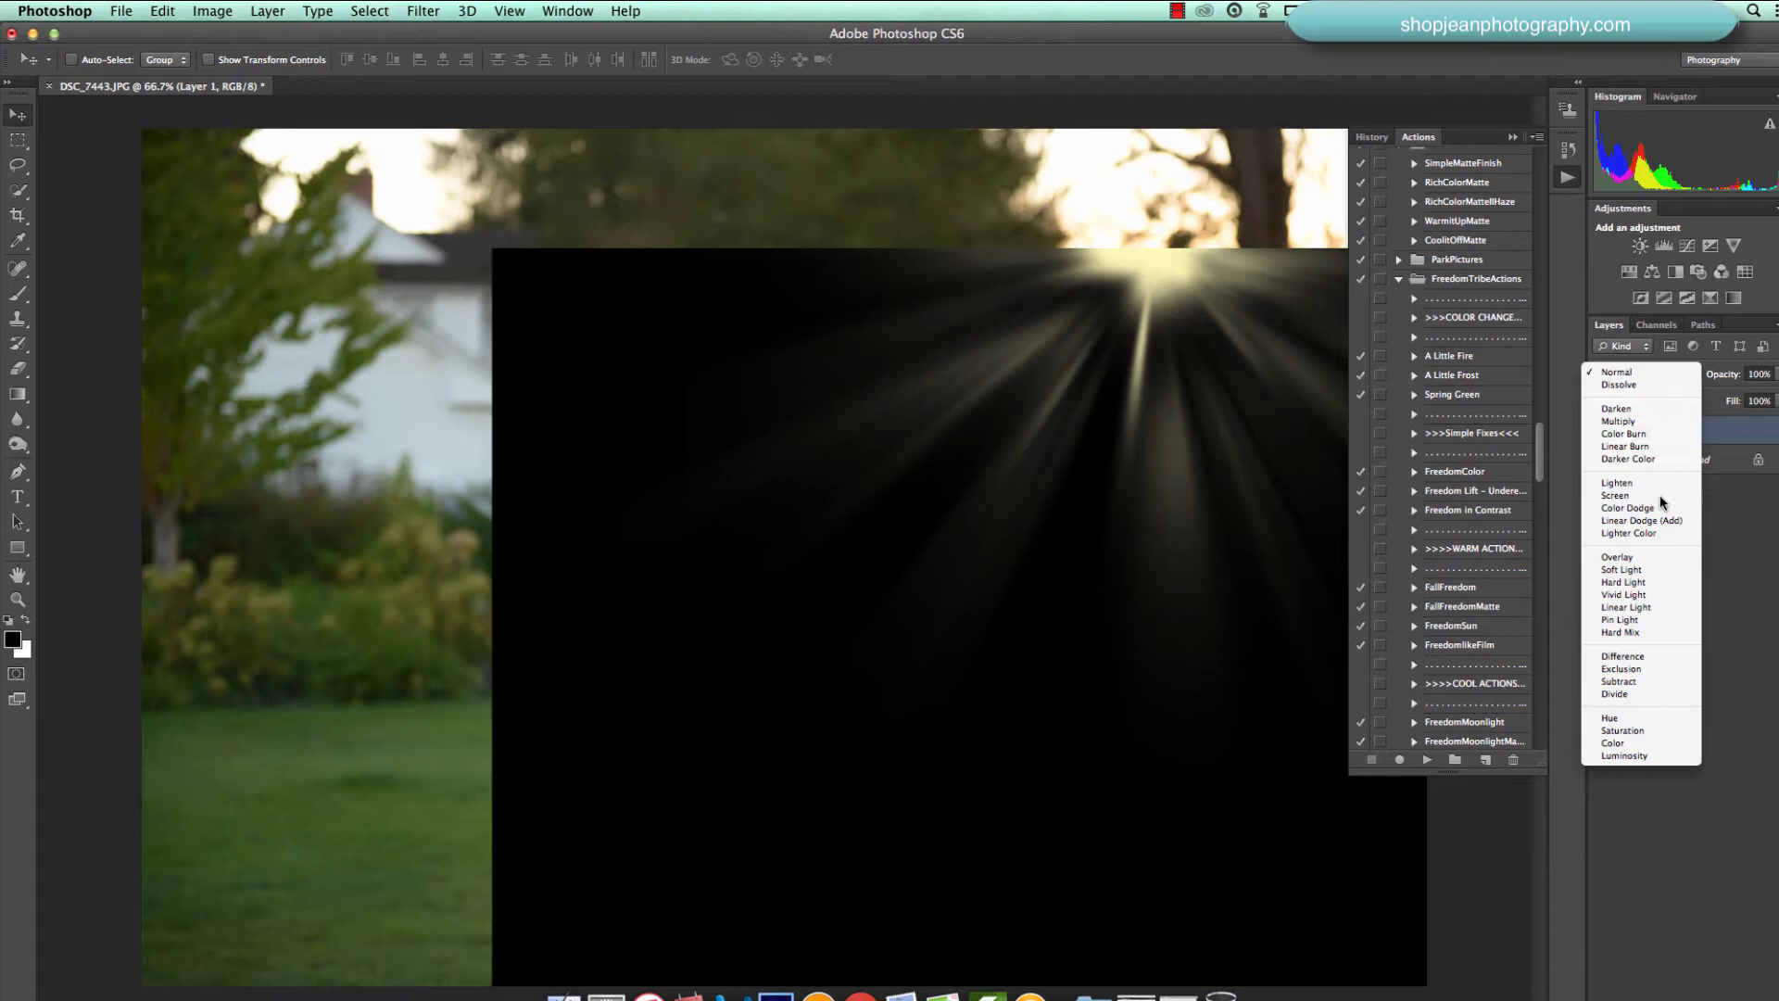
- Blend the rays with Screen, erase them off the girl's face, and set opacity to 95%
click(1615, 495)
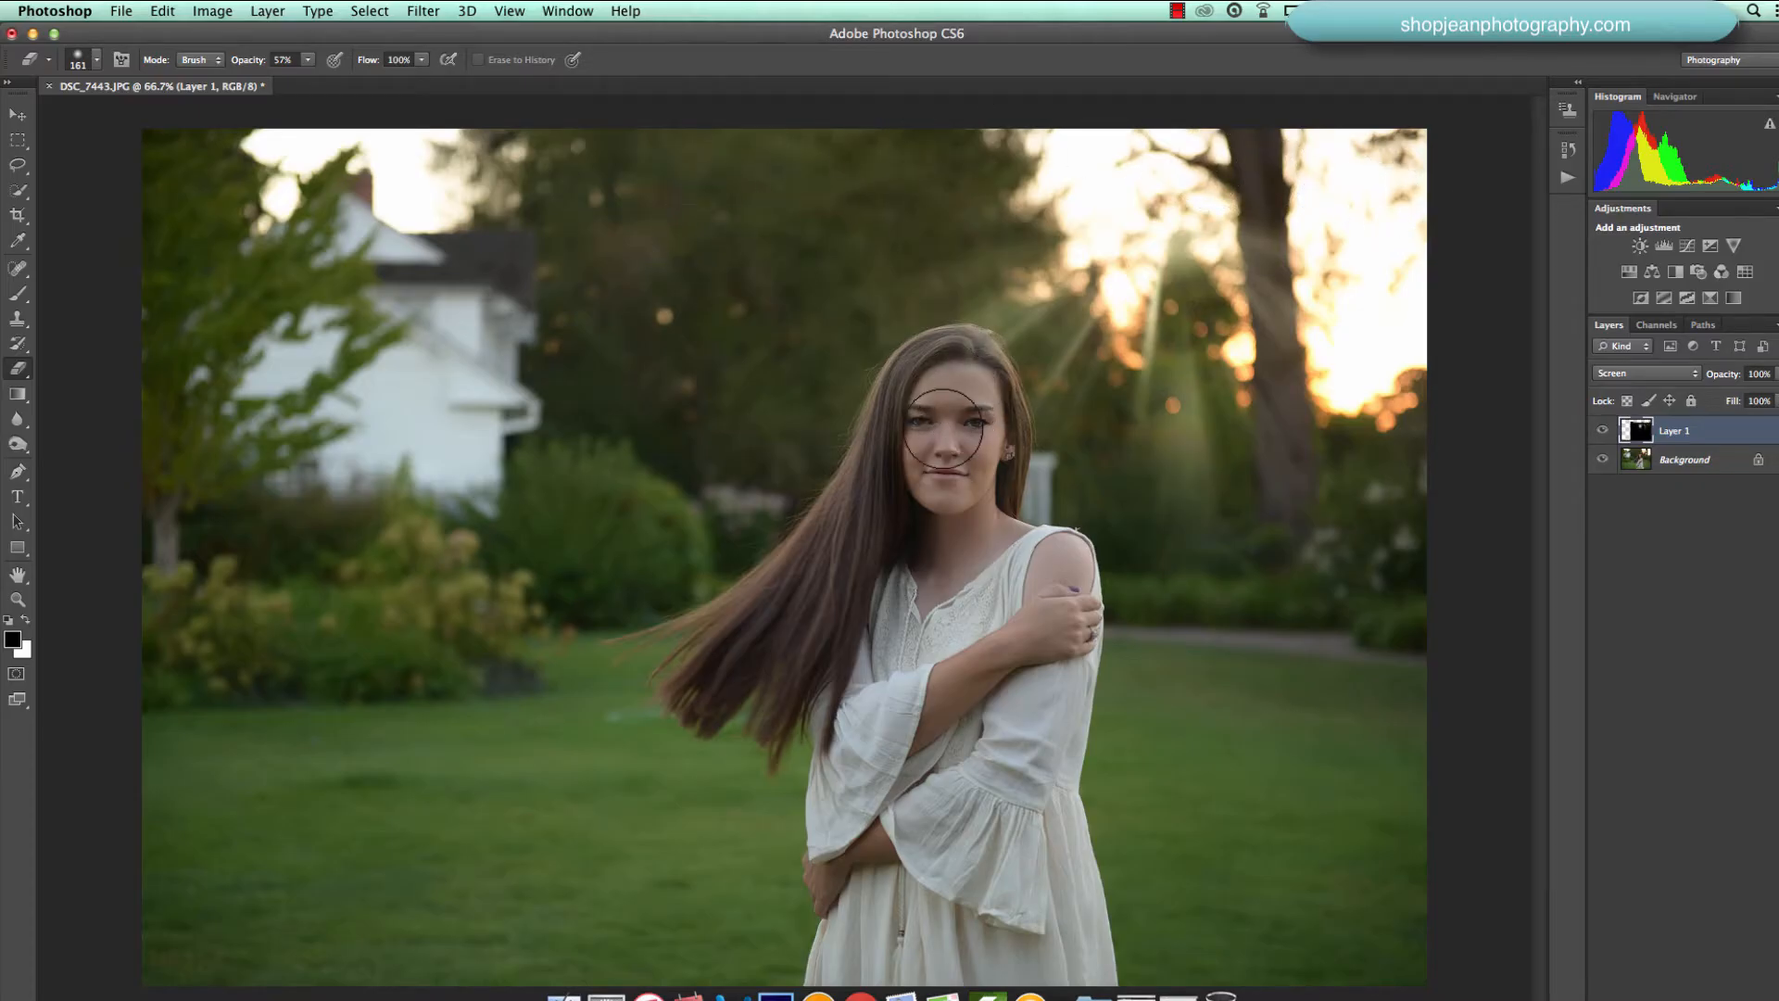
drag(908, 426, 976, 504)
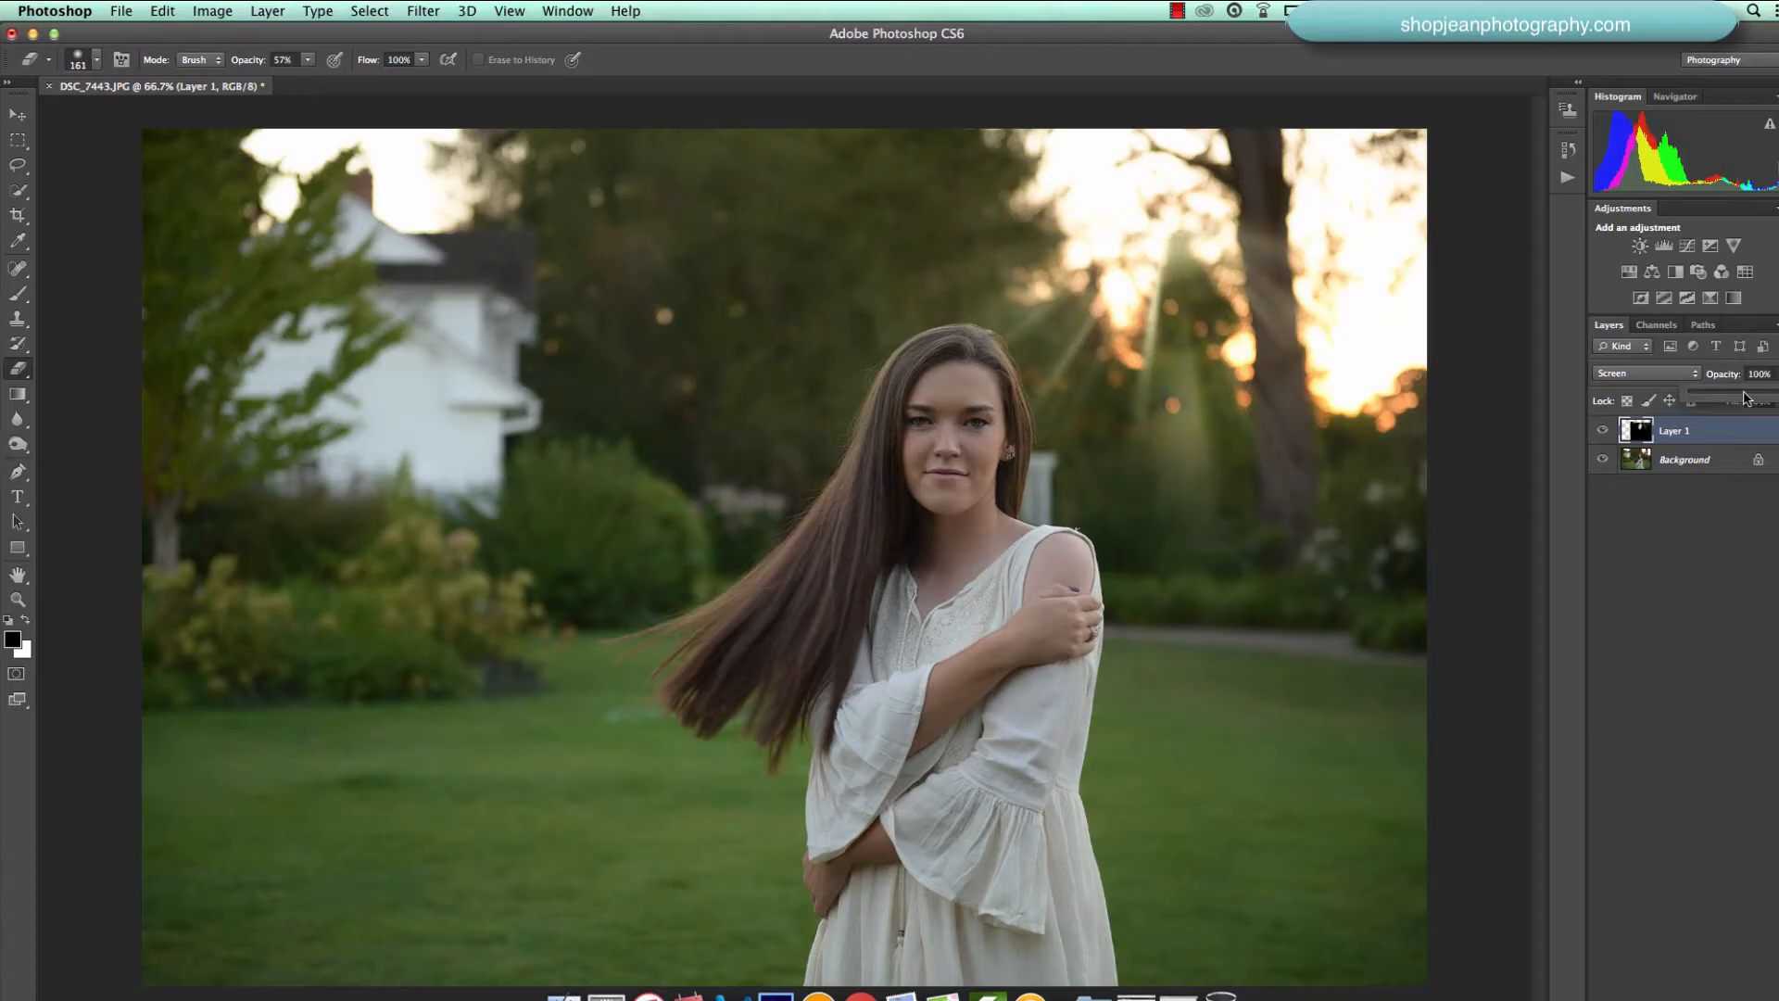
drag(1746, 396, 1712, 397)
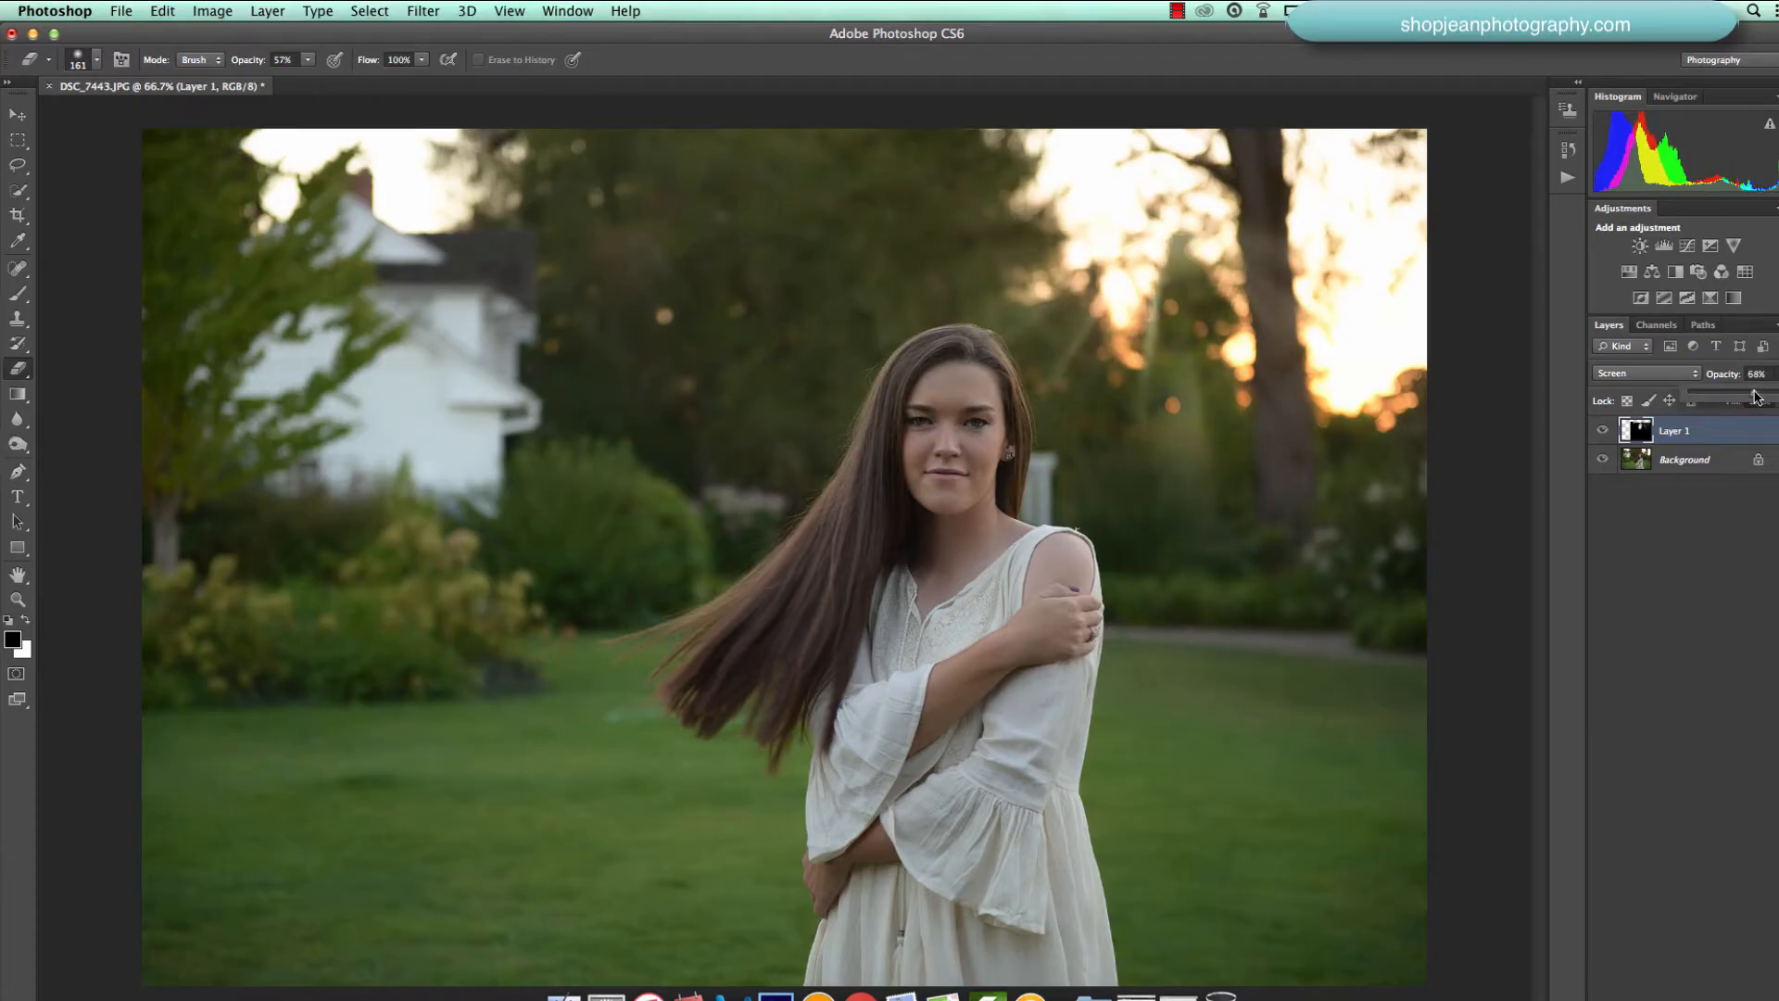
drag(1725, 391, 1753, 391)
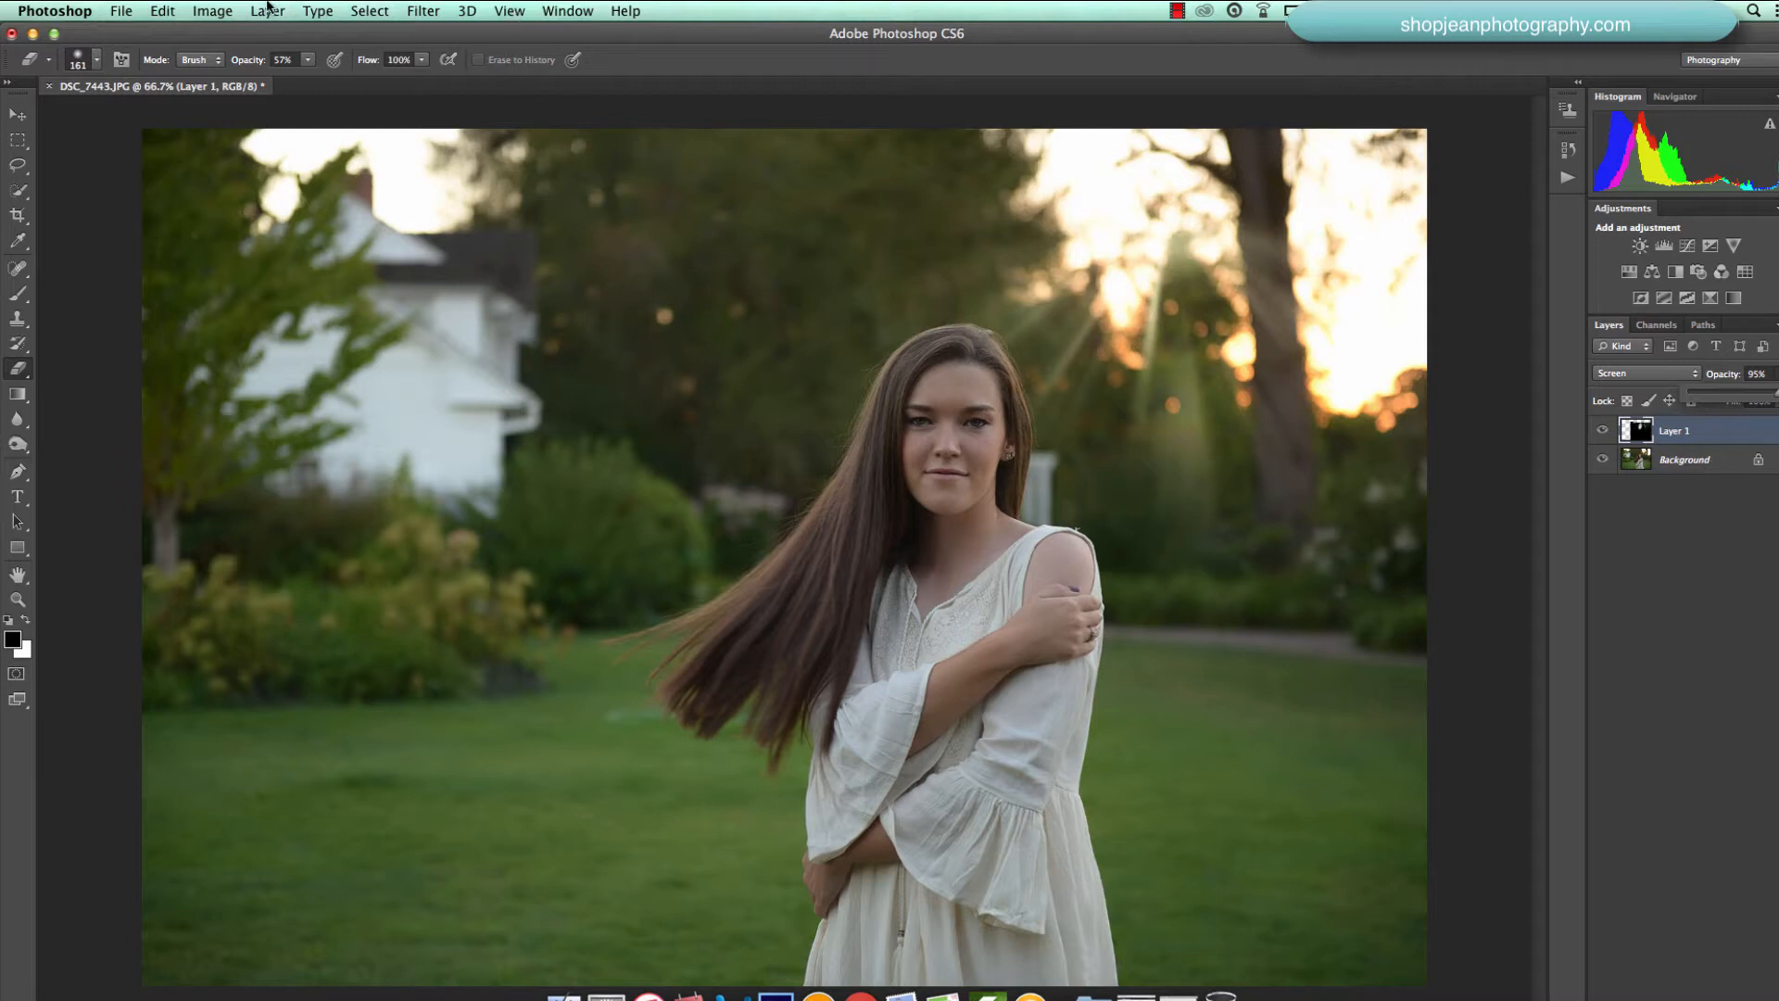
- Merge the rays into the background and run the RichColorMatteHaze action
click(267, 9)
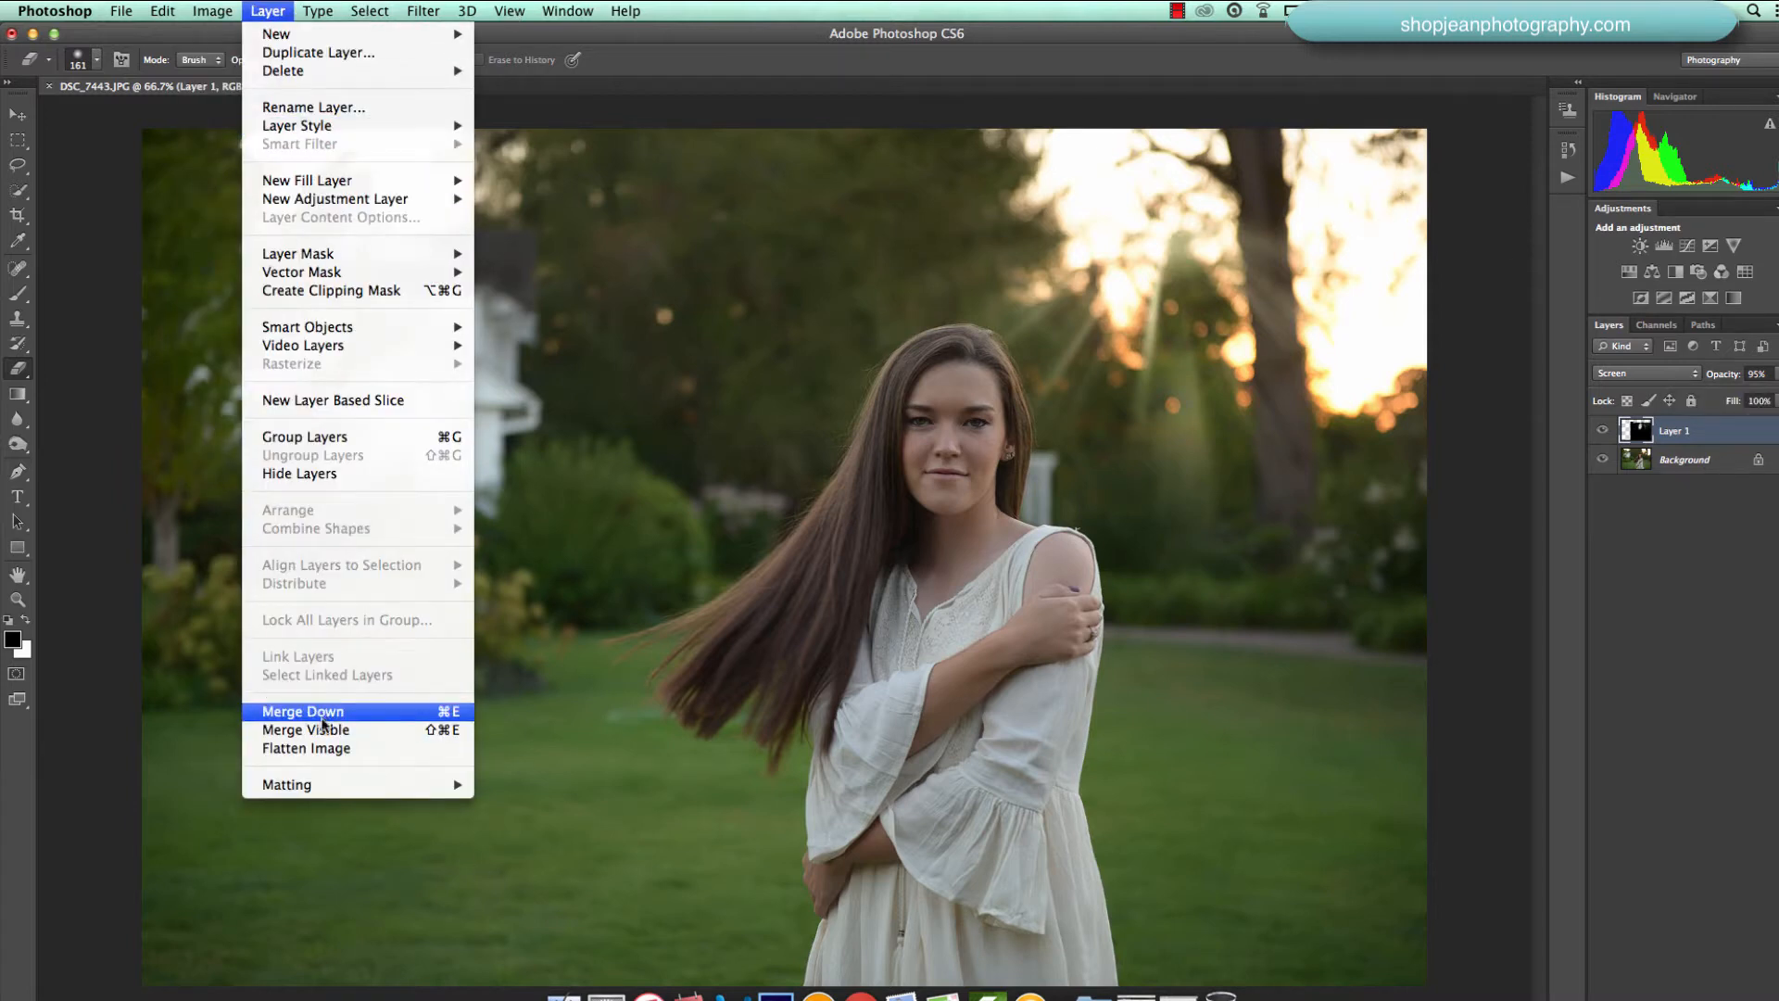
click(302, 712)
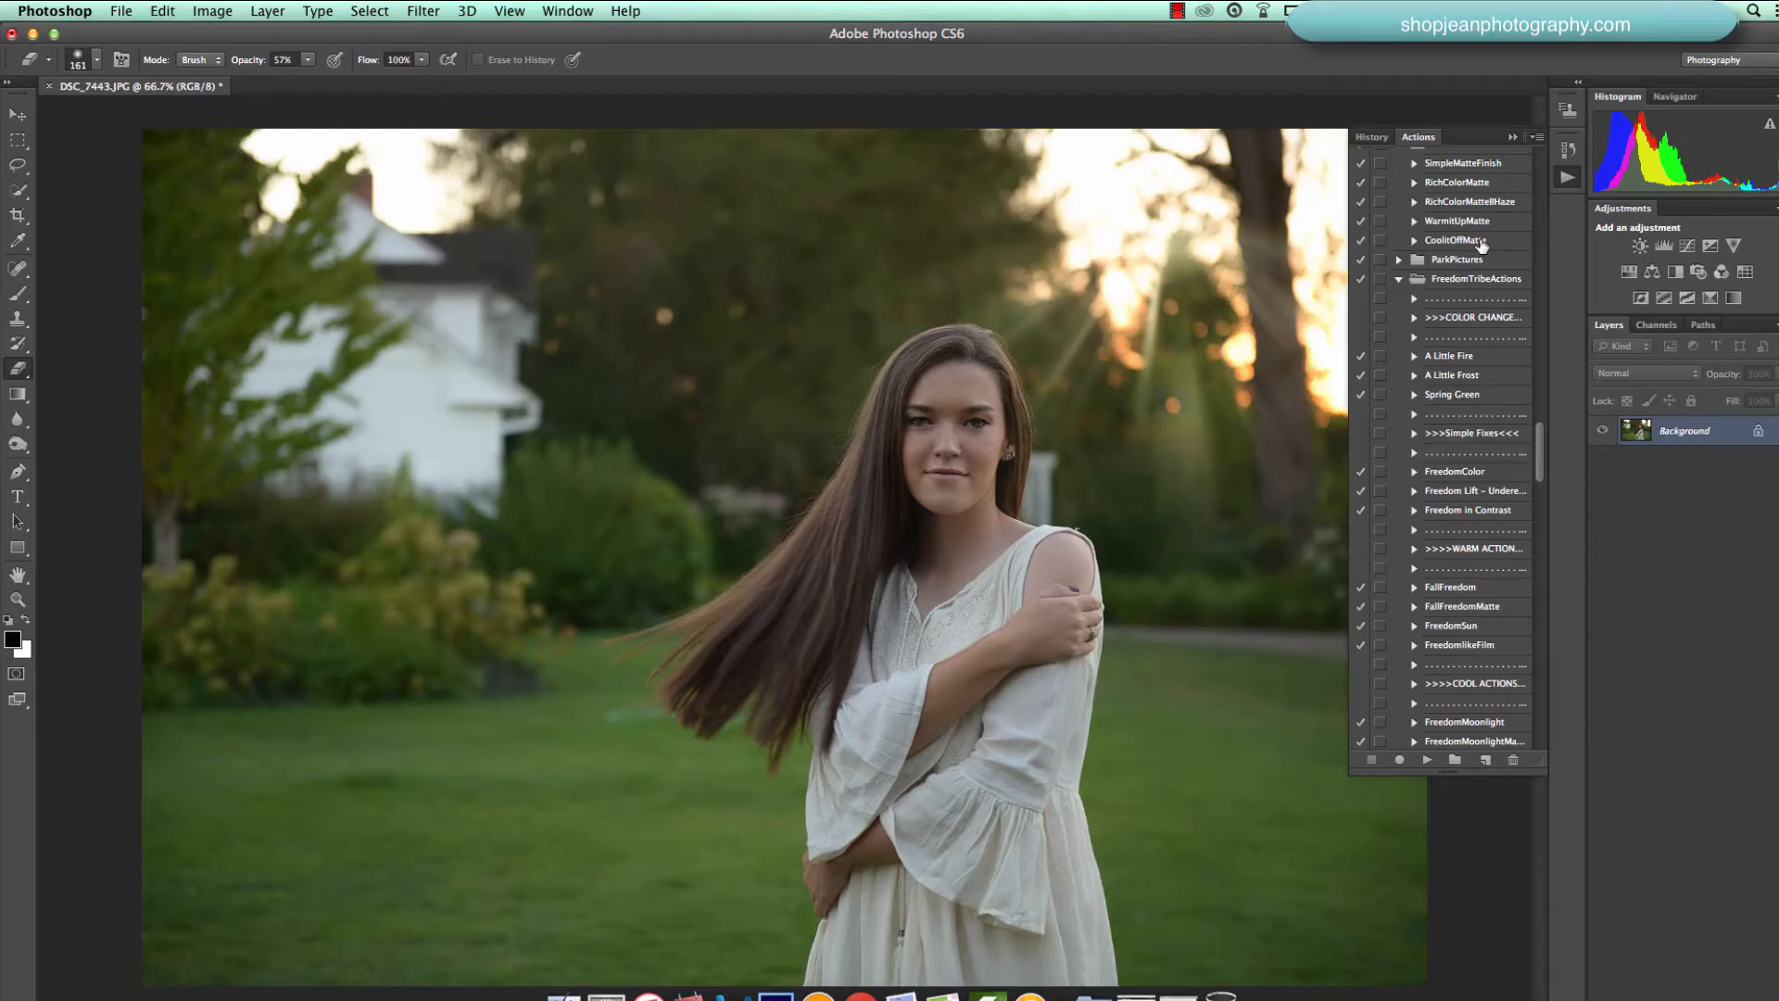
mouse_move(1460, 244)
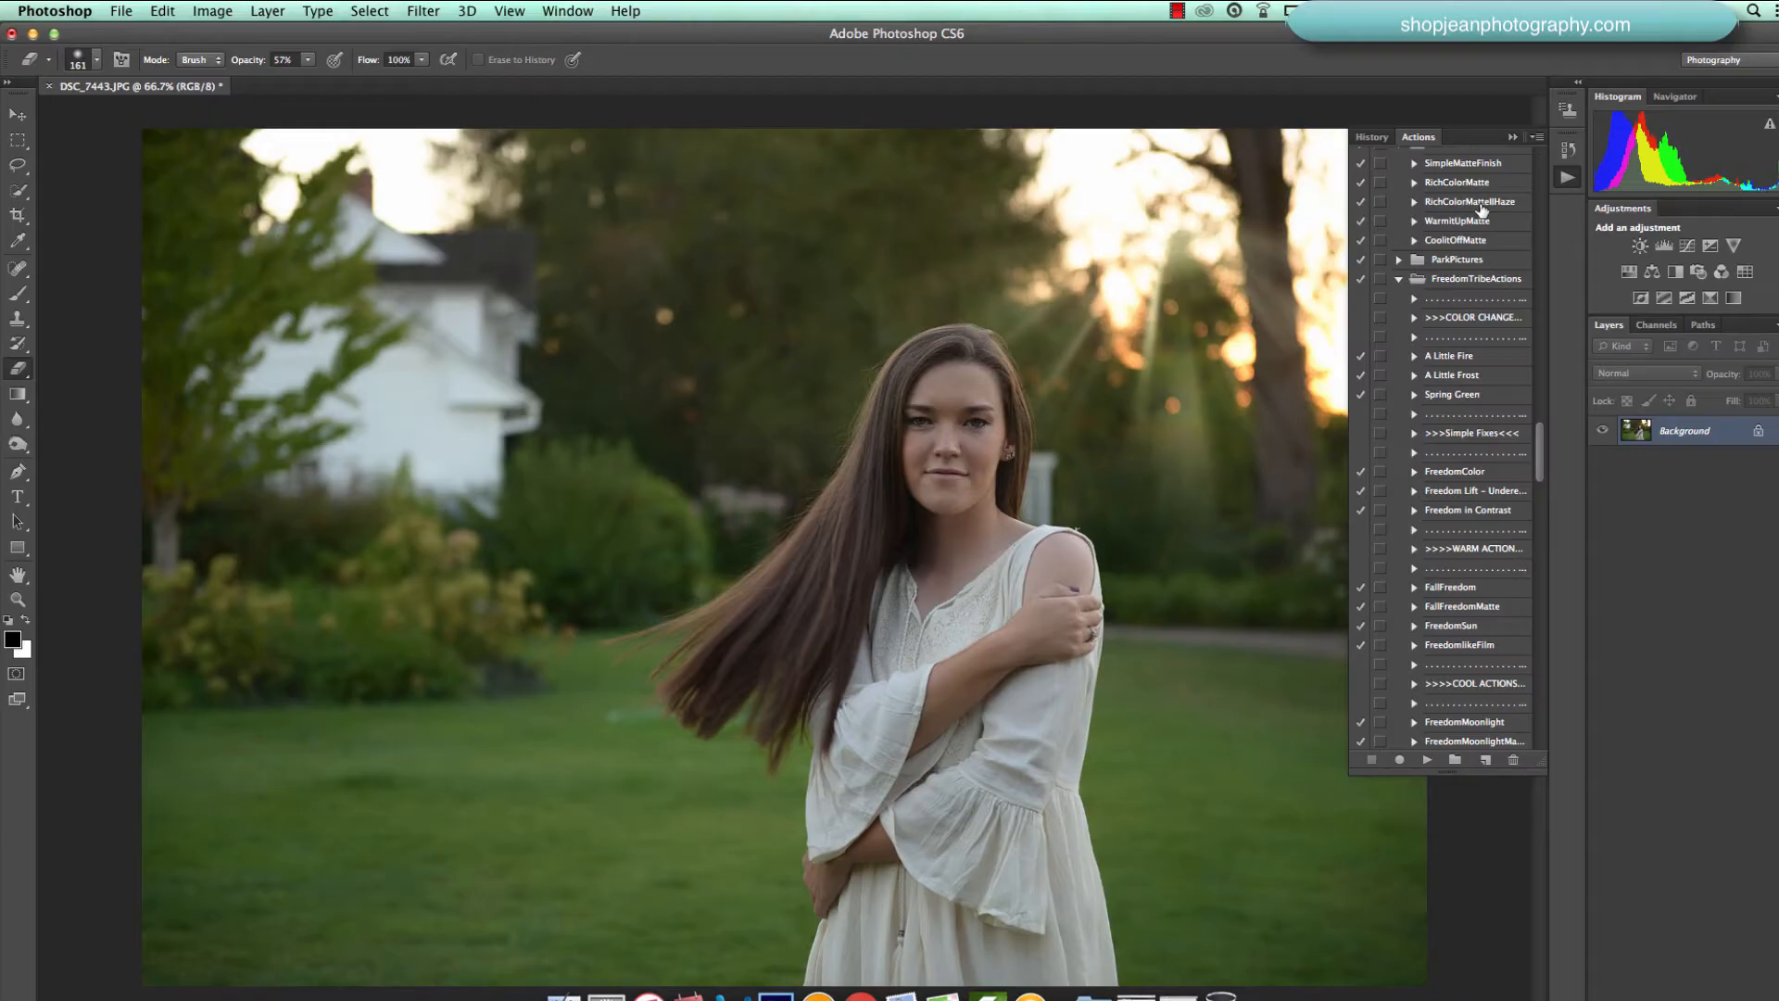
click(1471, 200)
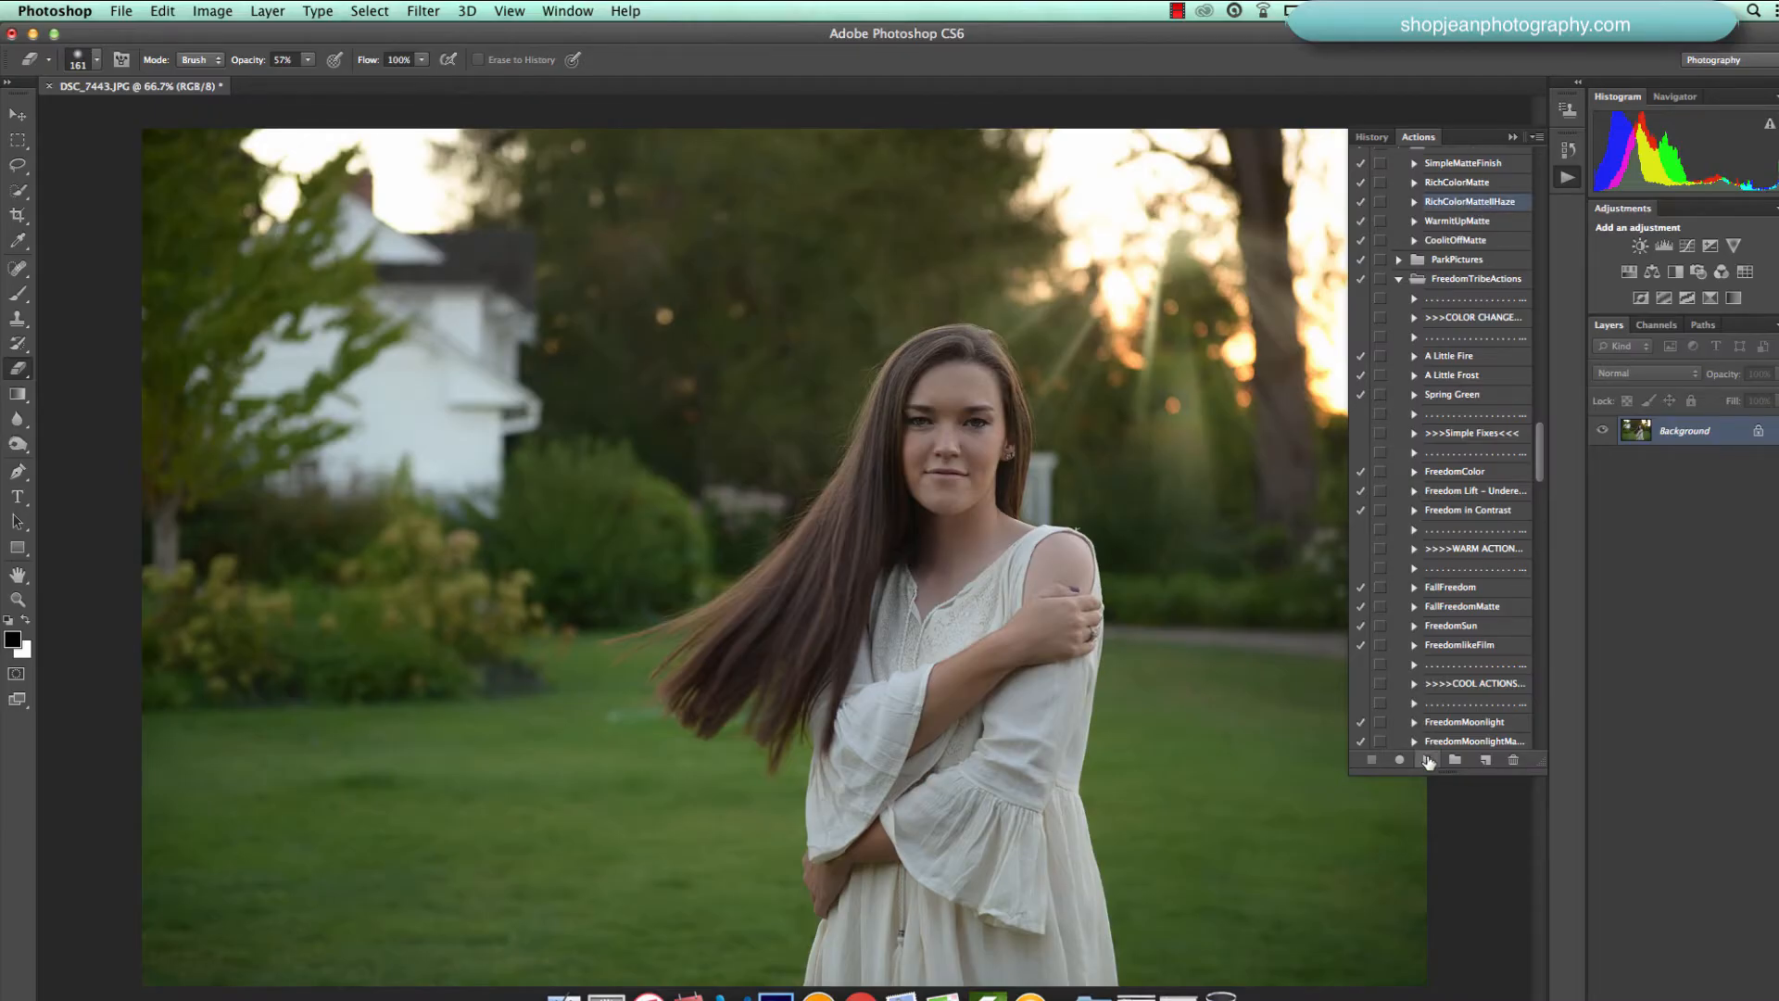
click(1427, 759)
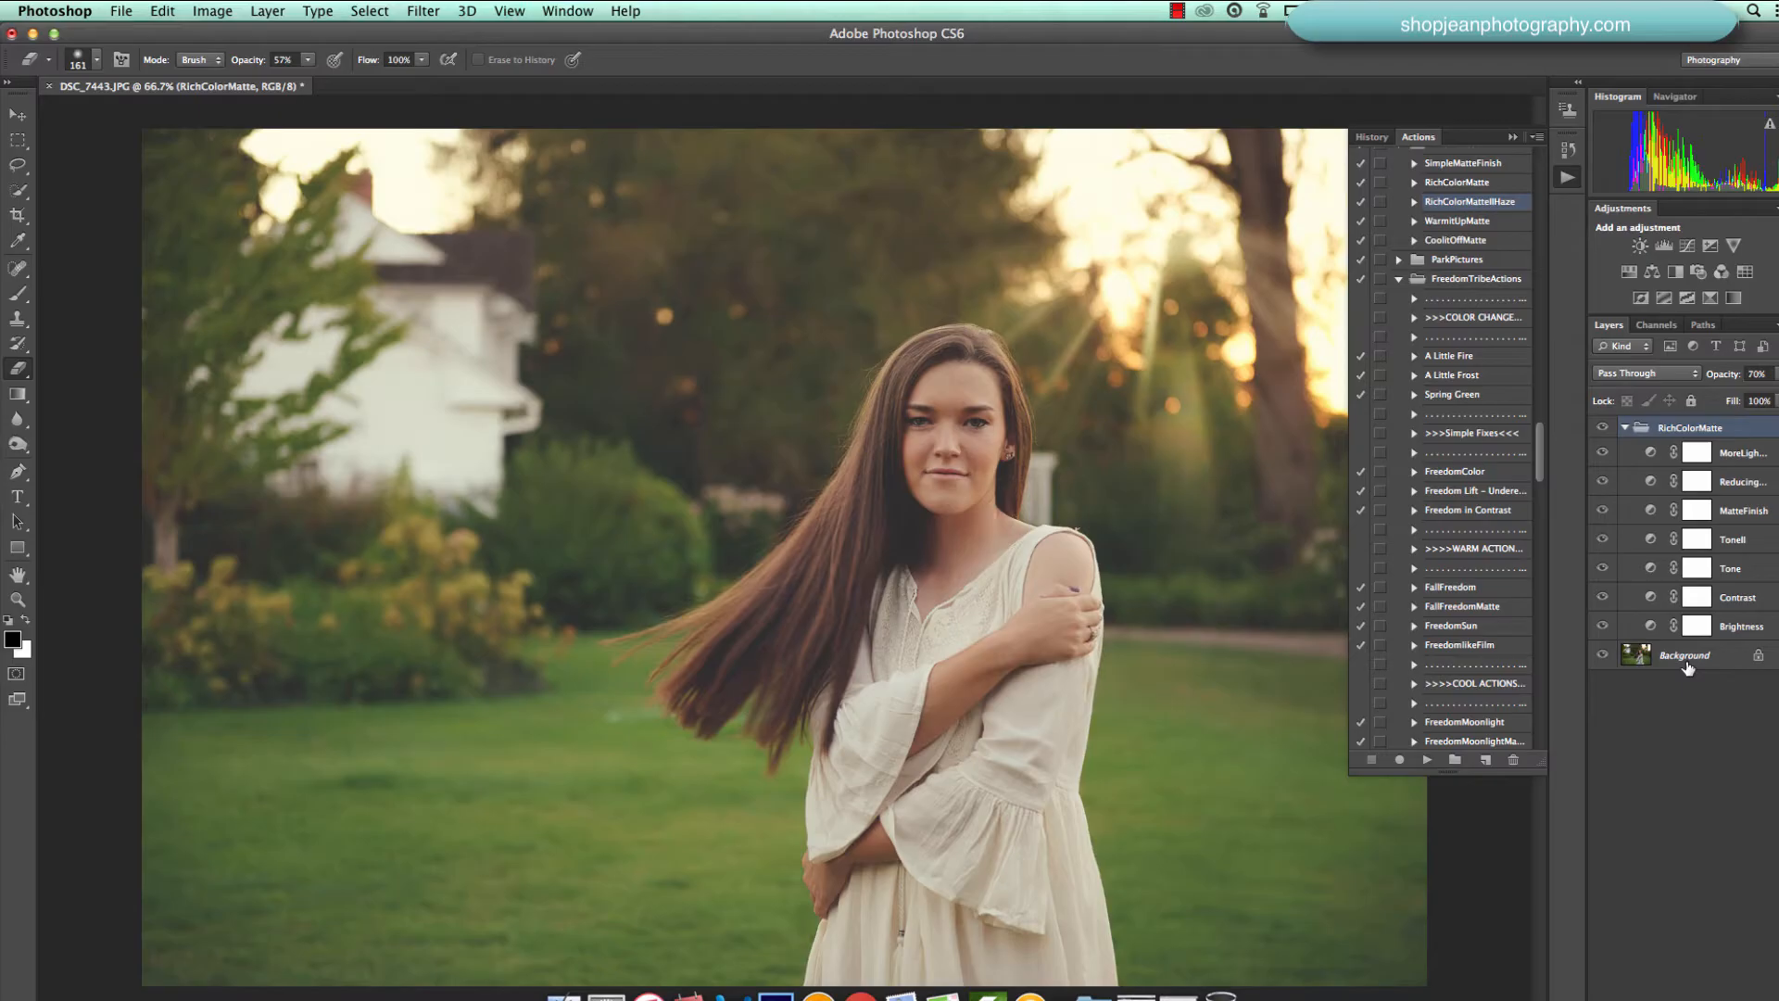
- Paint black on the Brightness and MoreLightHaze masks along the lower grass and edges
click(1742, 627)
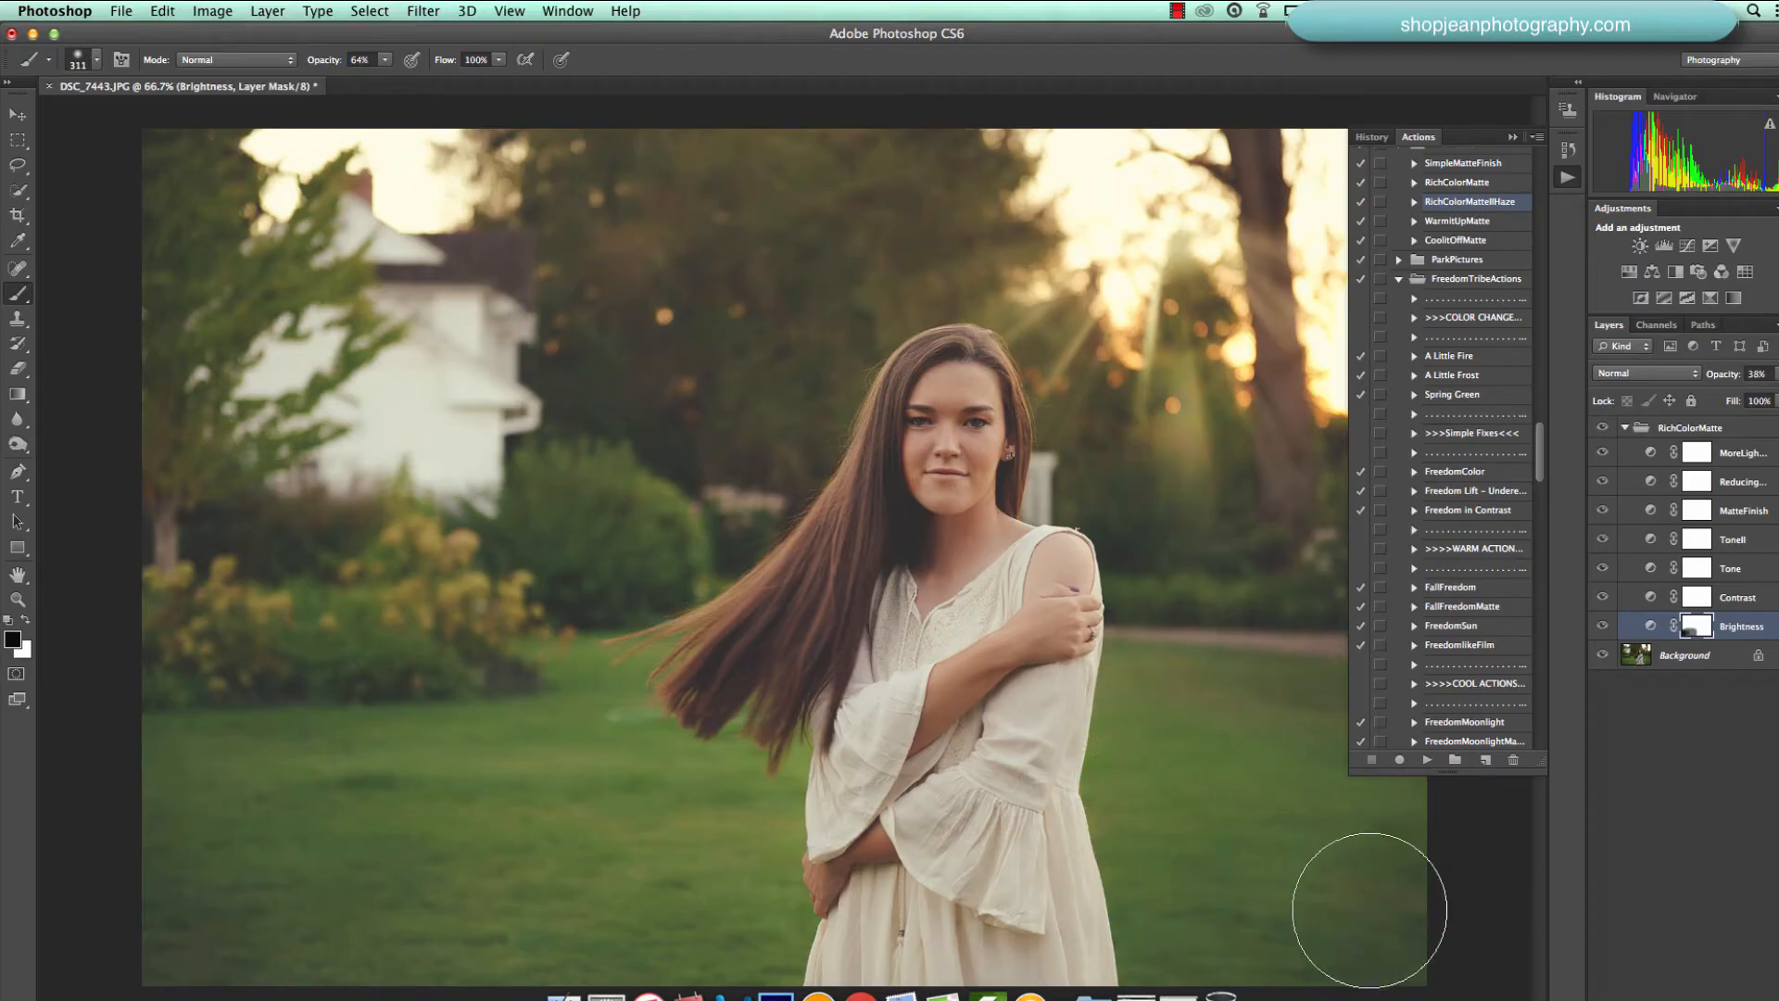
mouse_move(1438, 808)
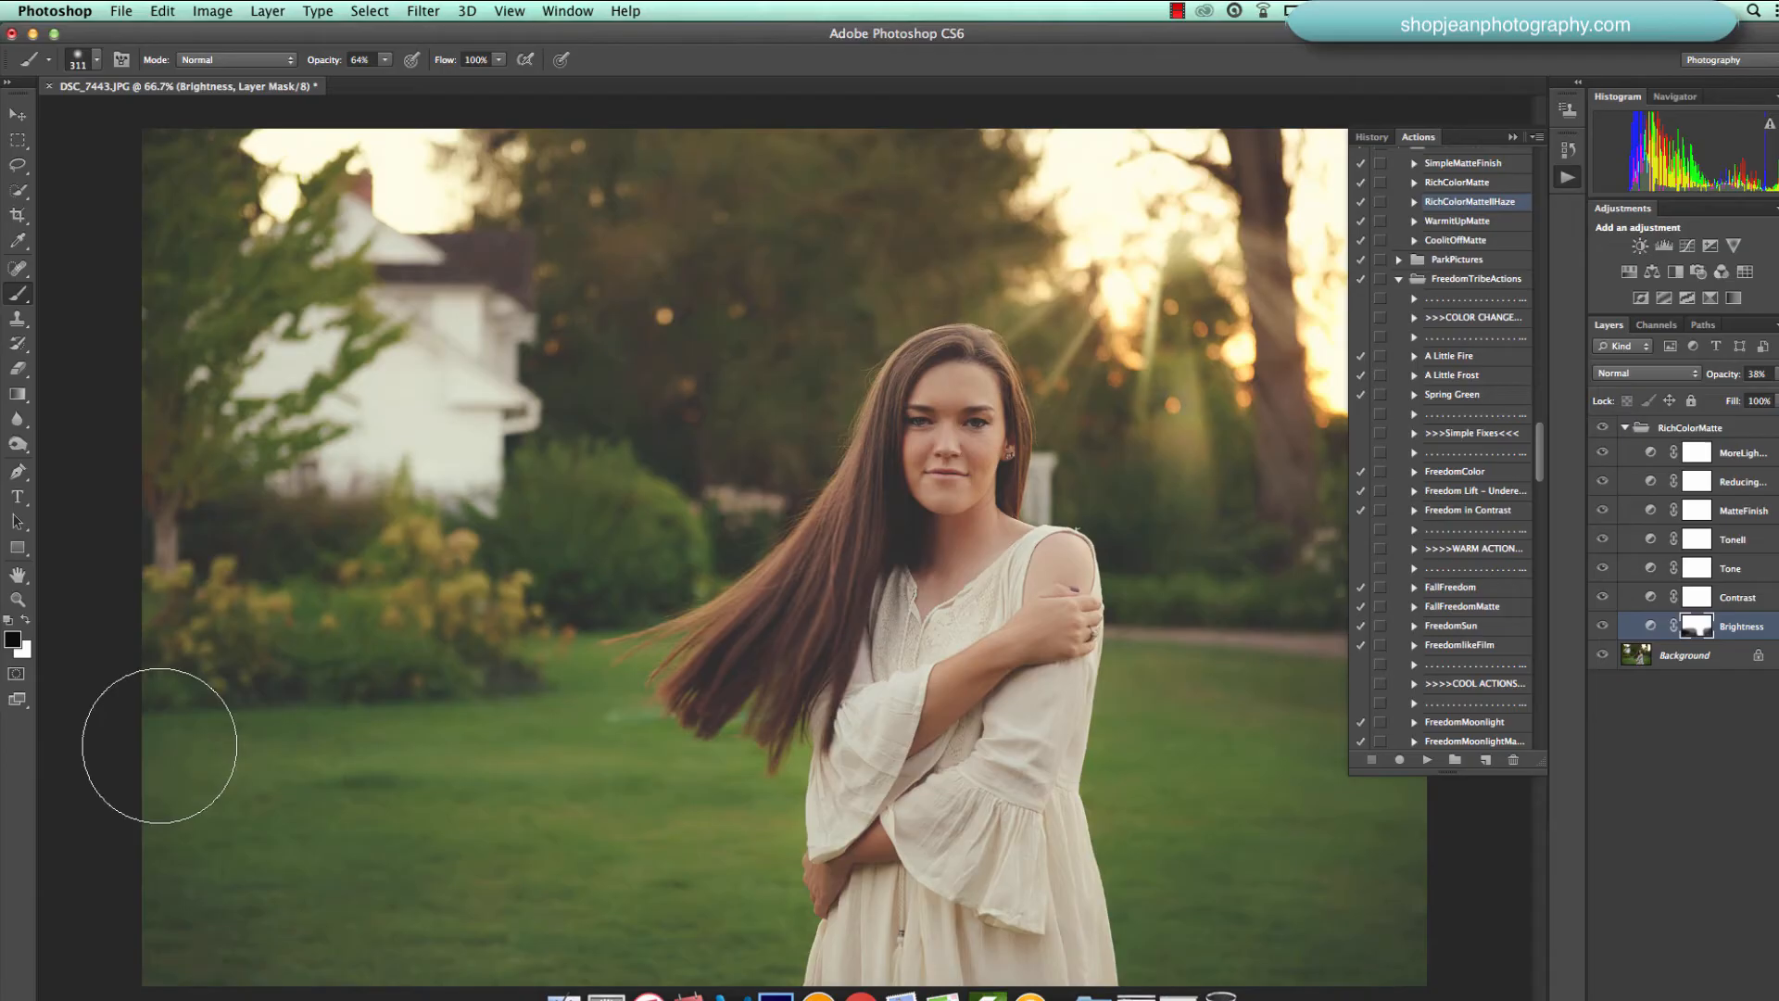
mouse_move(1408, 886)
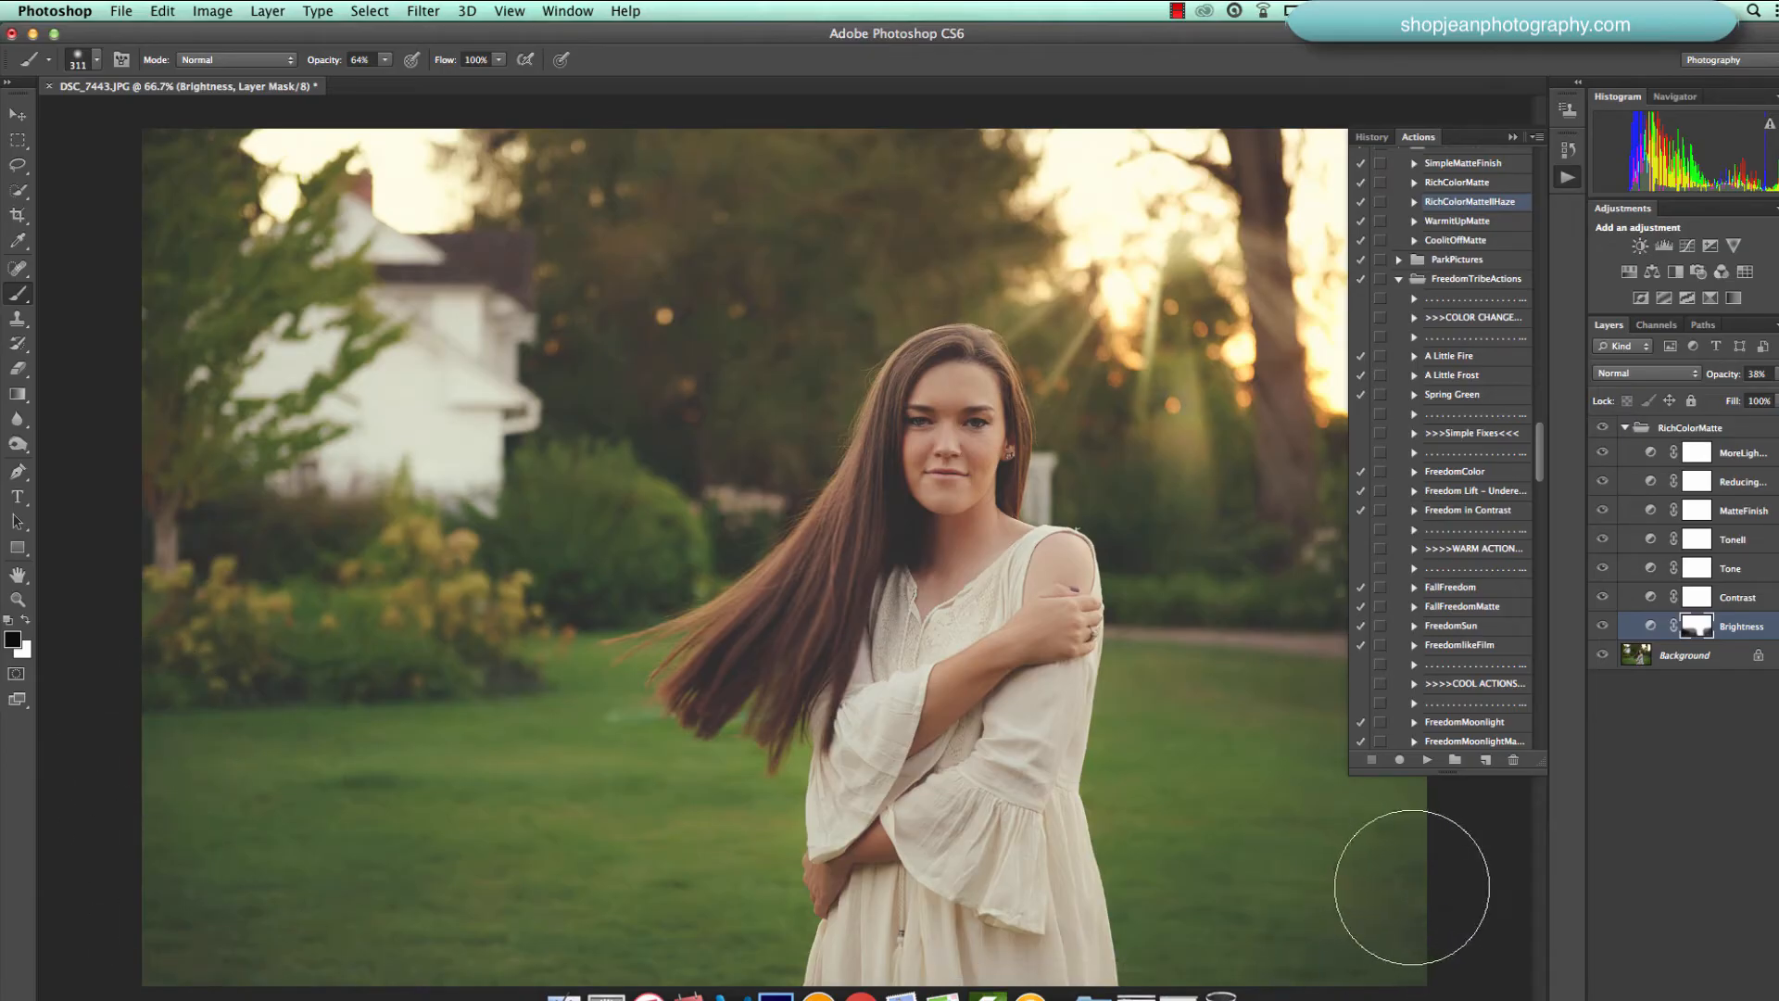
mouse_move(1212, 408)
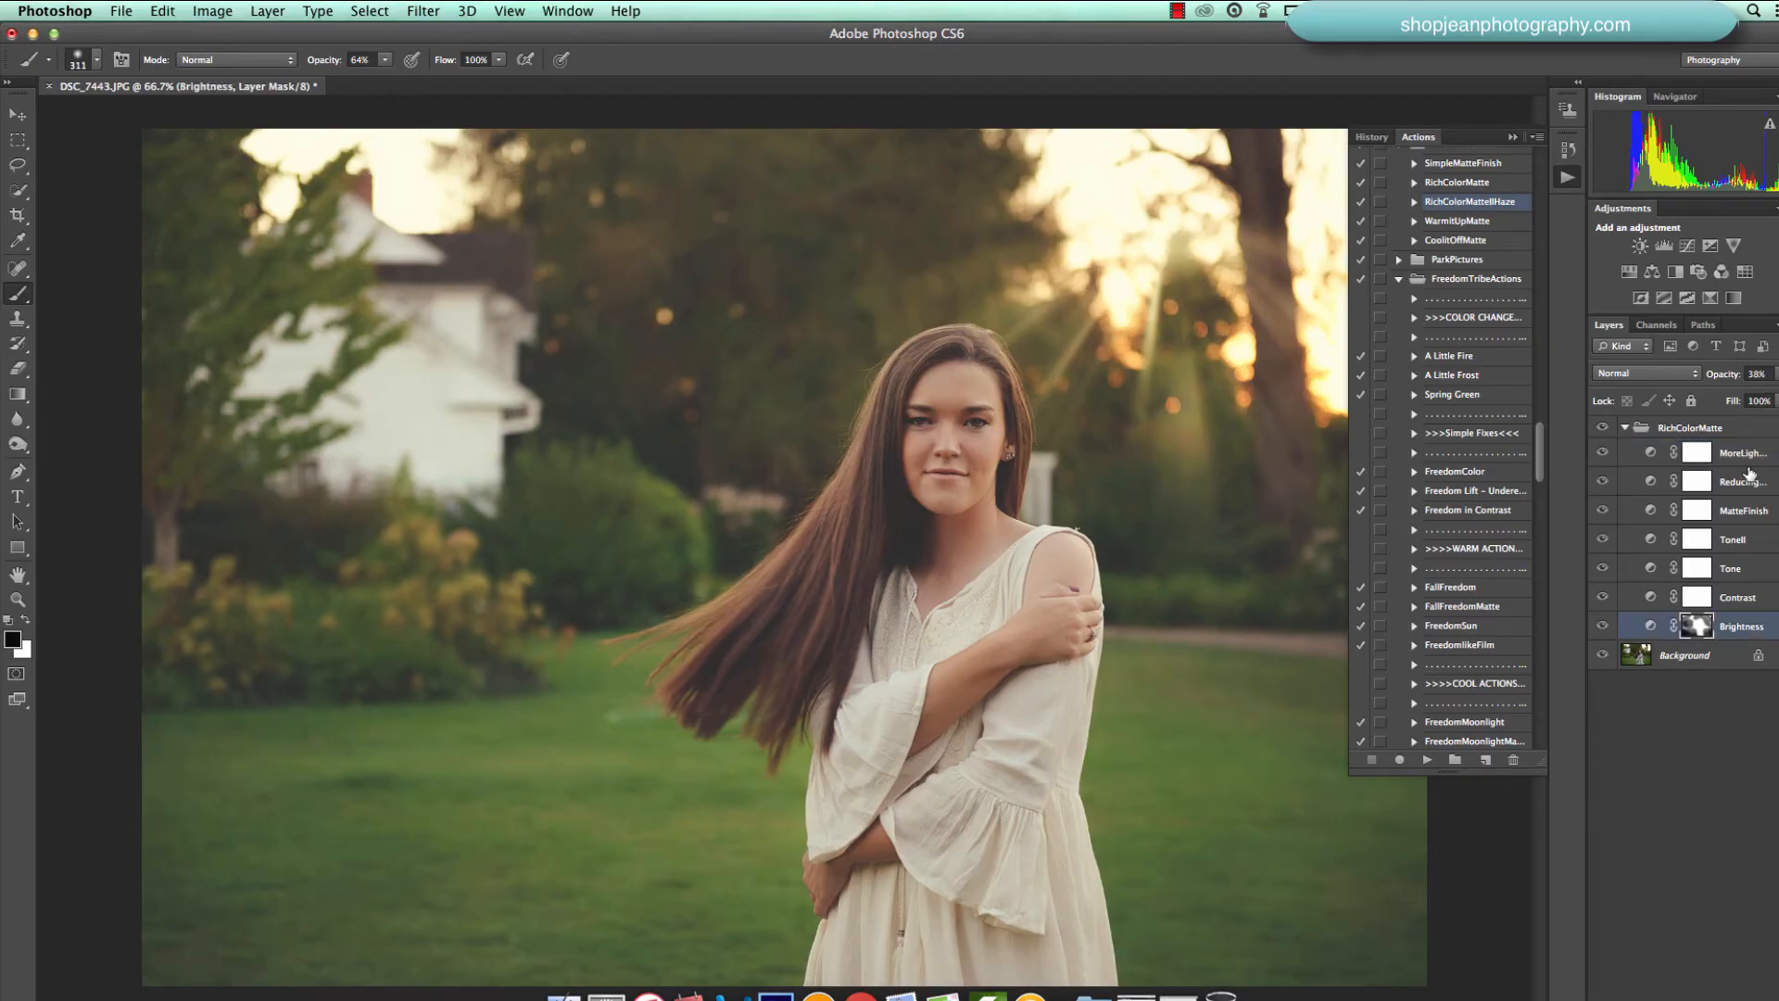
click(1742, 452)
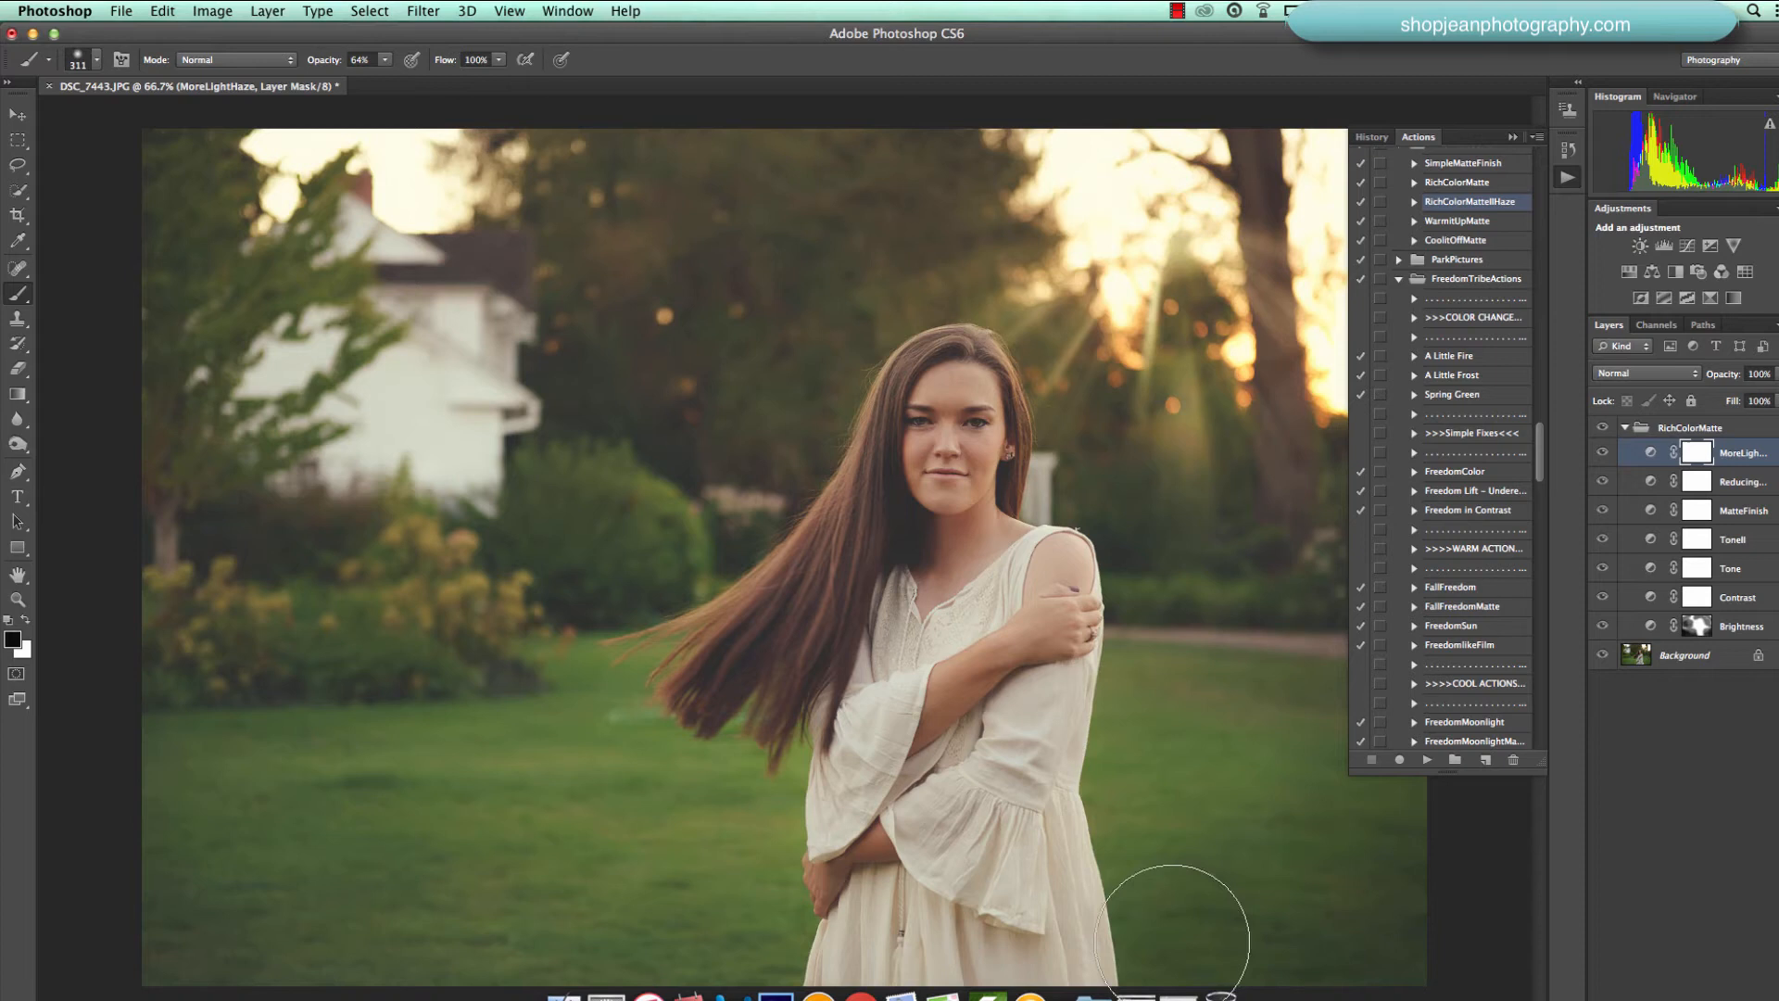
mouse_move(663, 927)
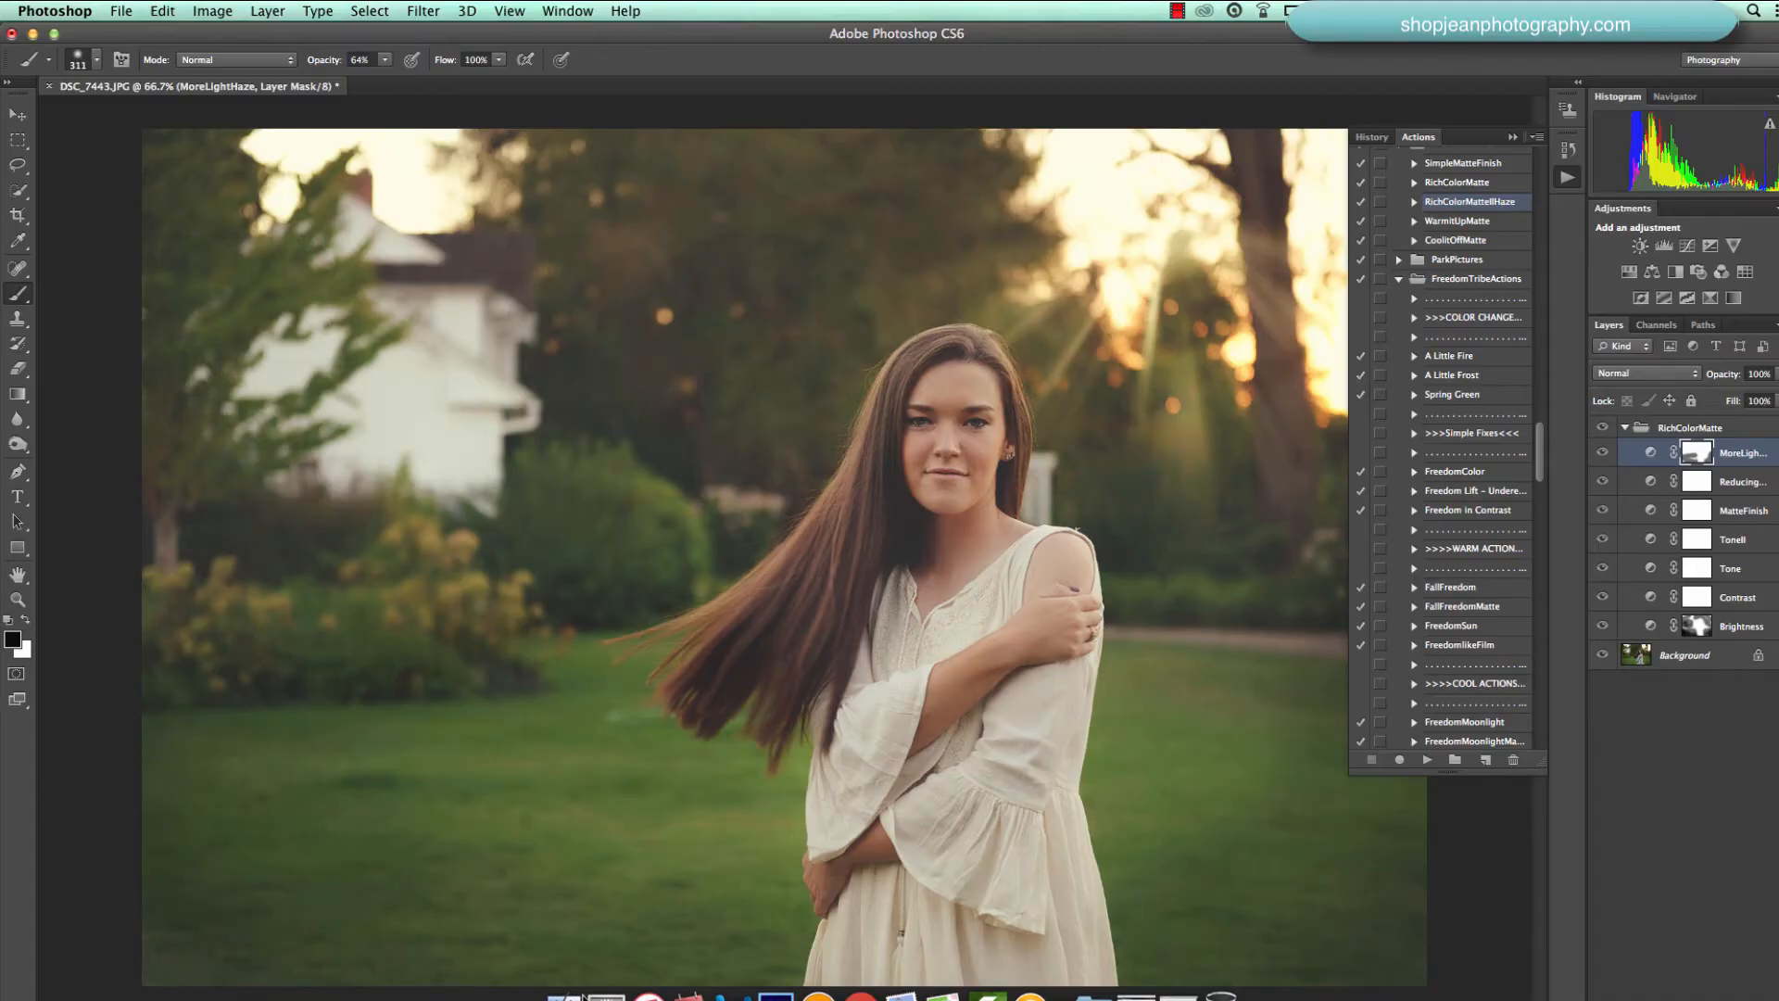
mouse_move(562, 435)
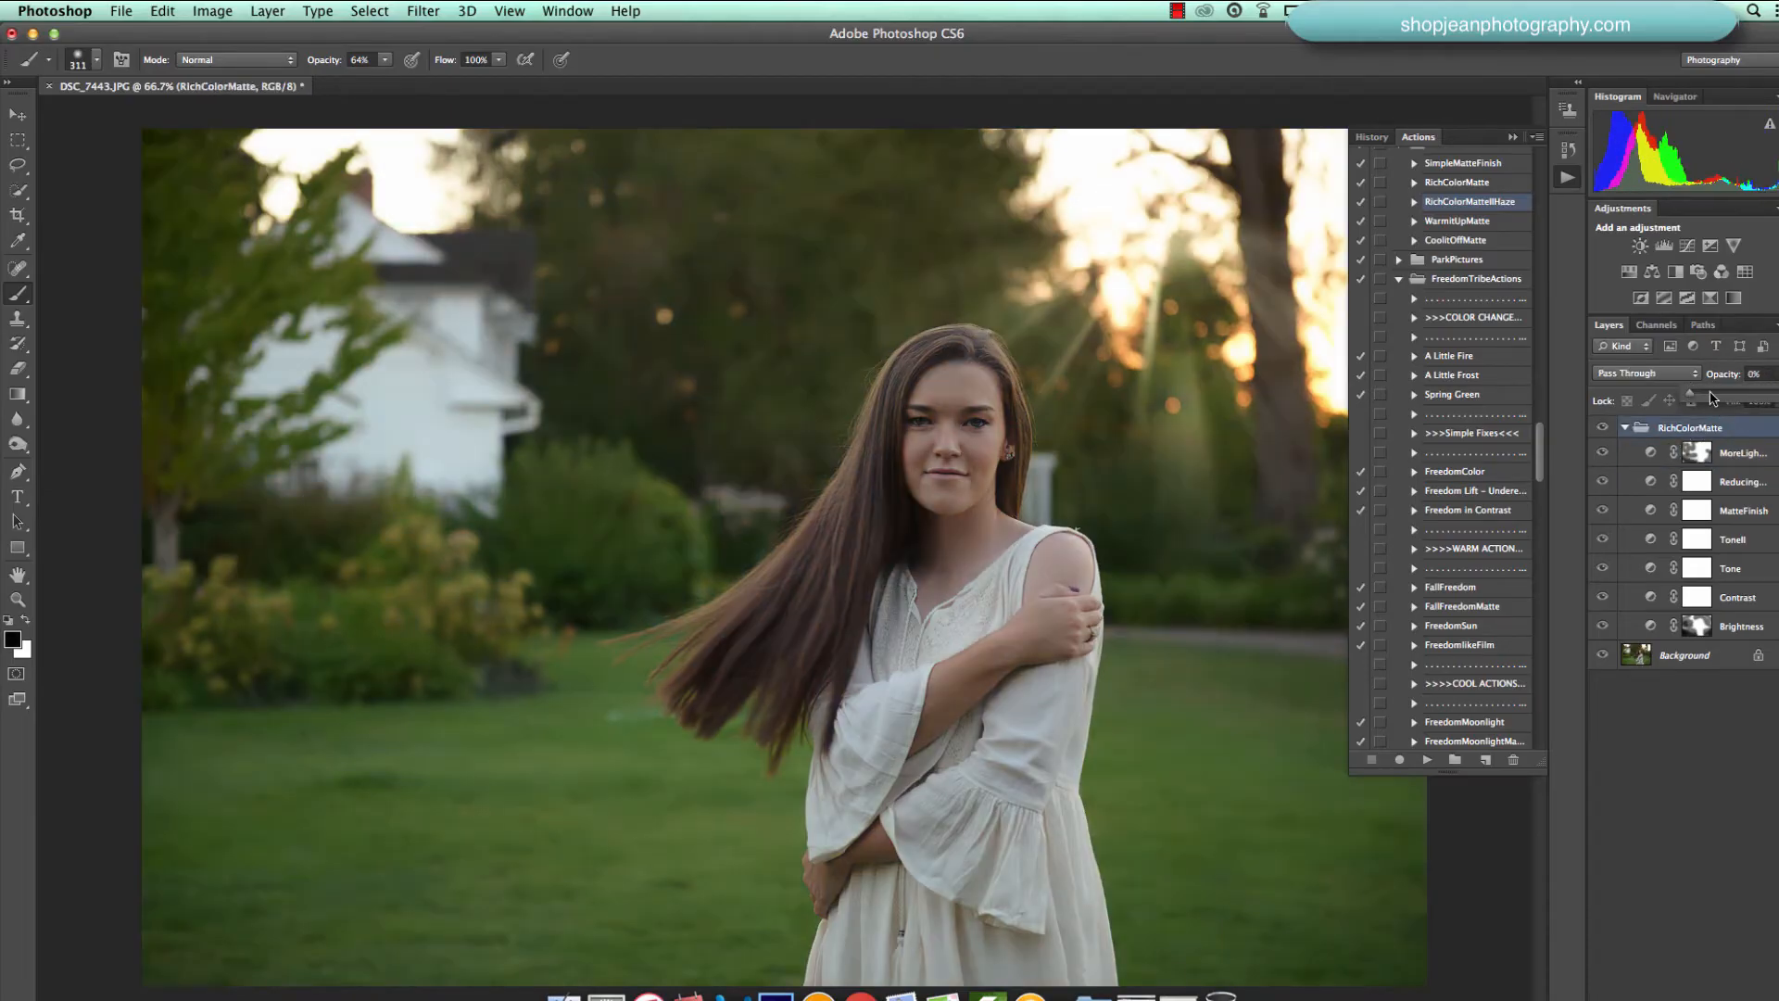
- Try the RichColorMatte group at 0–100% opacity and settle it around 78%
drag(1690, 395, 1753, 395)
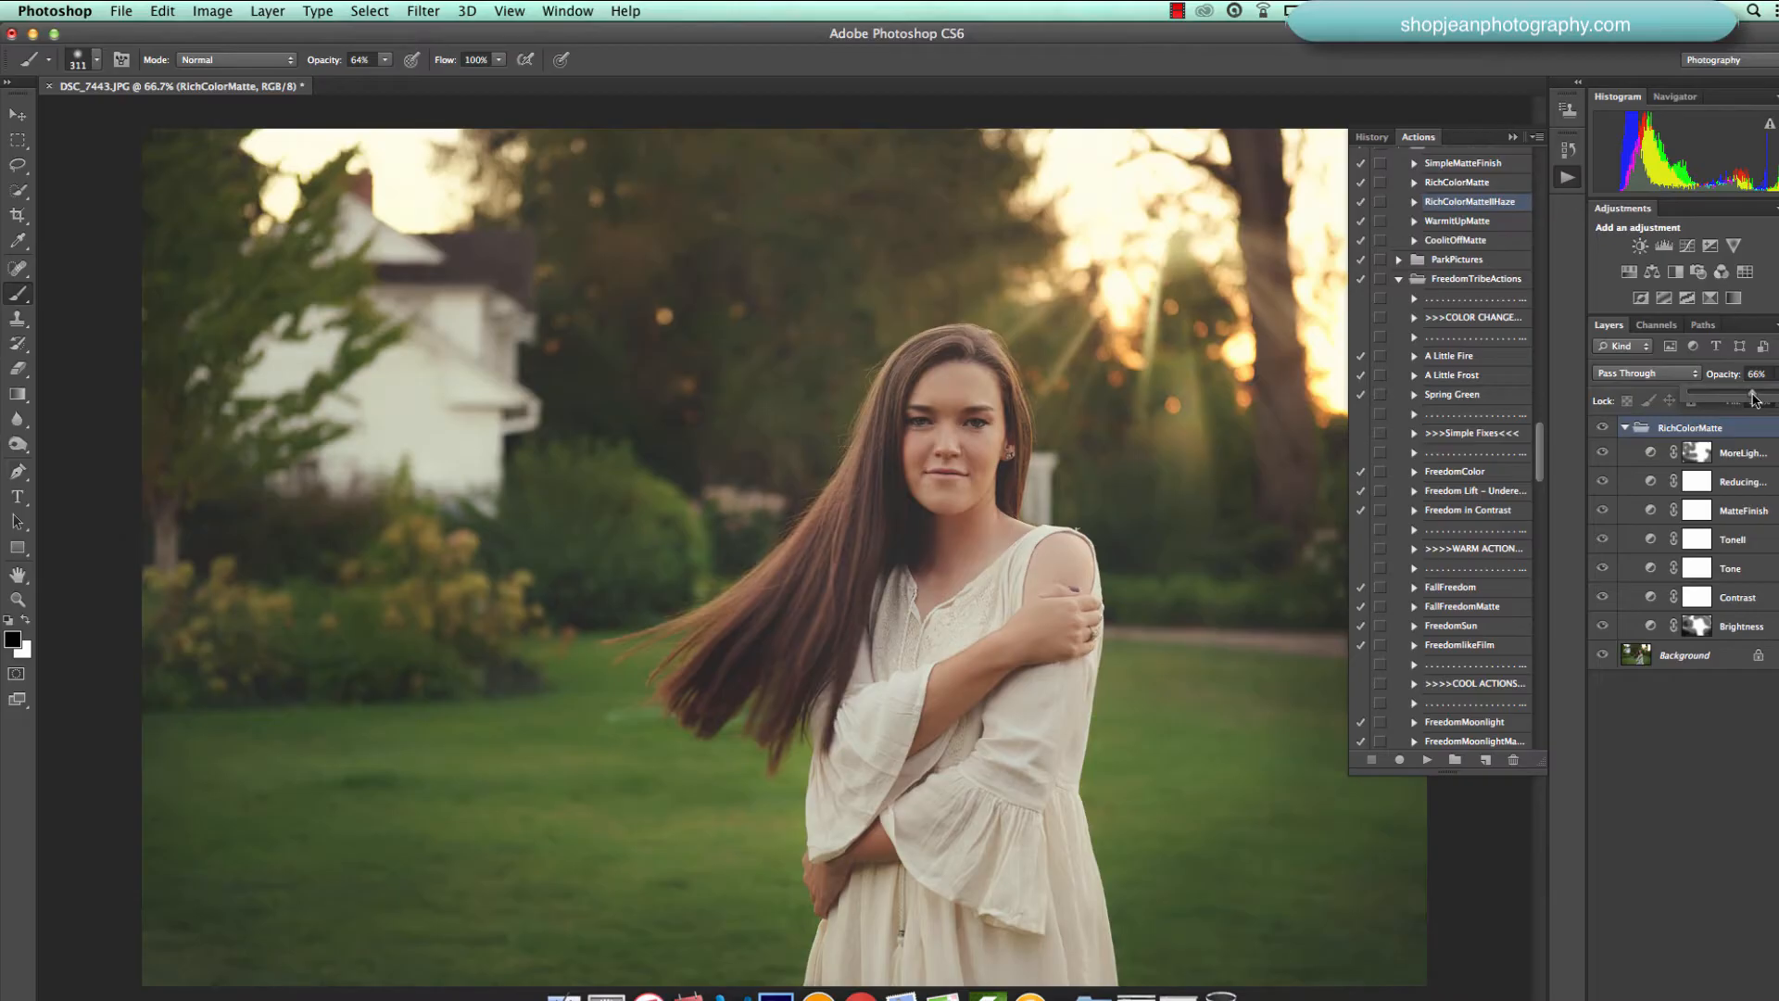
drag(1753, 400, 1764, 400)
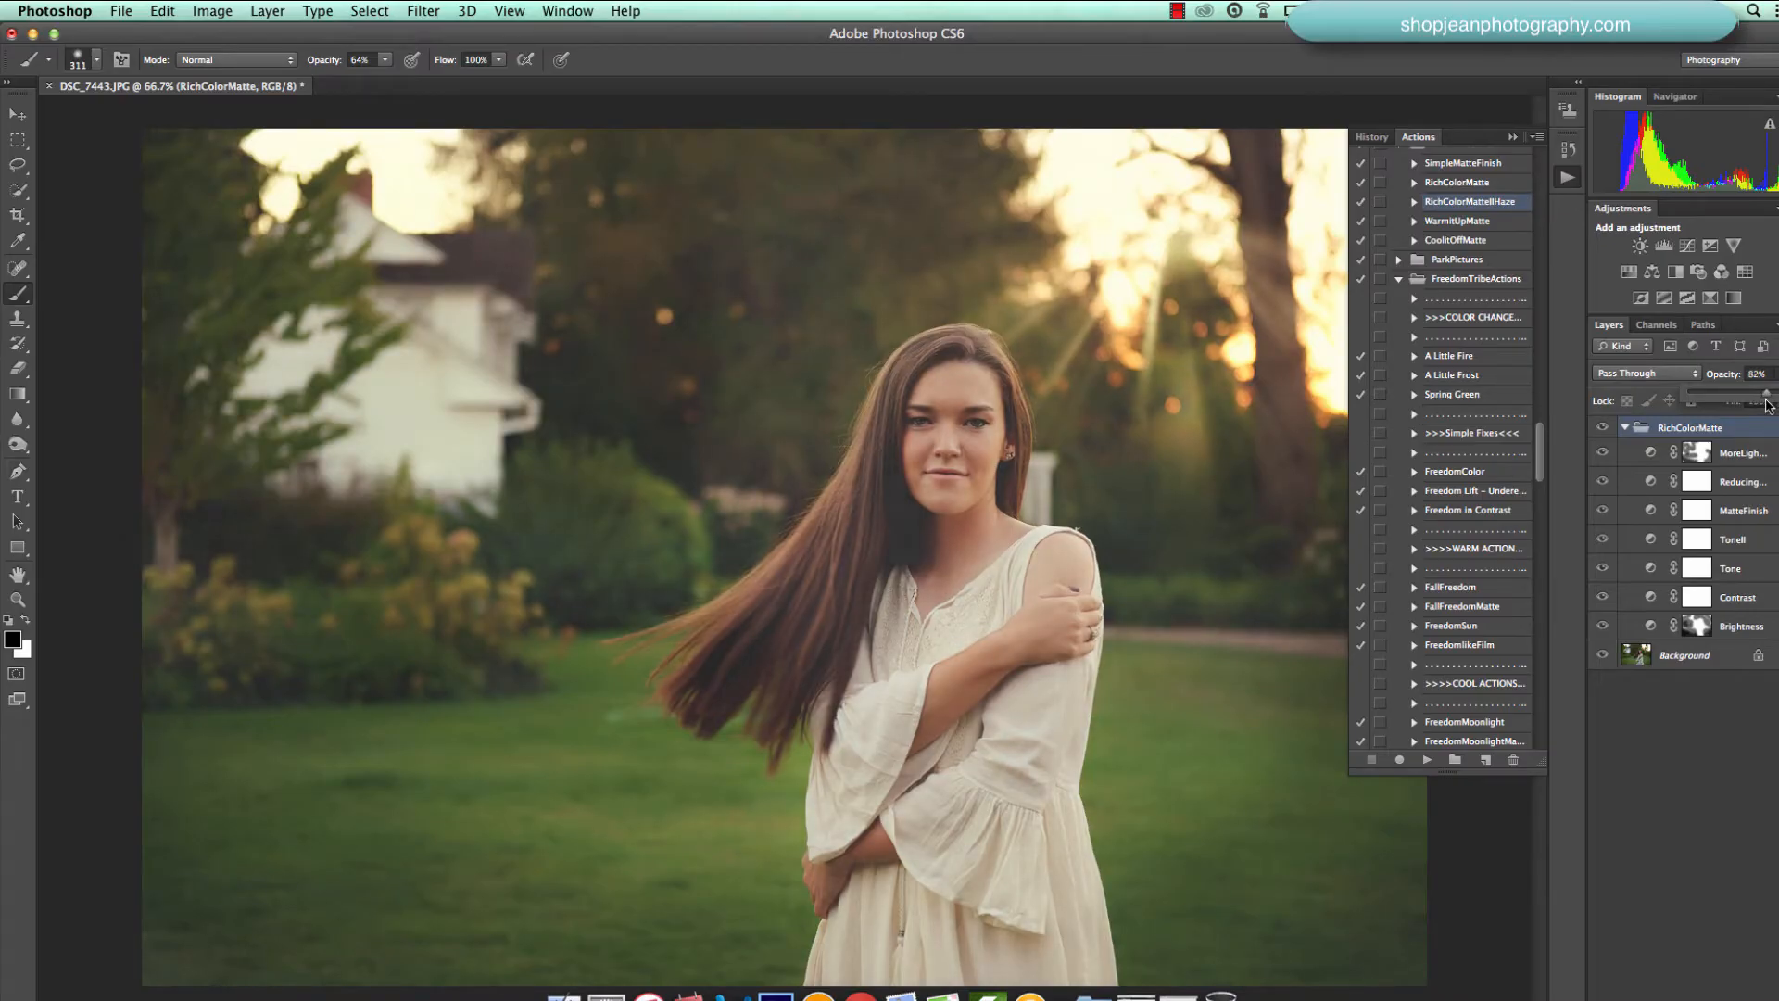
drag(1753, 391, 1769, 391)
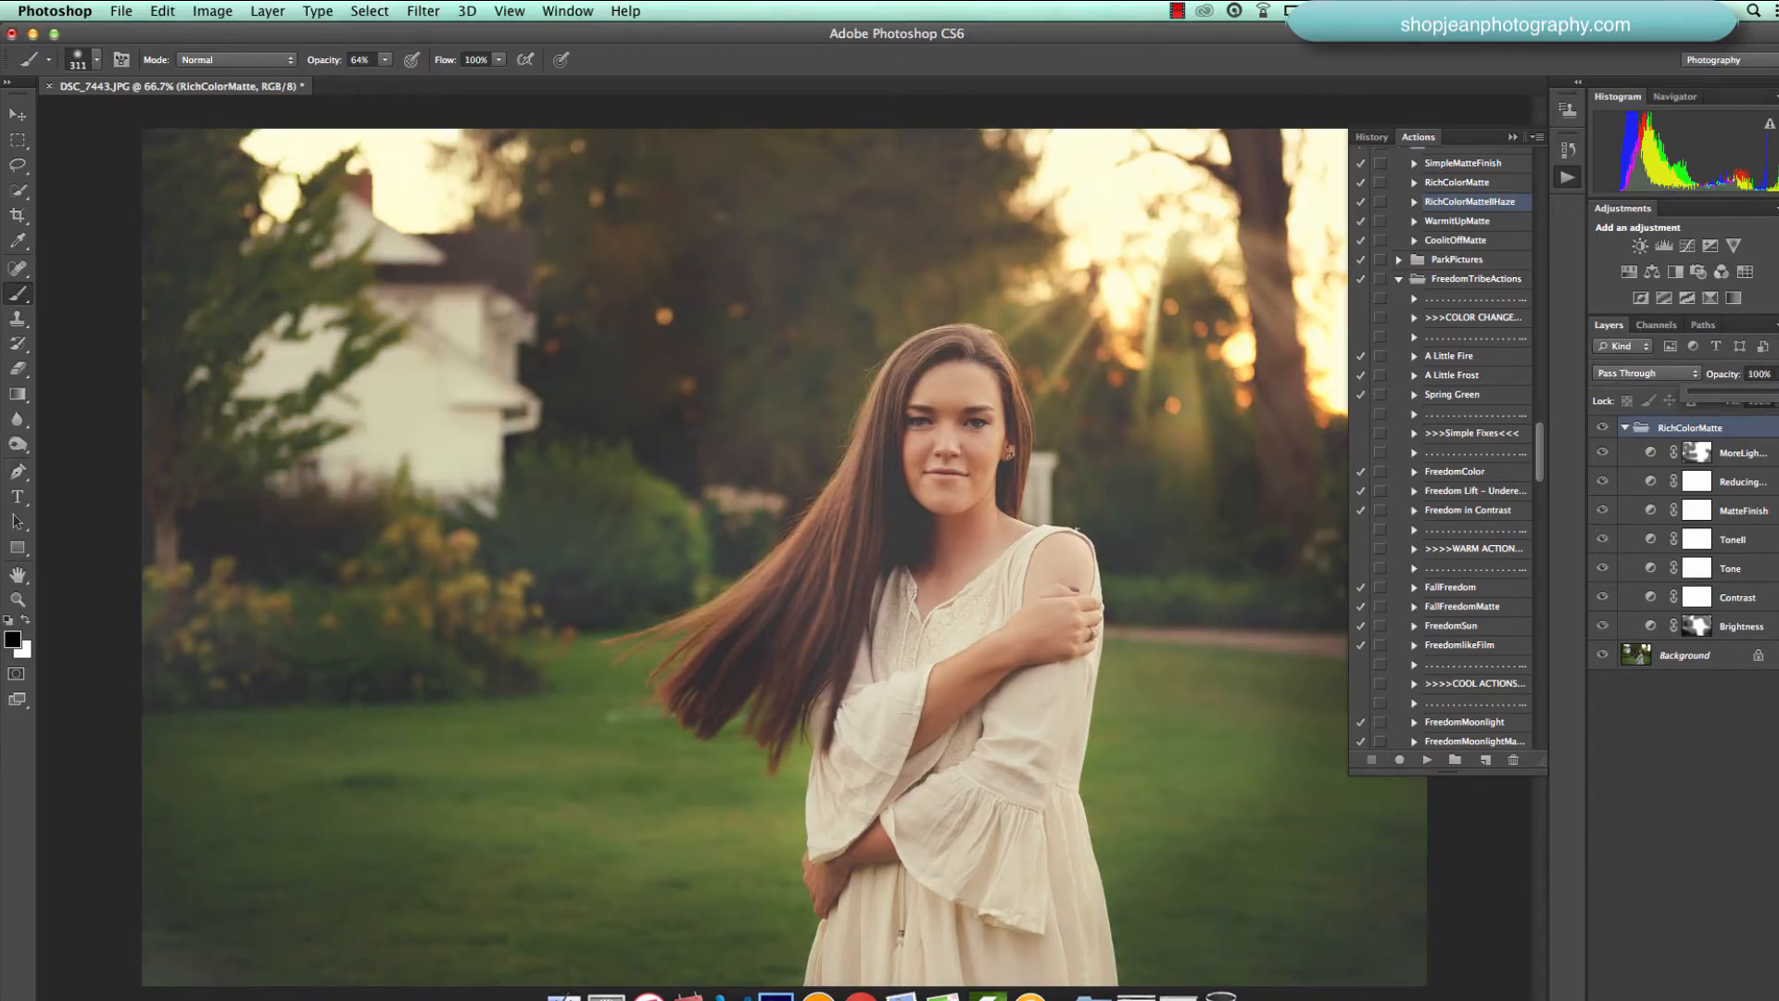
drag(1713, 391, 1753, 391)
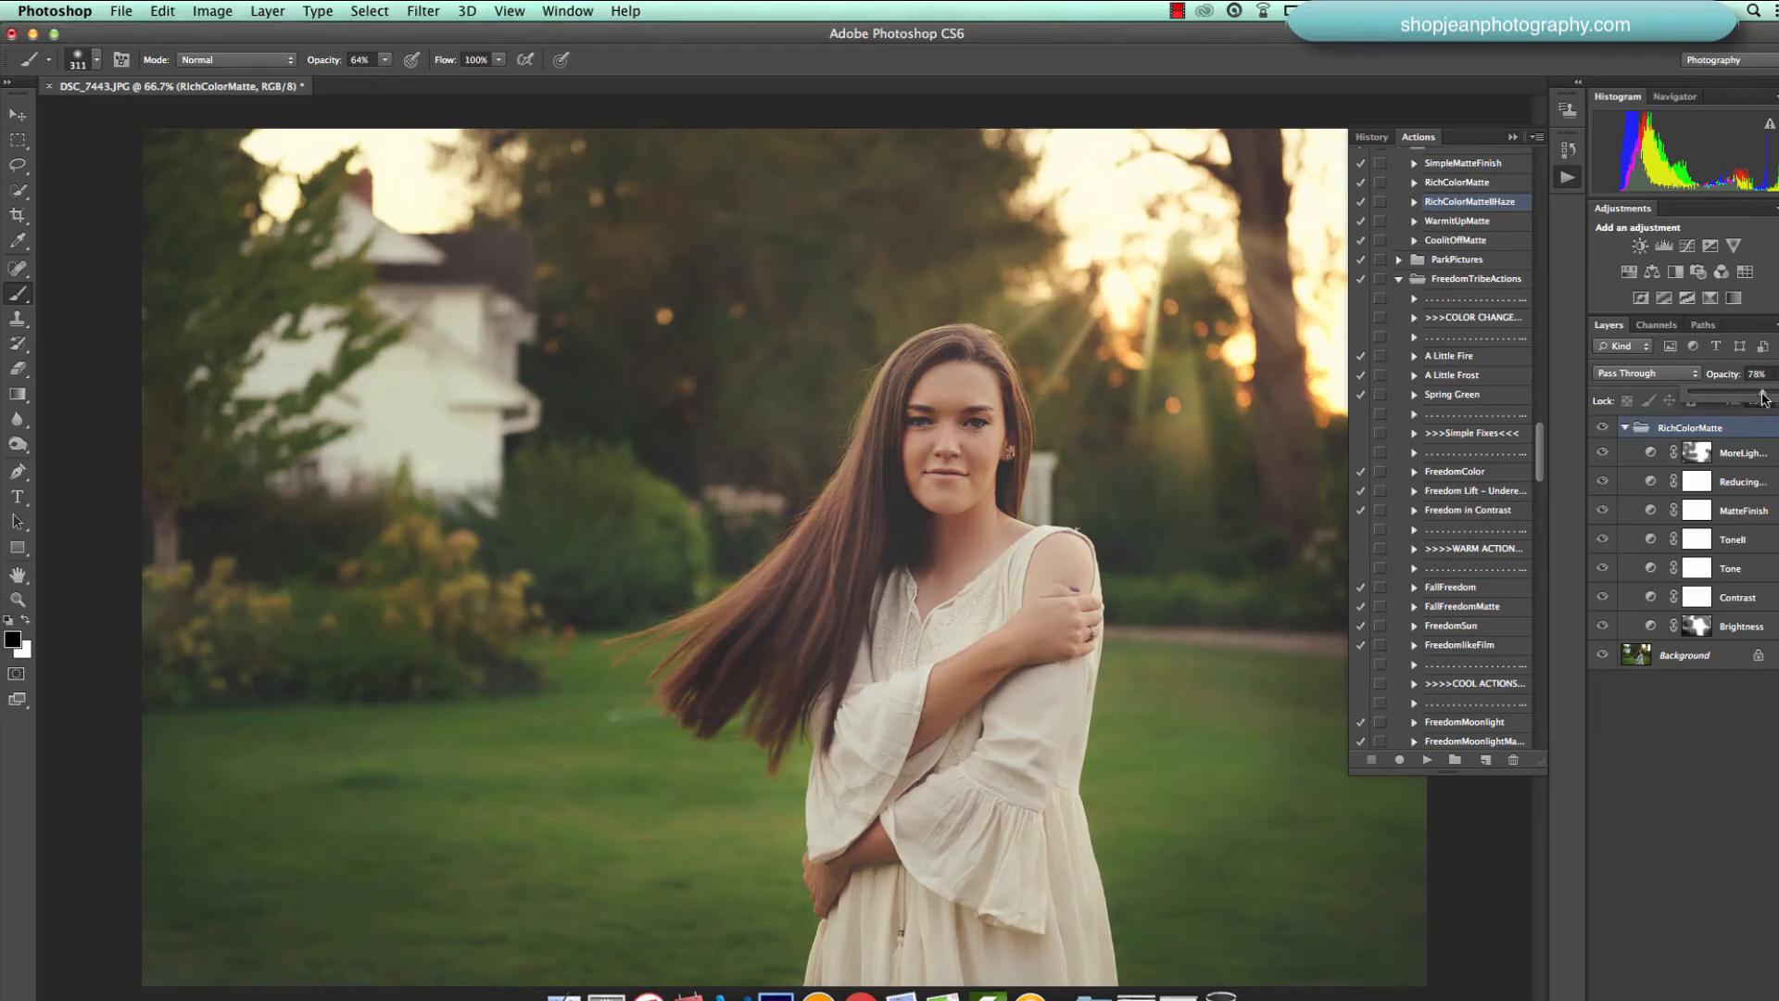
drag(1753, 391, 1758, 391)
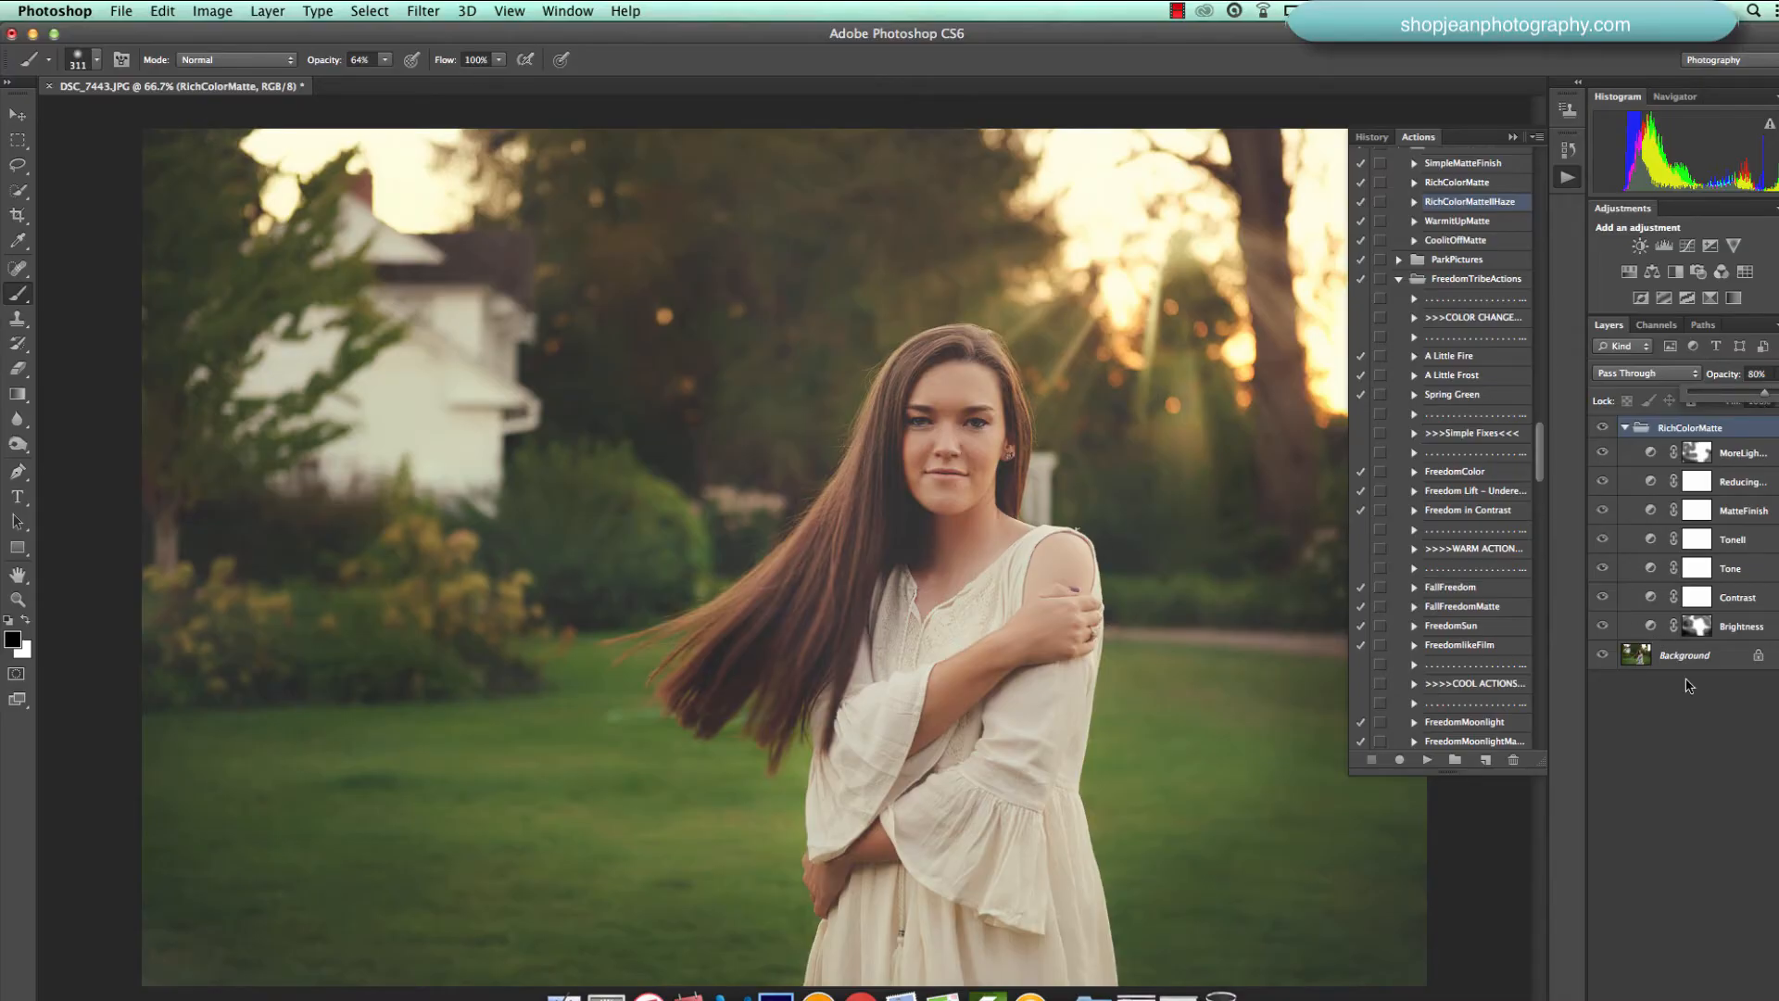
click(1682, 656)
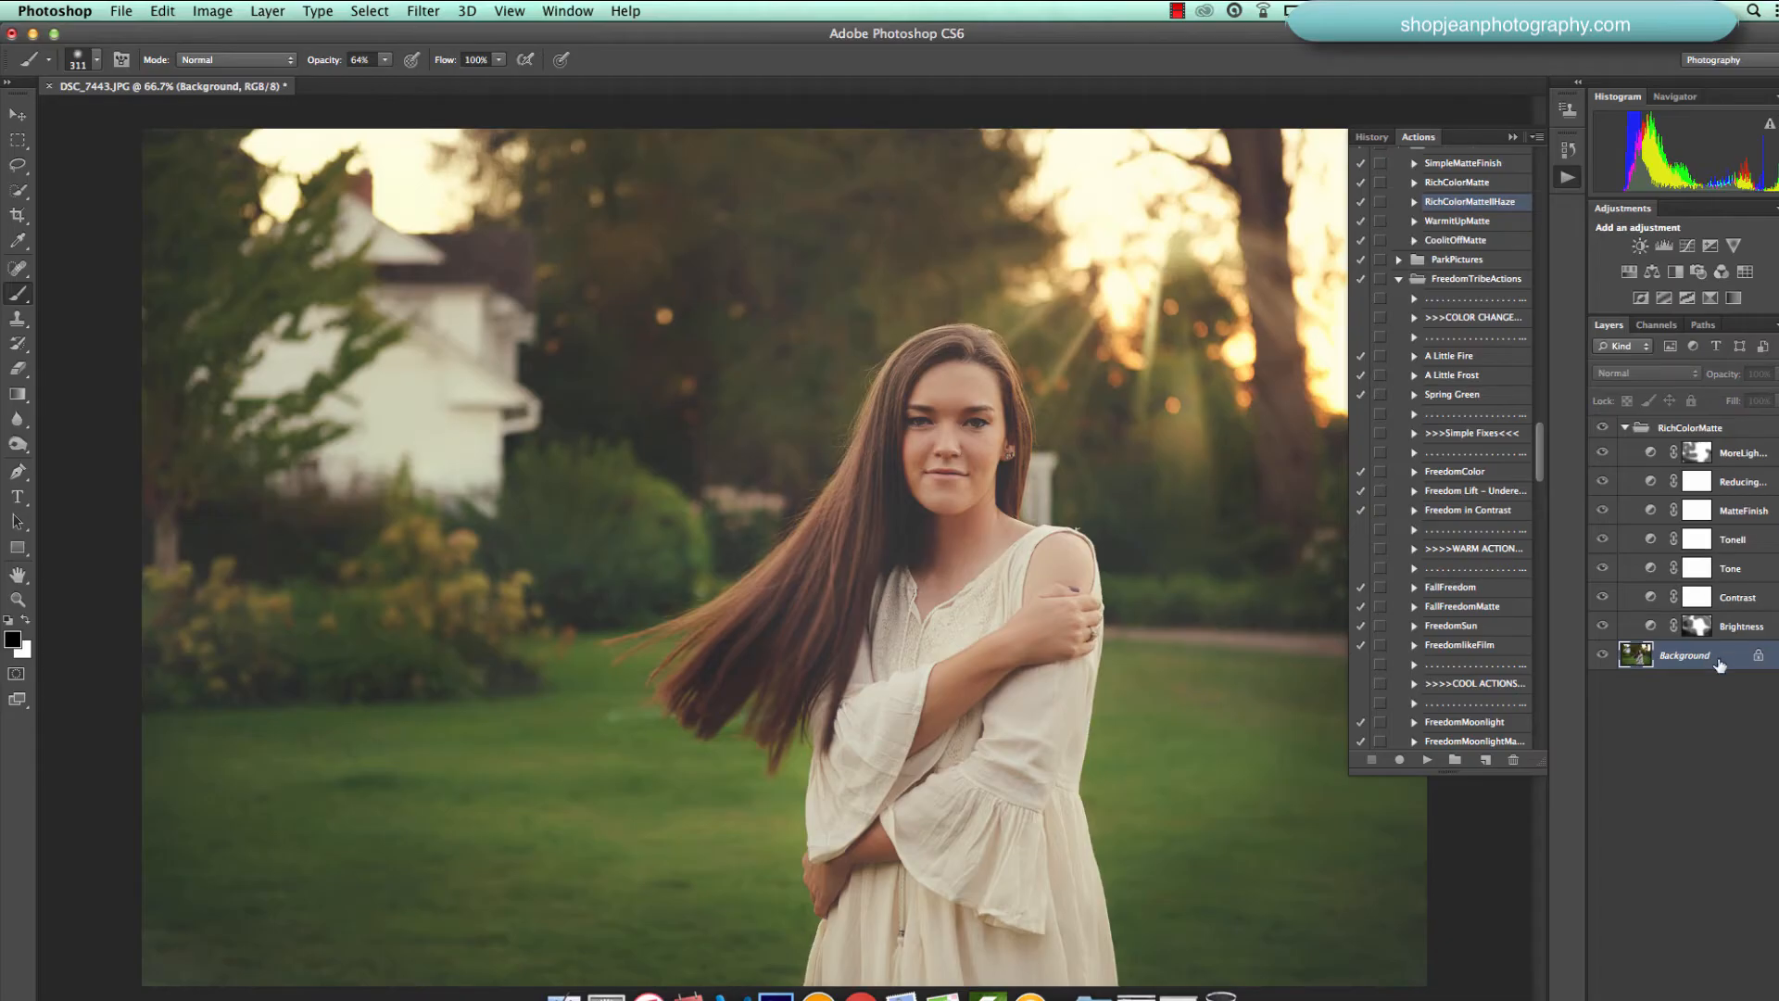
mouse_move(1542, 546)
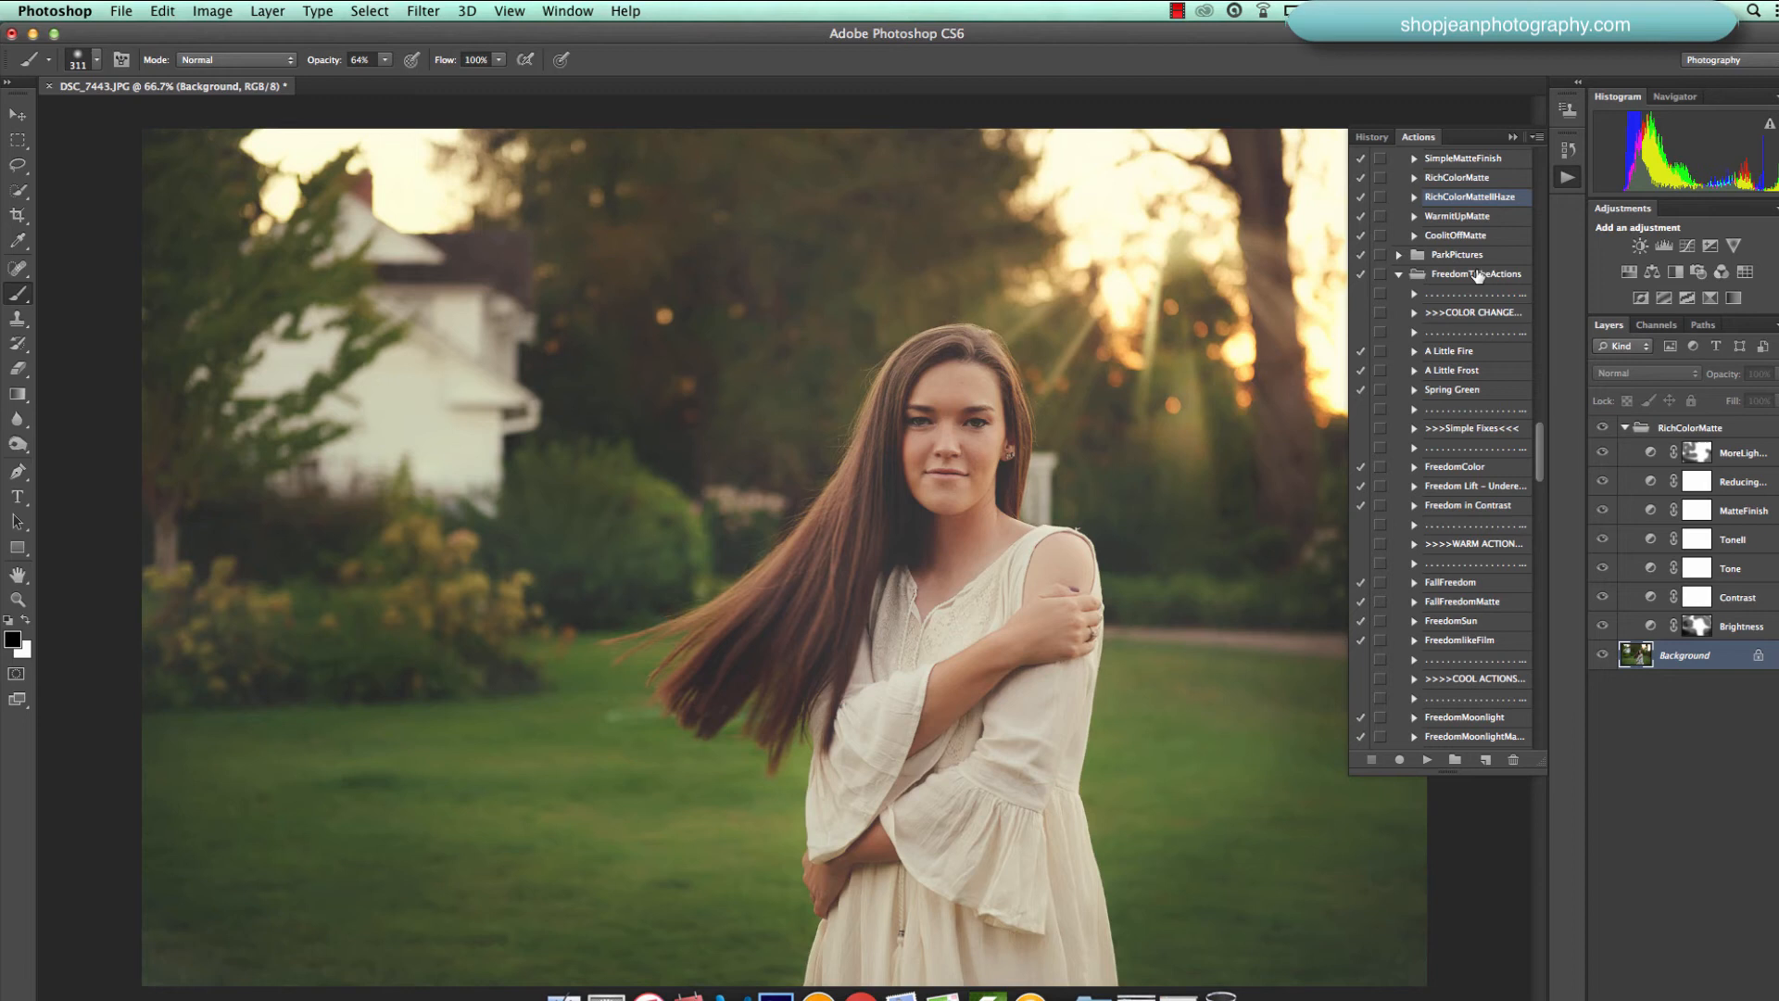
scroll(down, 3)
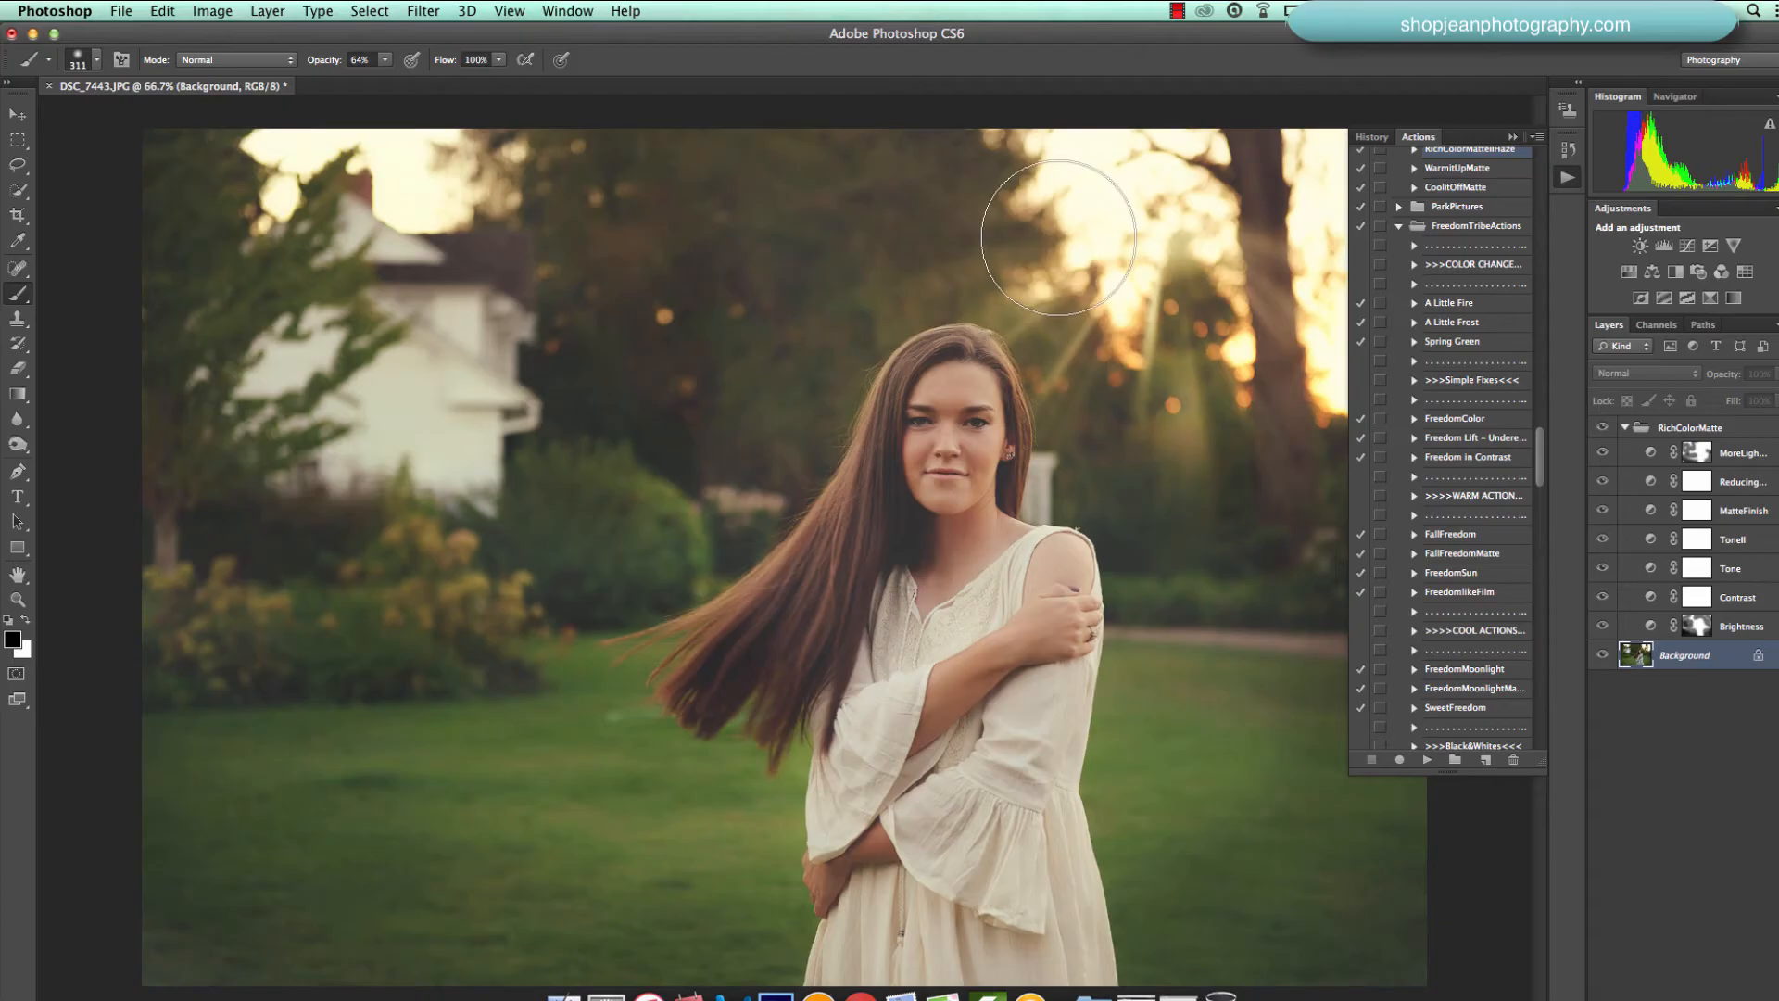
mouse_move(1512, 369)
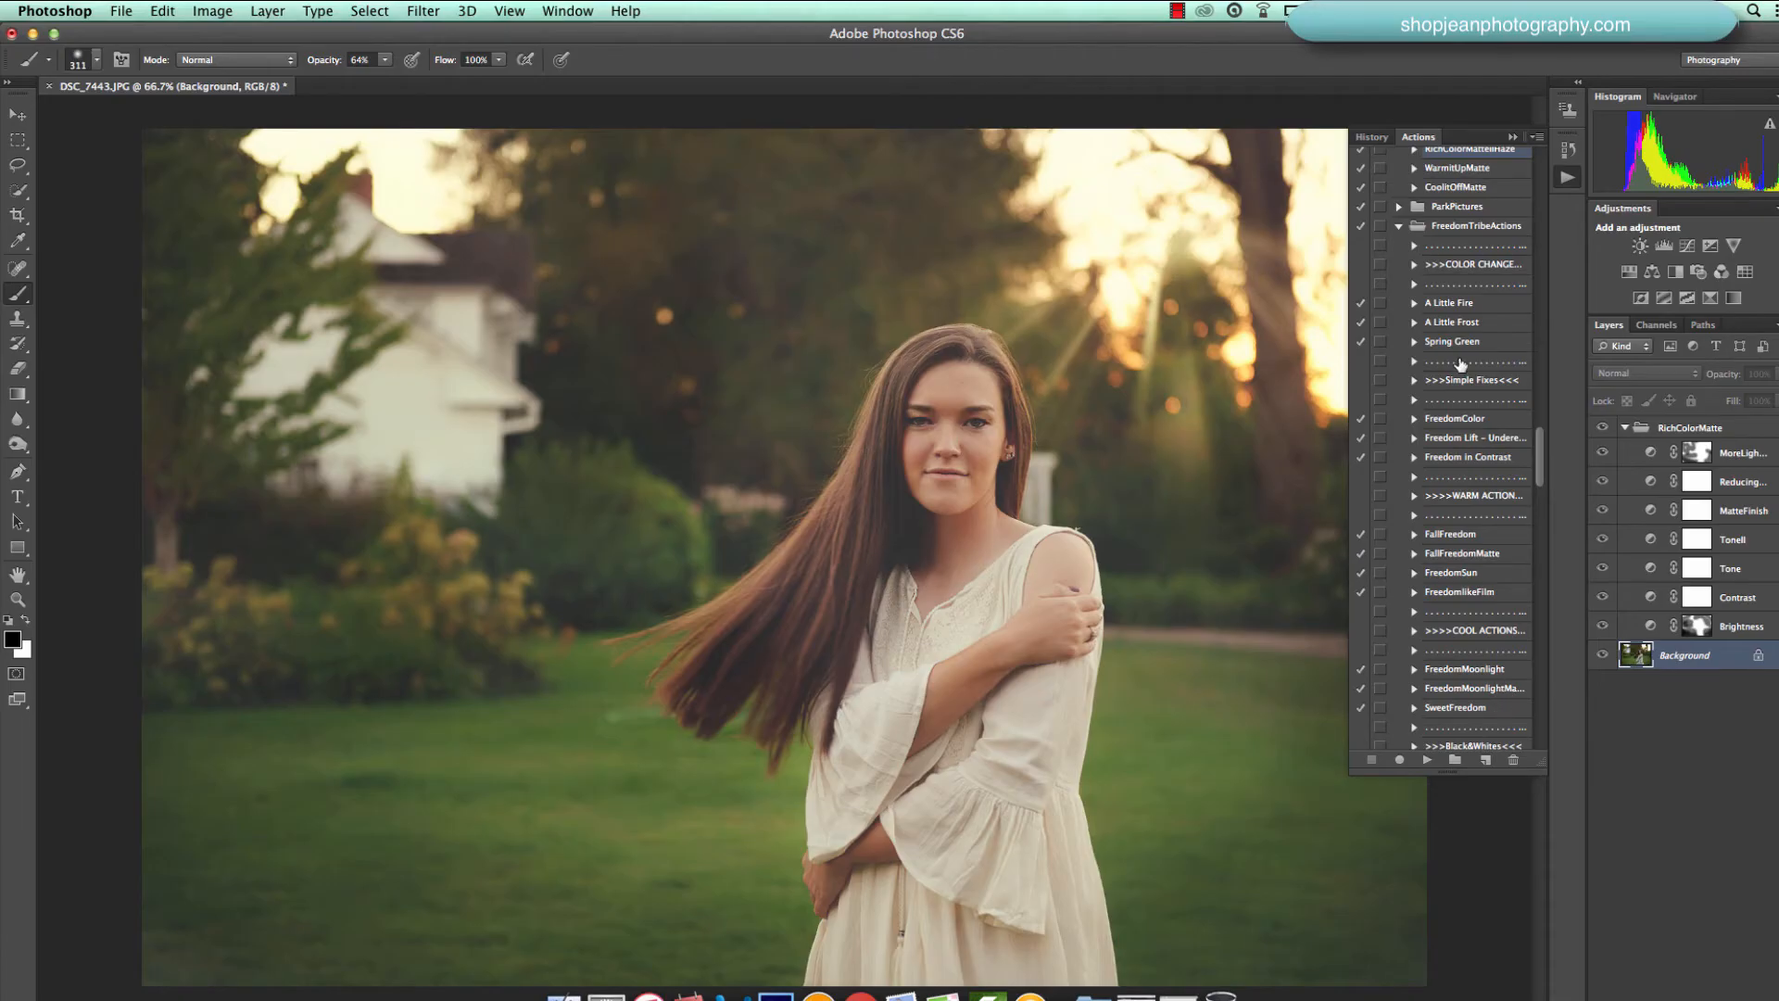
- Run A Little Fire and paint black on both warmth masks around the girl
click(1450, 302)
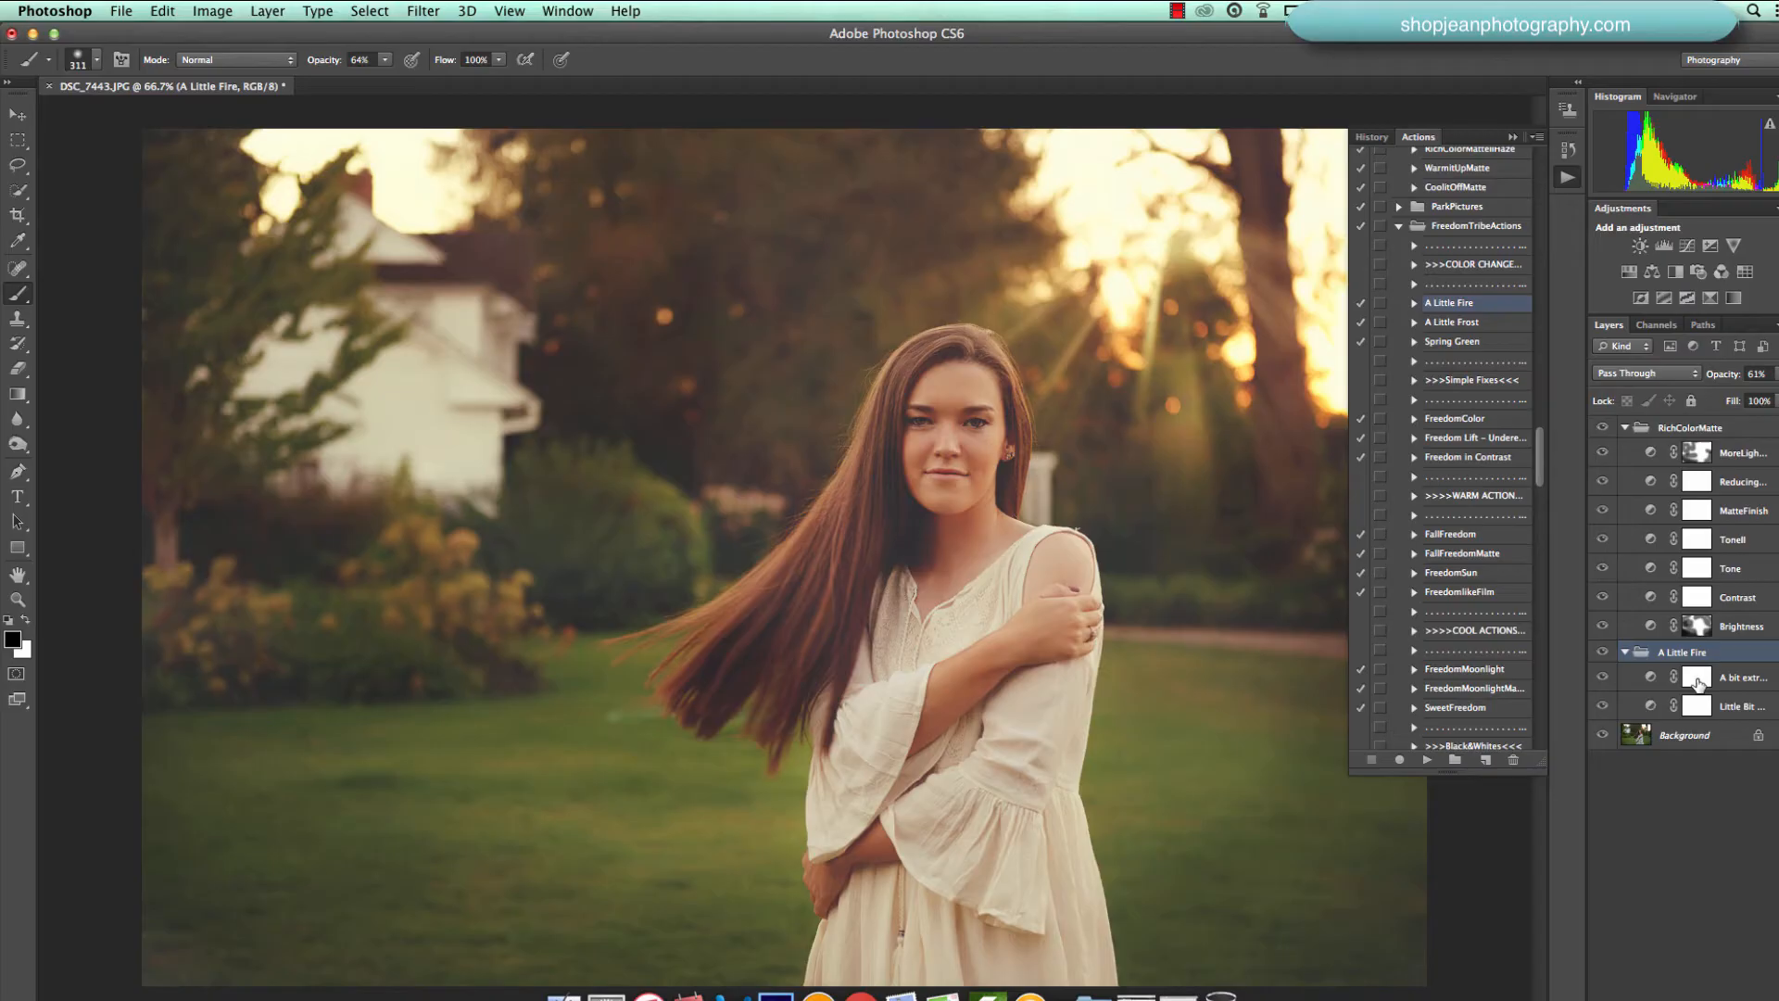
click(1693, 676)
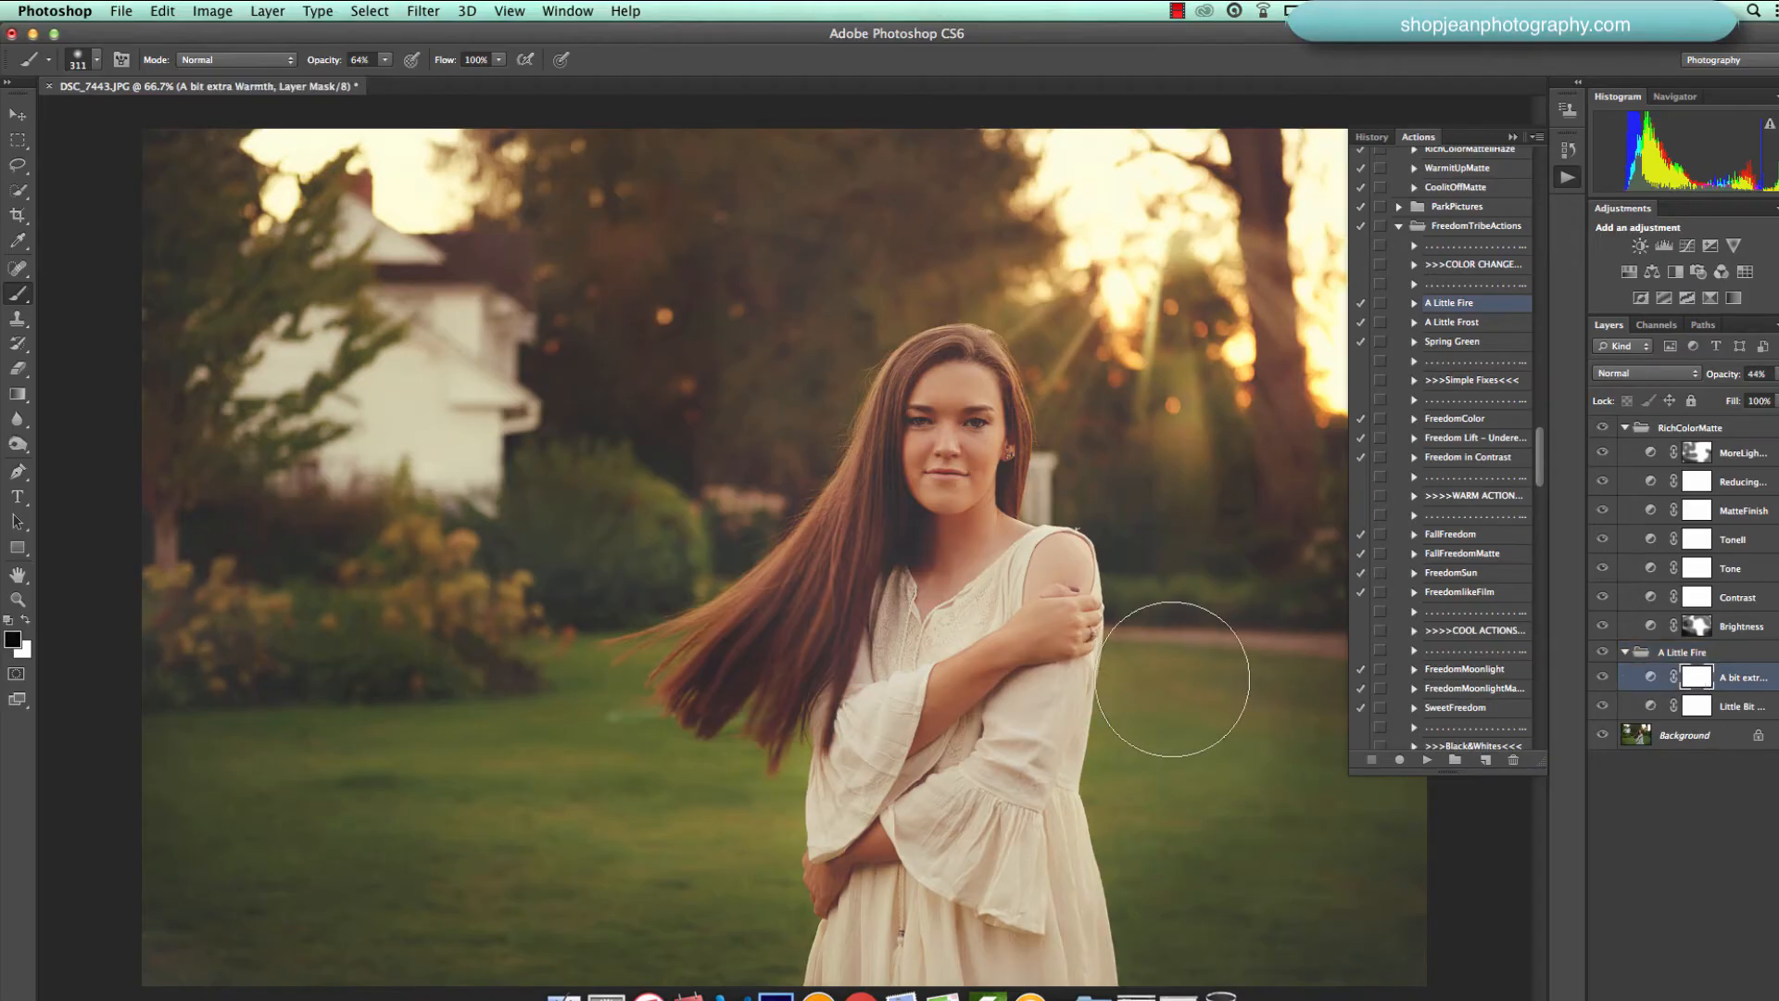
mouse_move(965, 580)
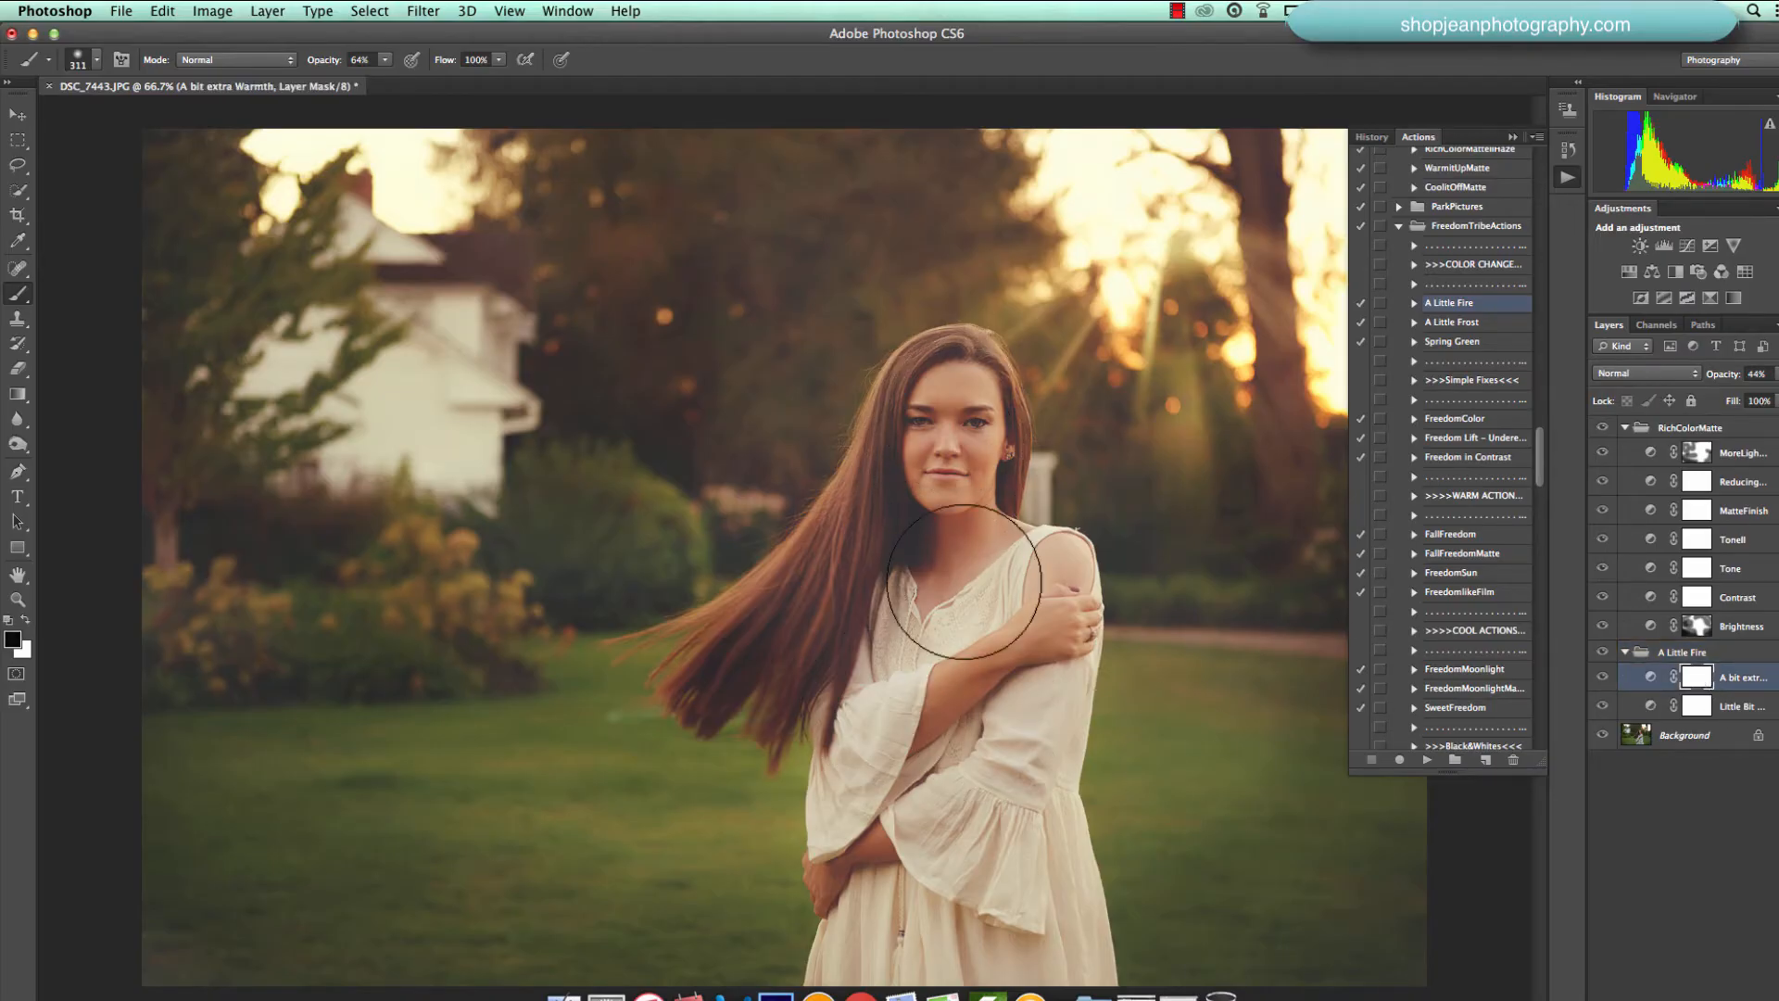
mouse_move(956, 763)
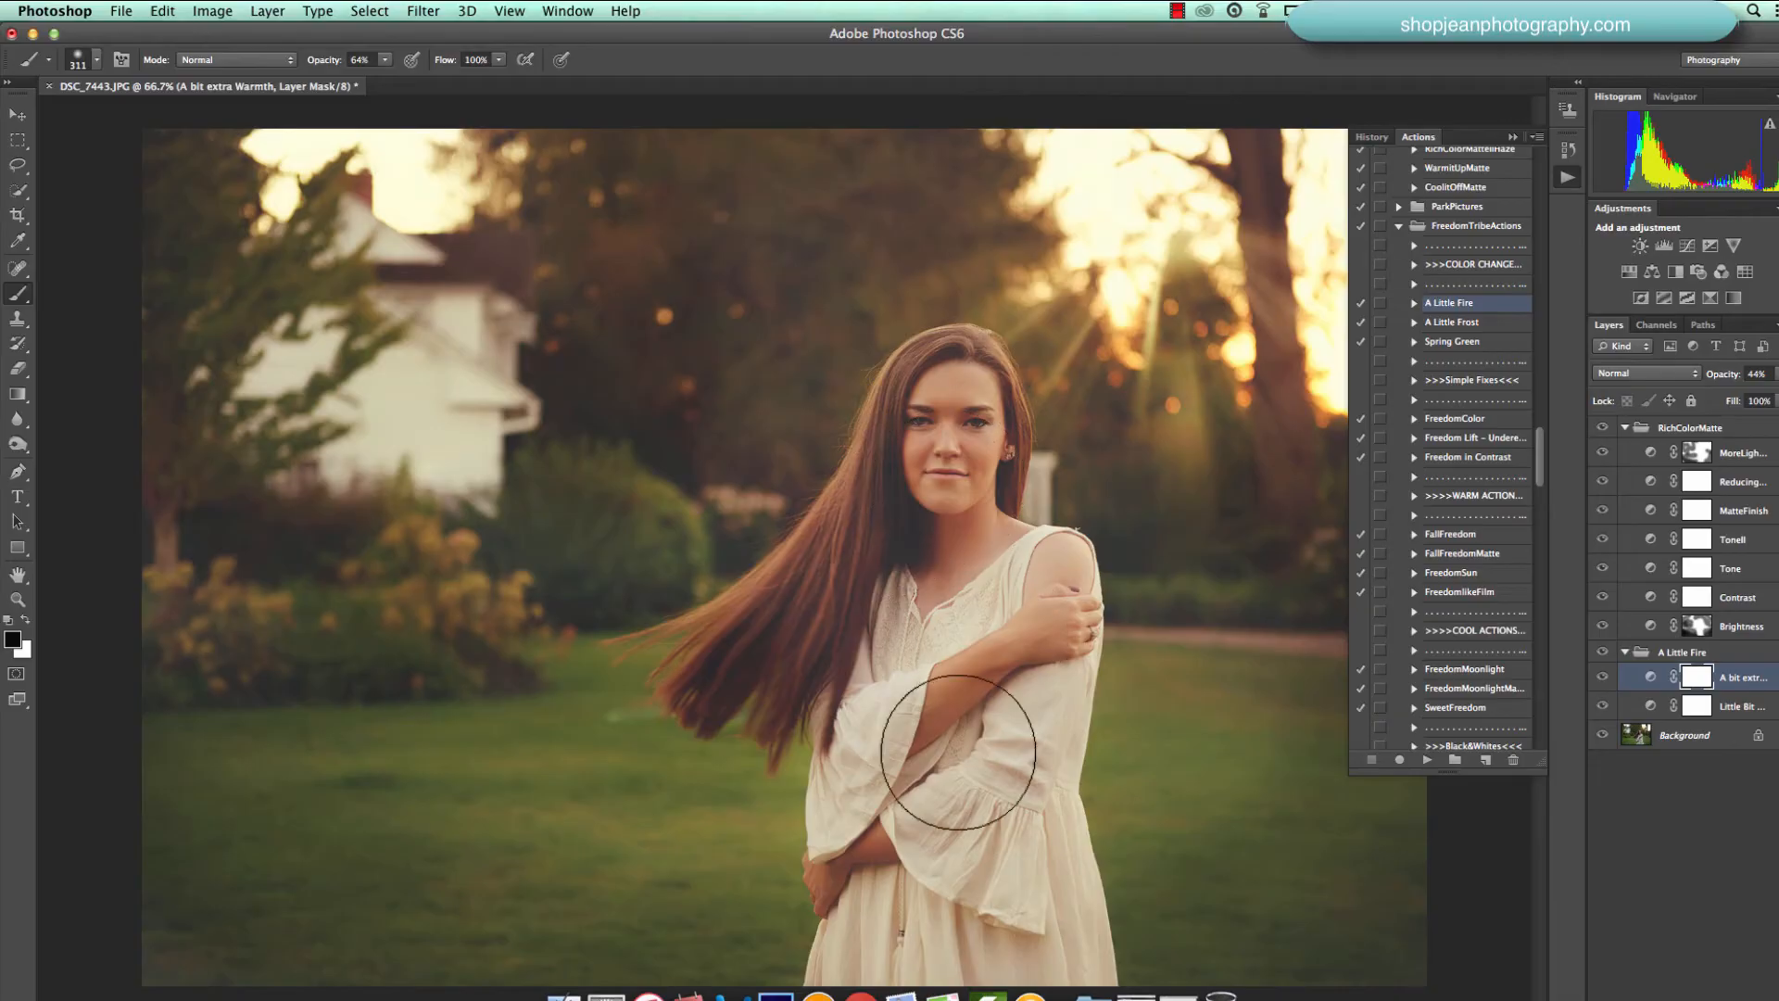
mouse_move(953, 450)
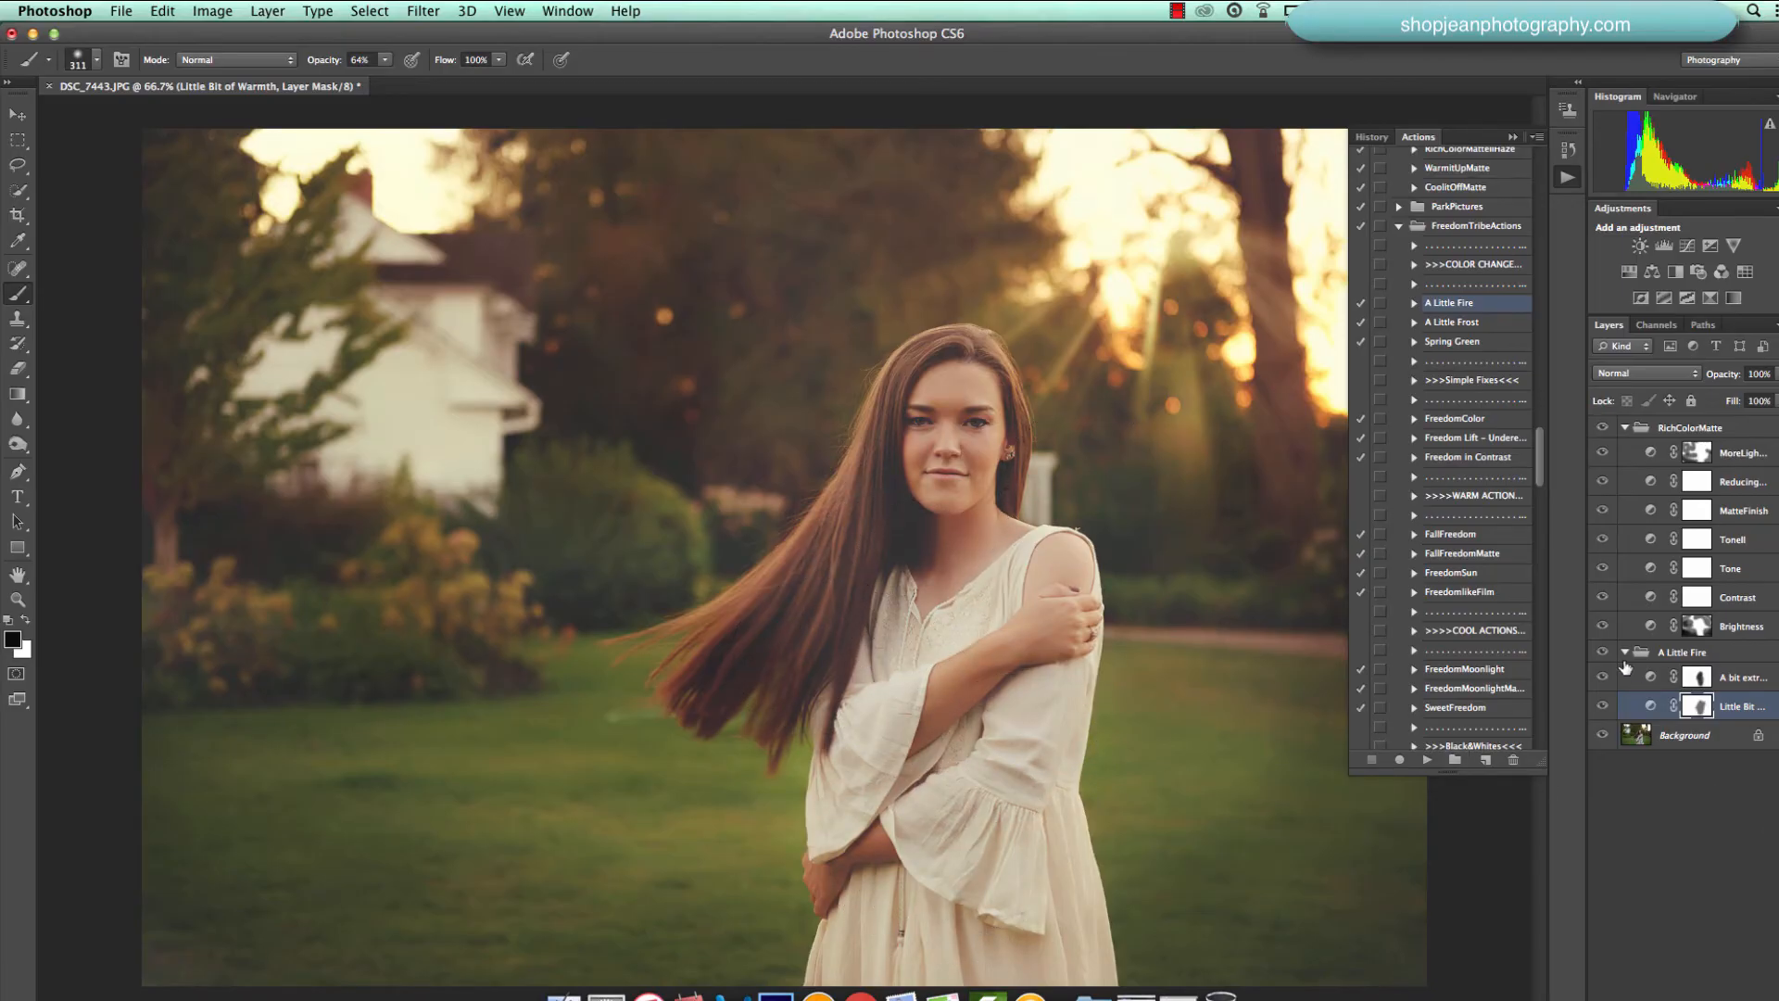
click(1601, 676)
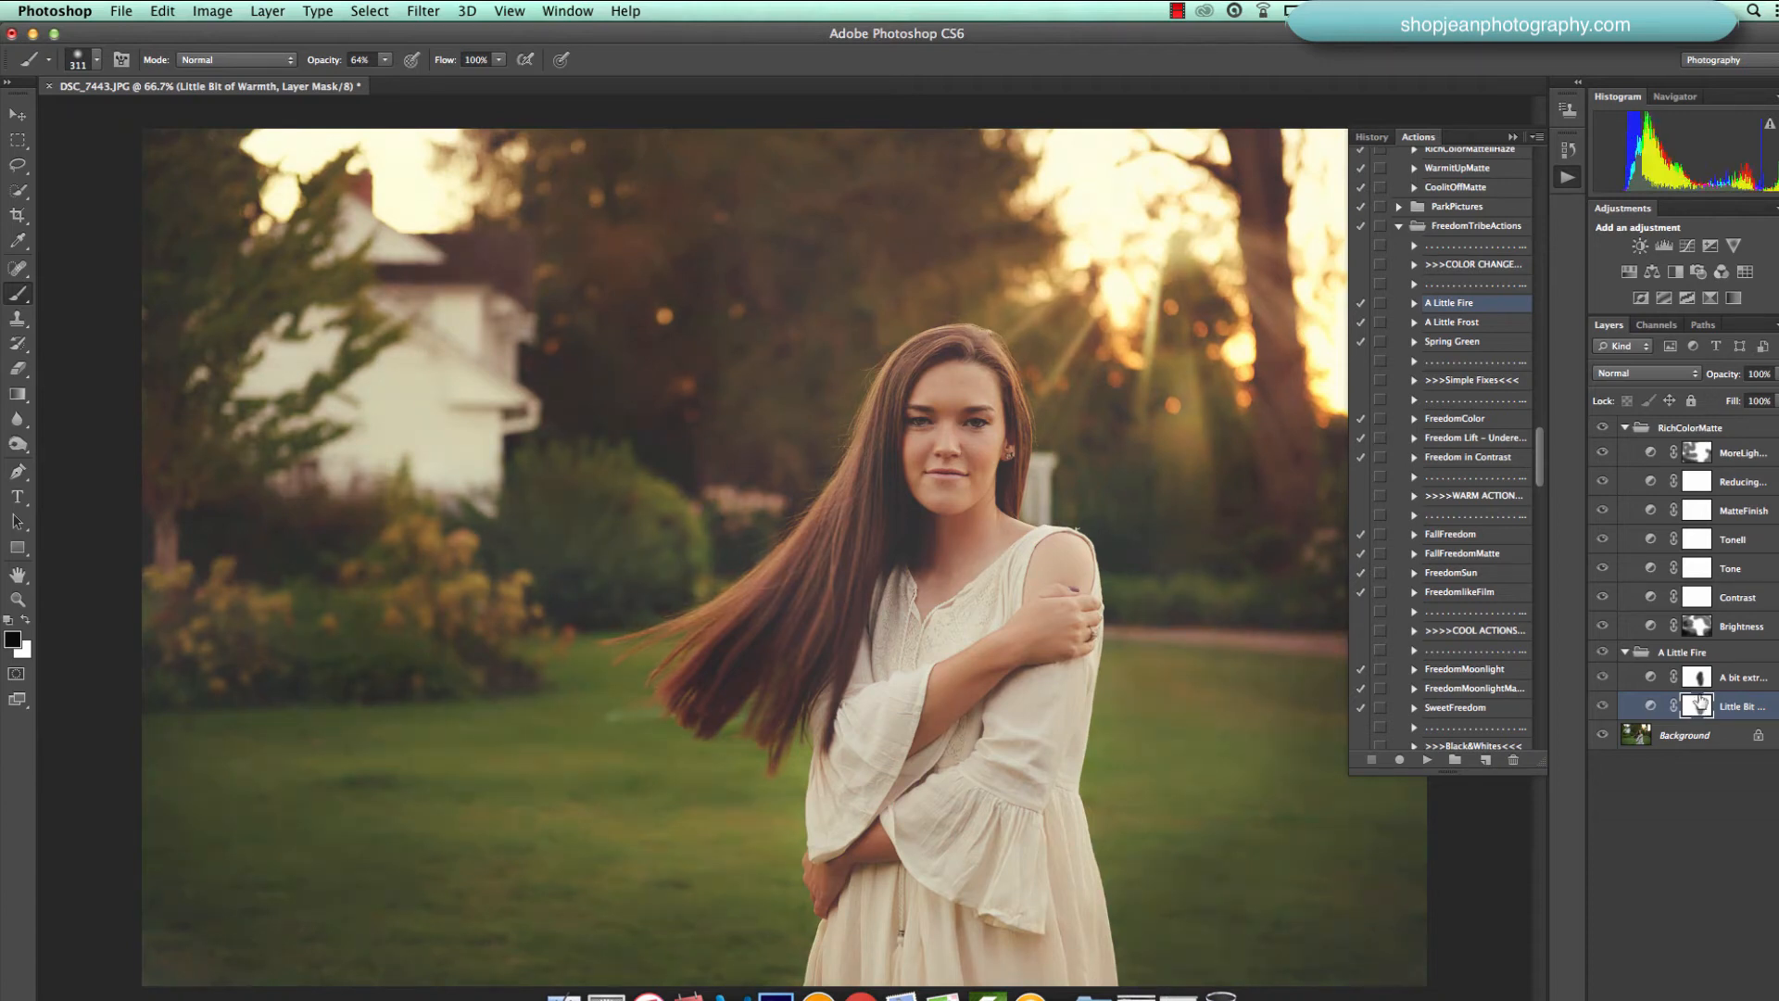
click(1742, 676)
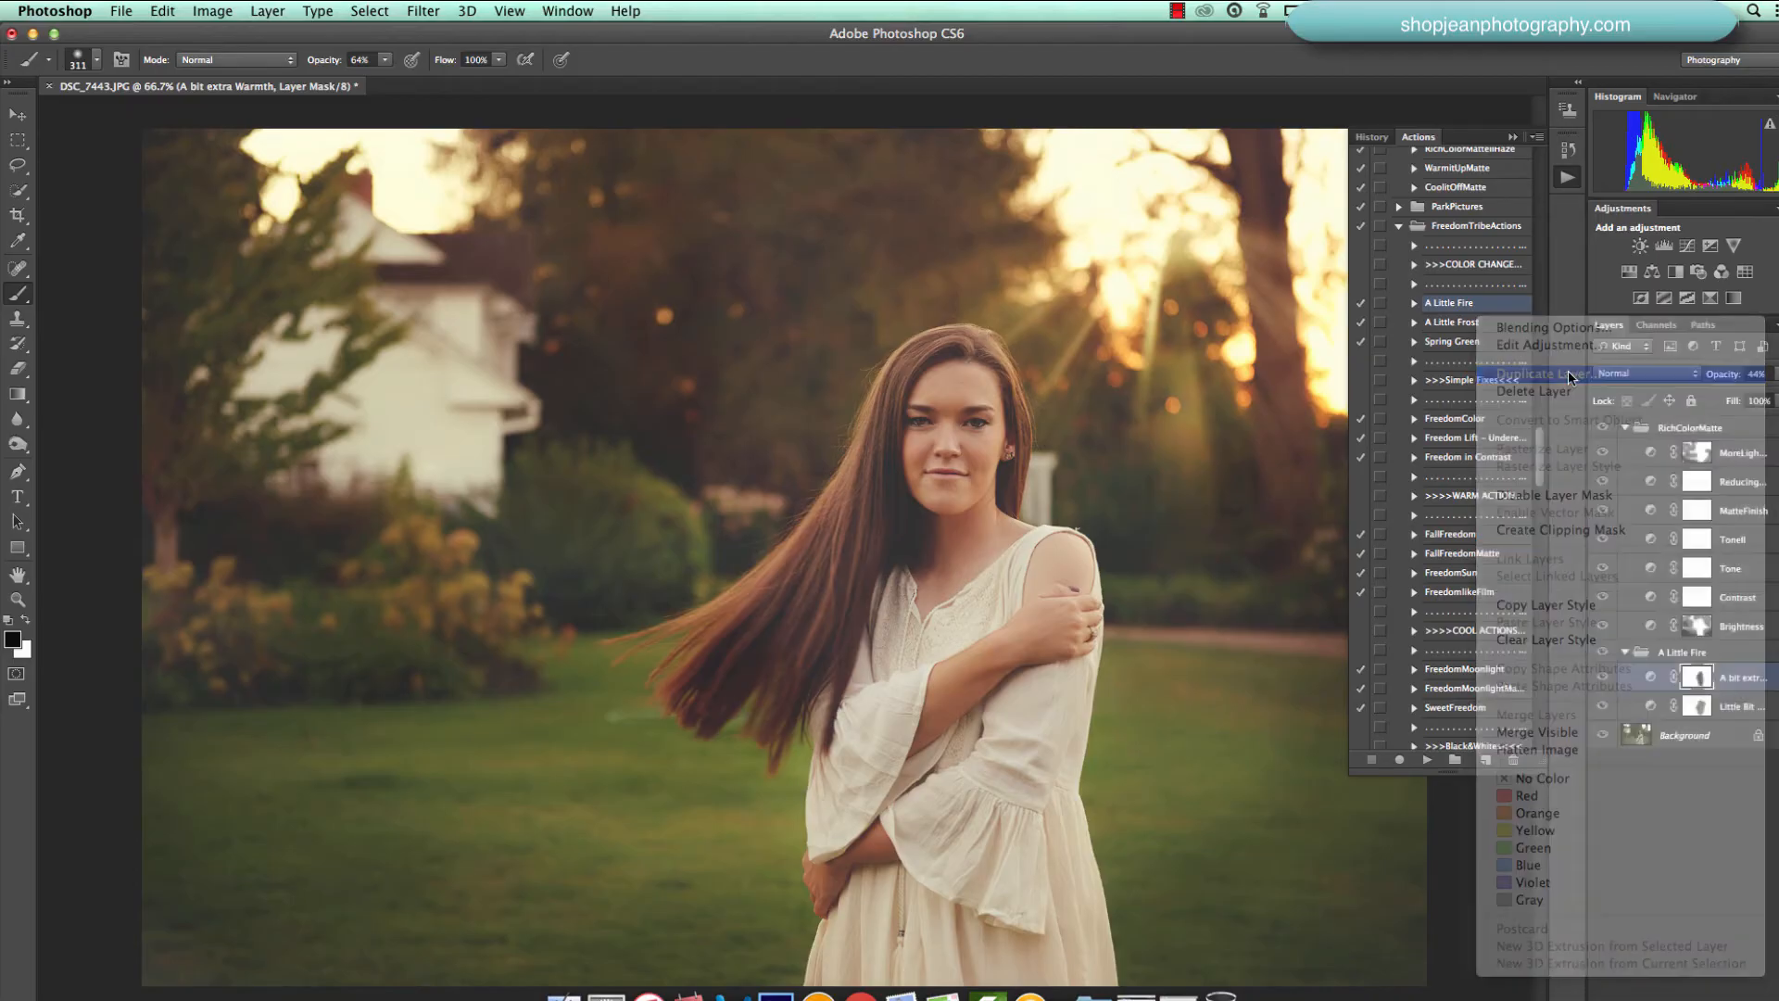
- Duplicate the A bit extra Warmth layer twice for a stronger glow, then target the Background
click(1538, 374)
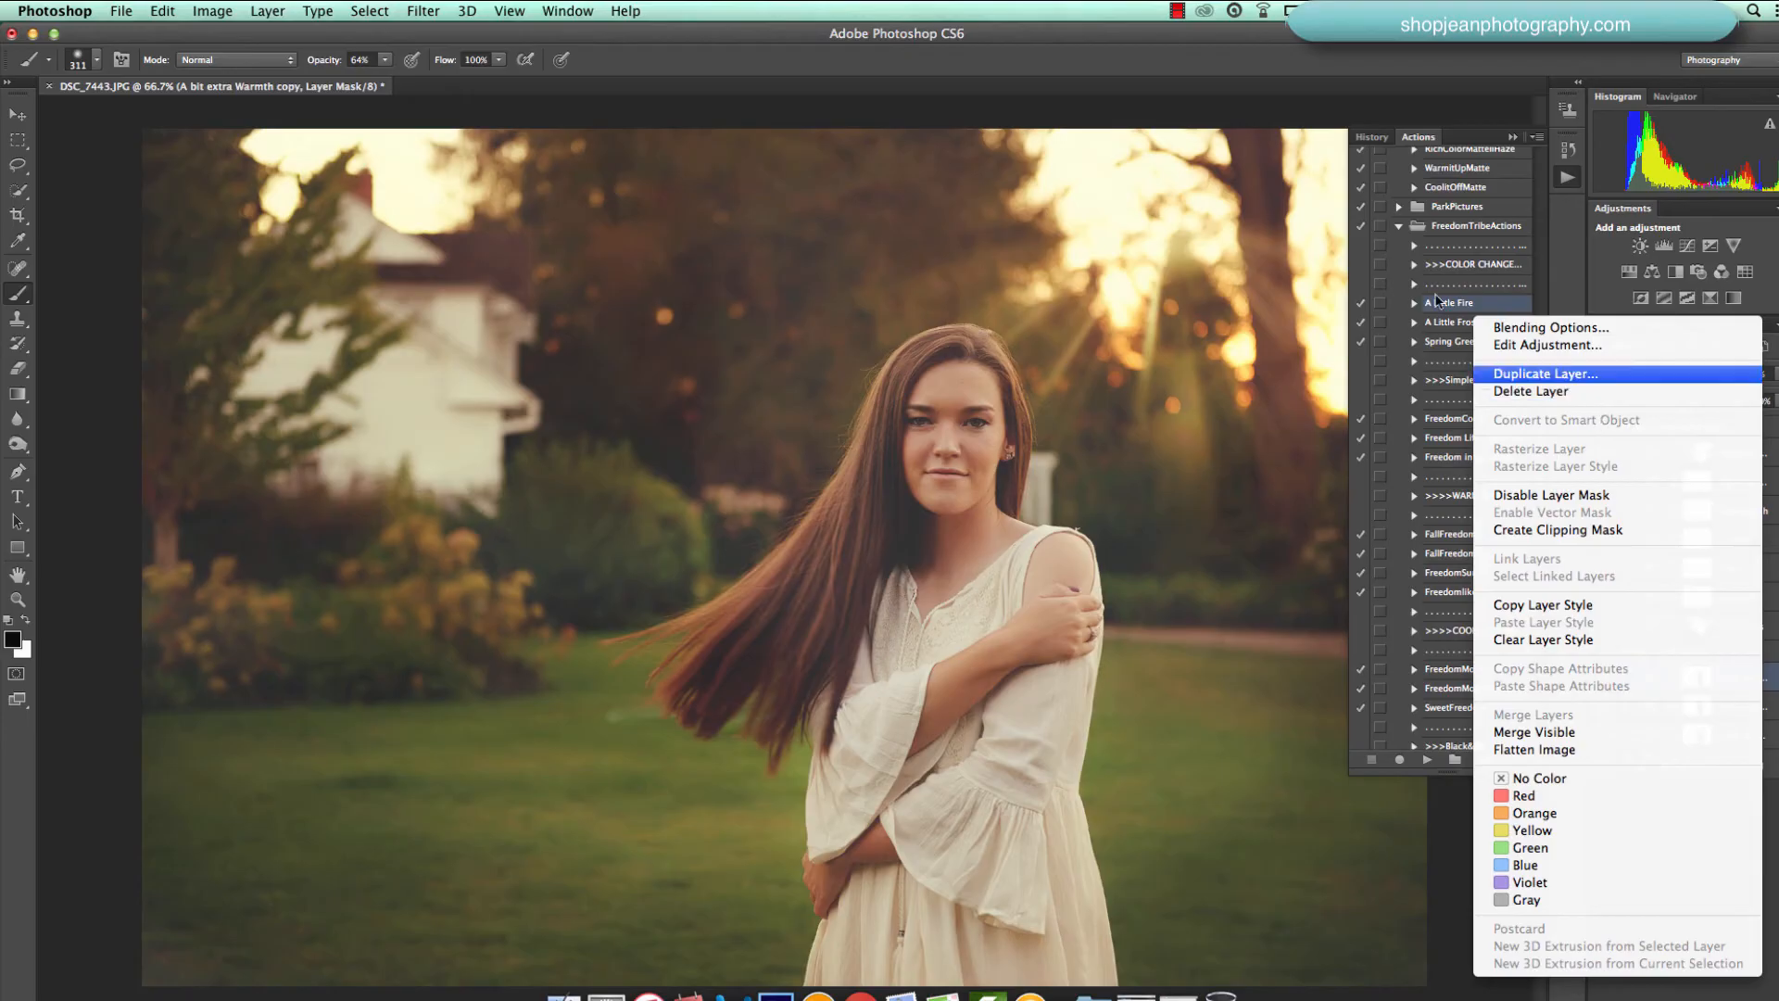
click(1545, 374)
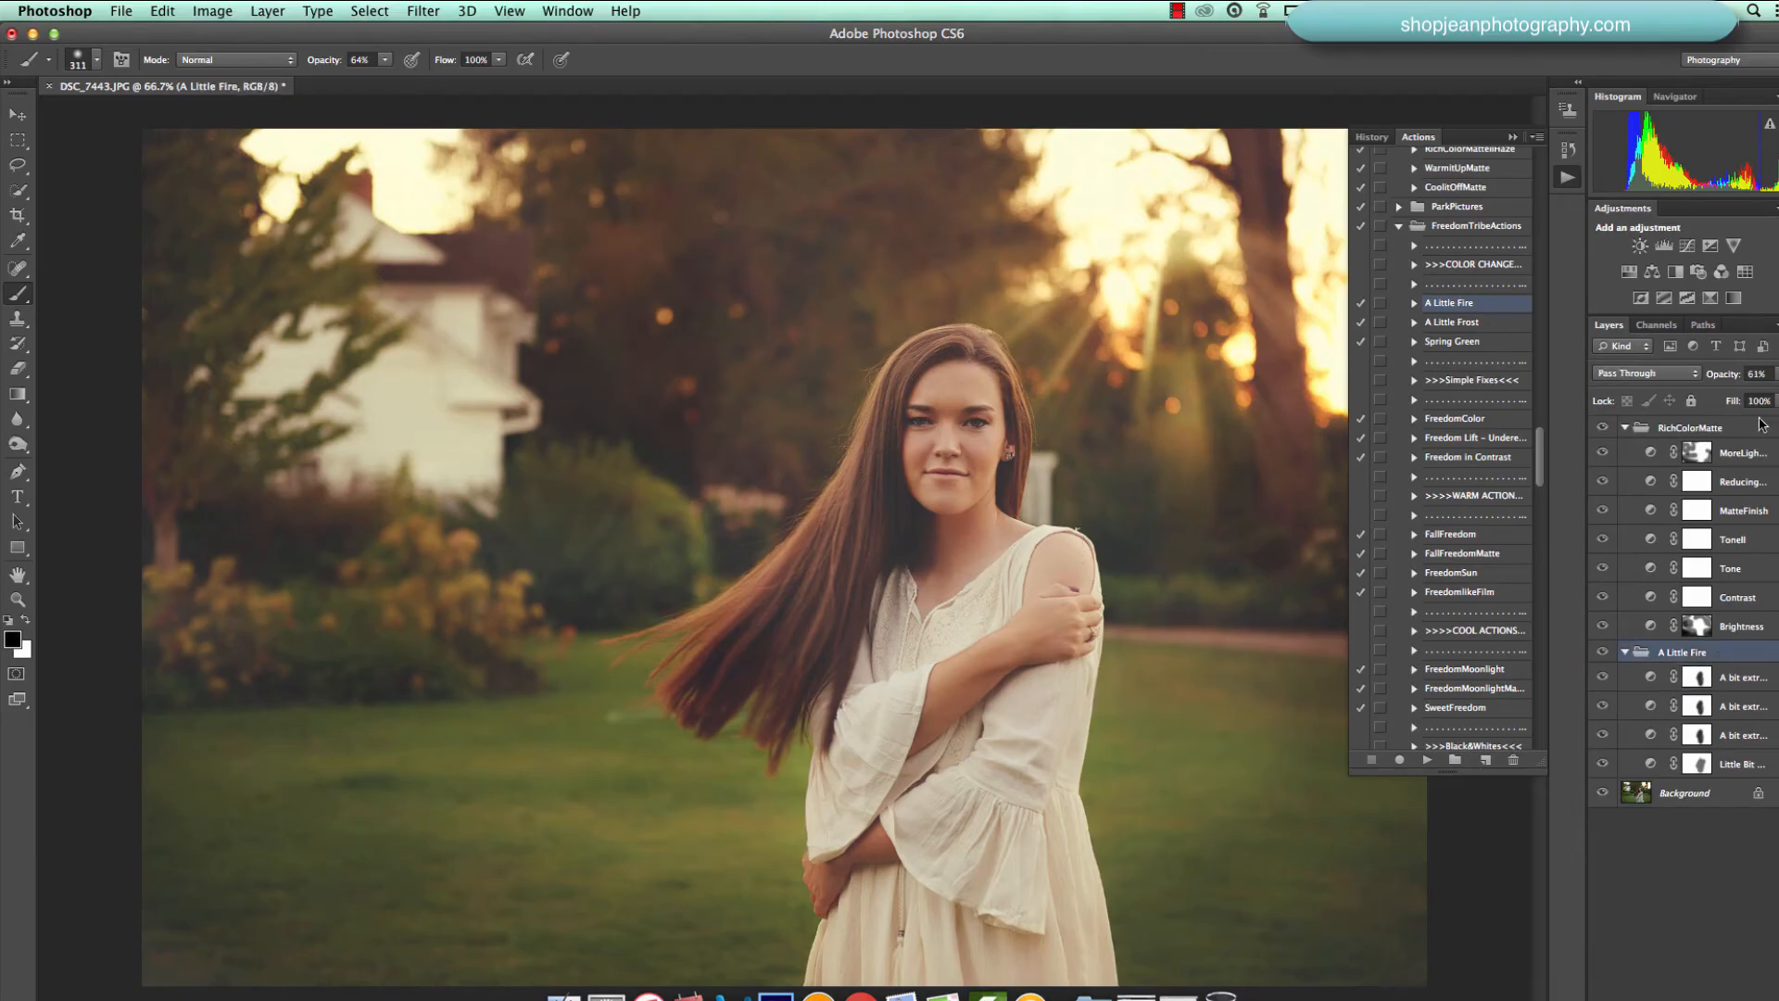
drag(1725, 372, 1768, 373)
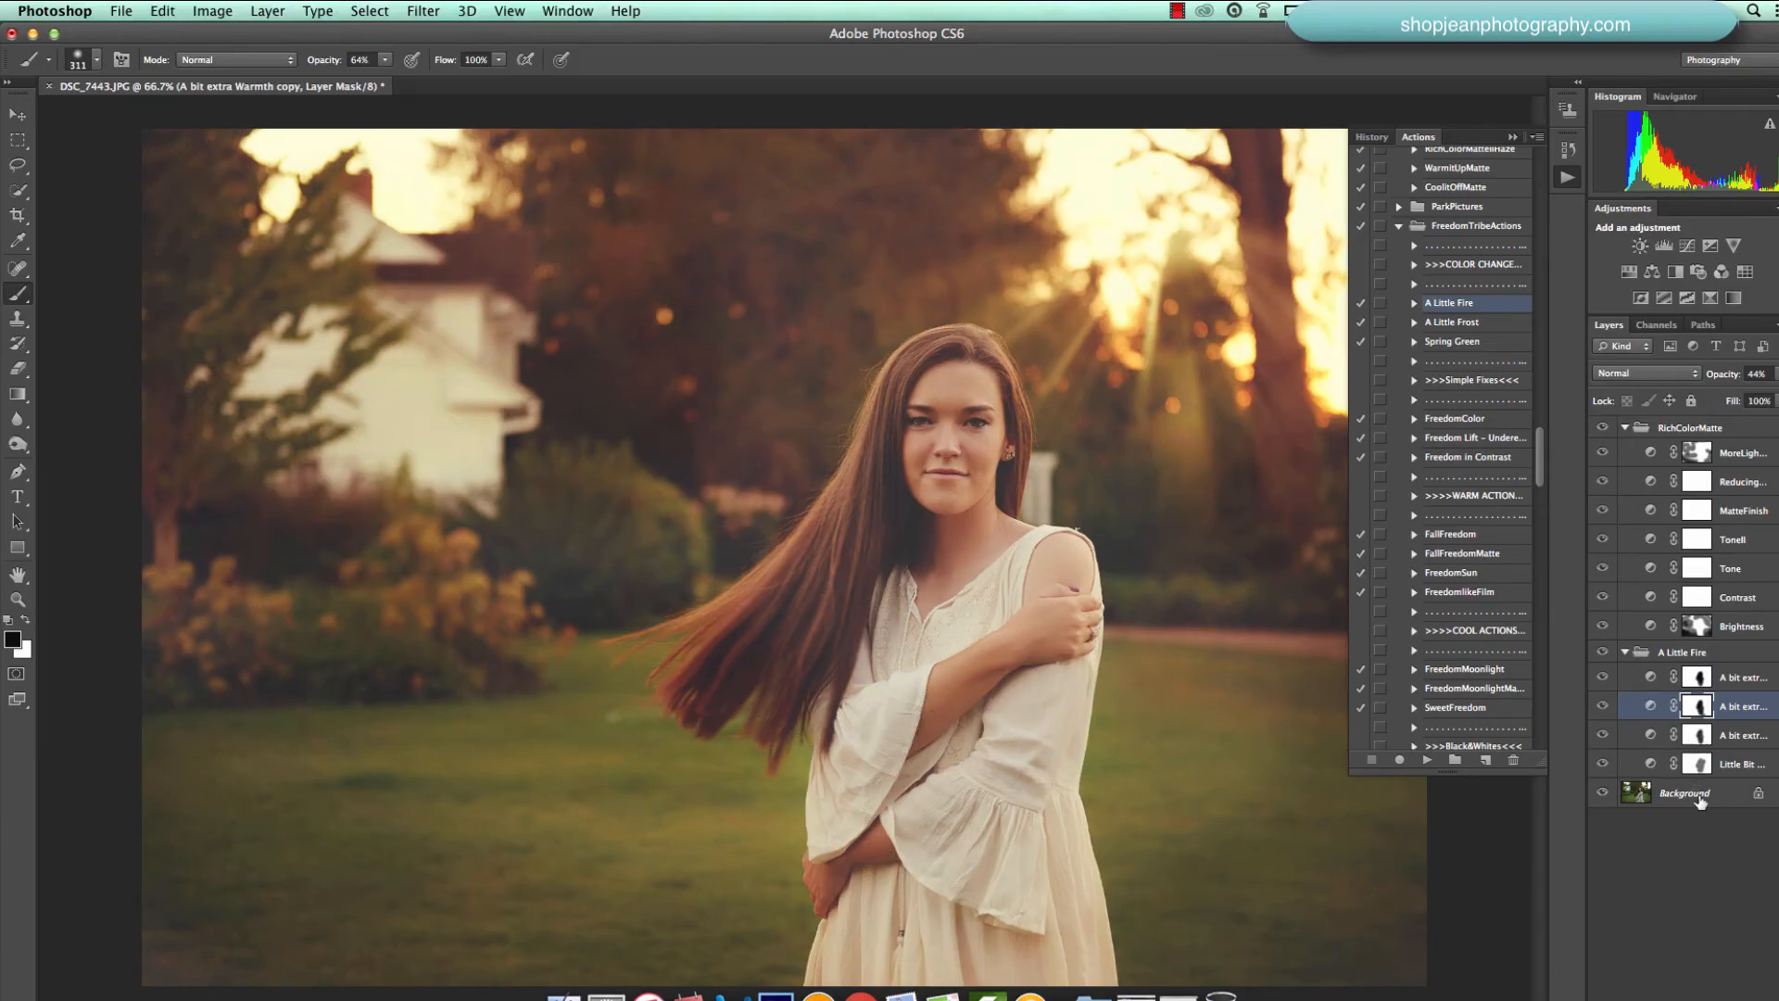
click(1694, 793)
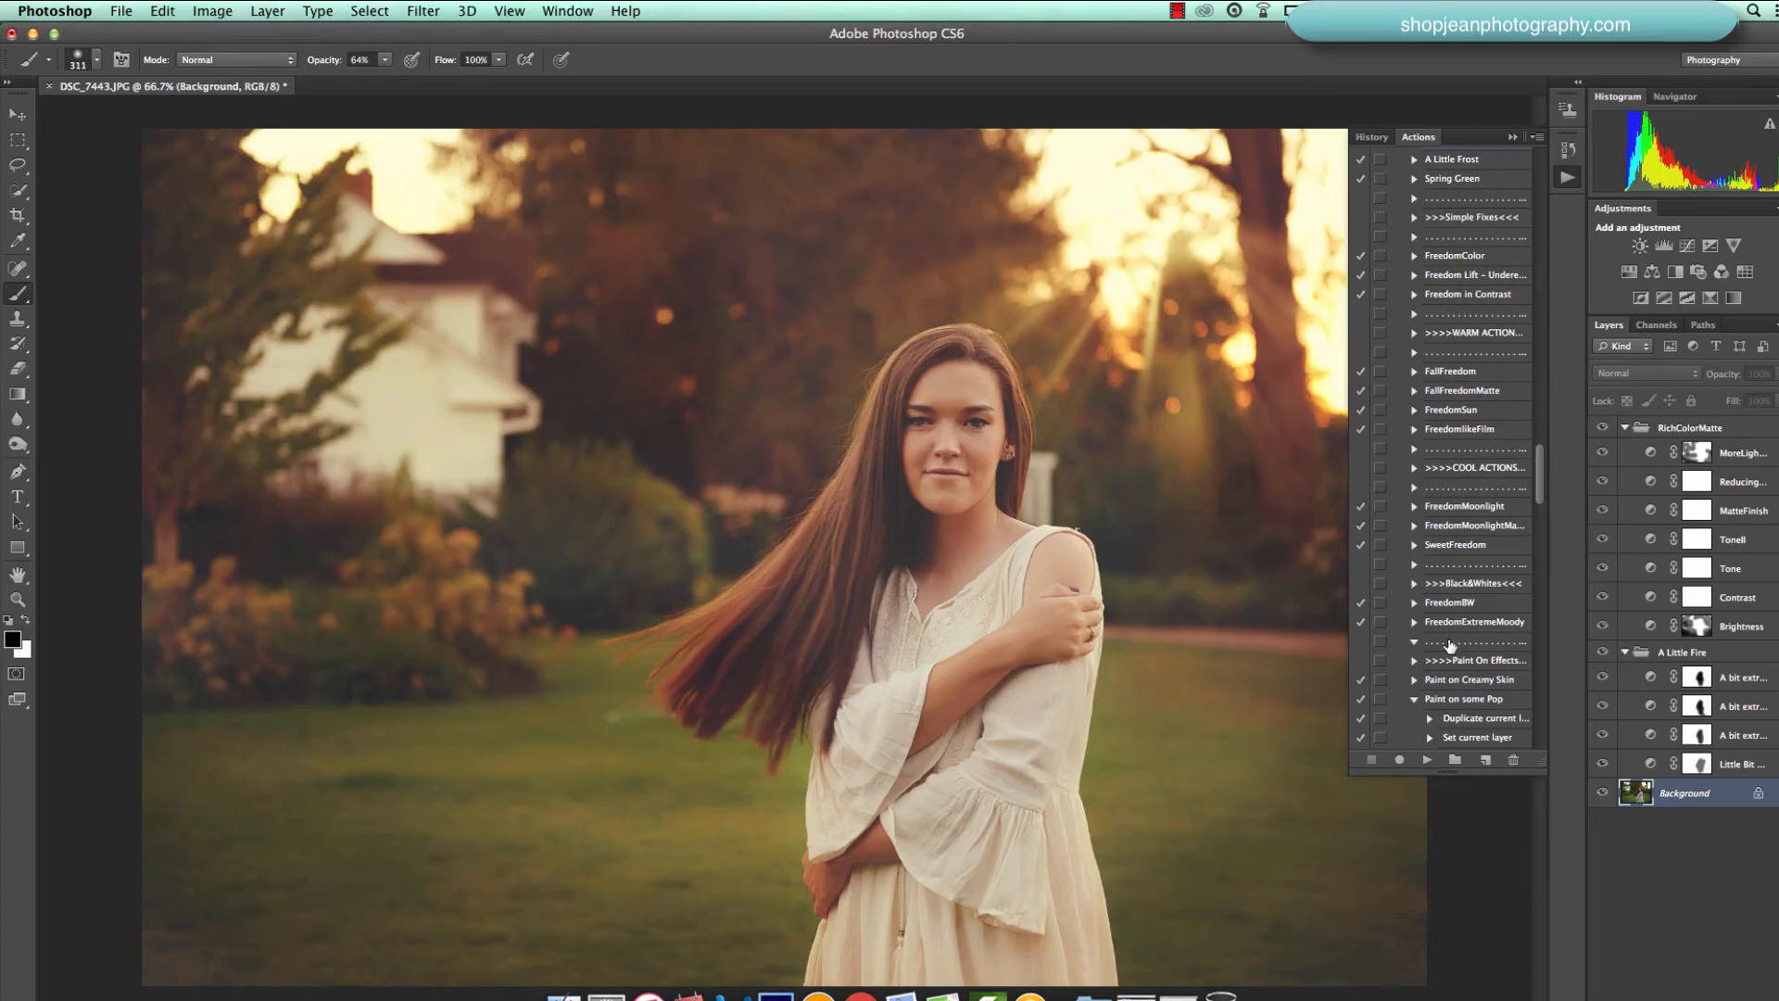
- Run Paint on some POP and paint white contrast onto parts of the portrait
scroll(down, 3)
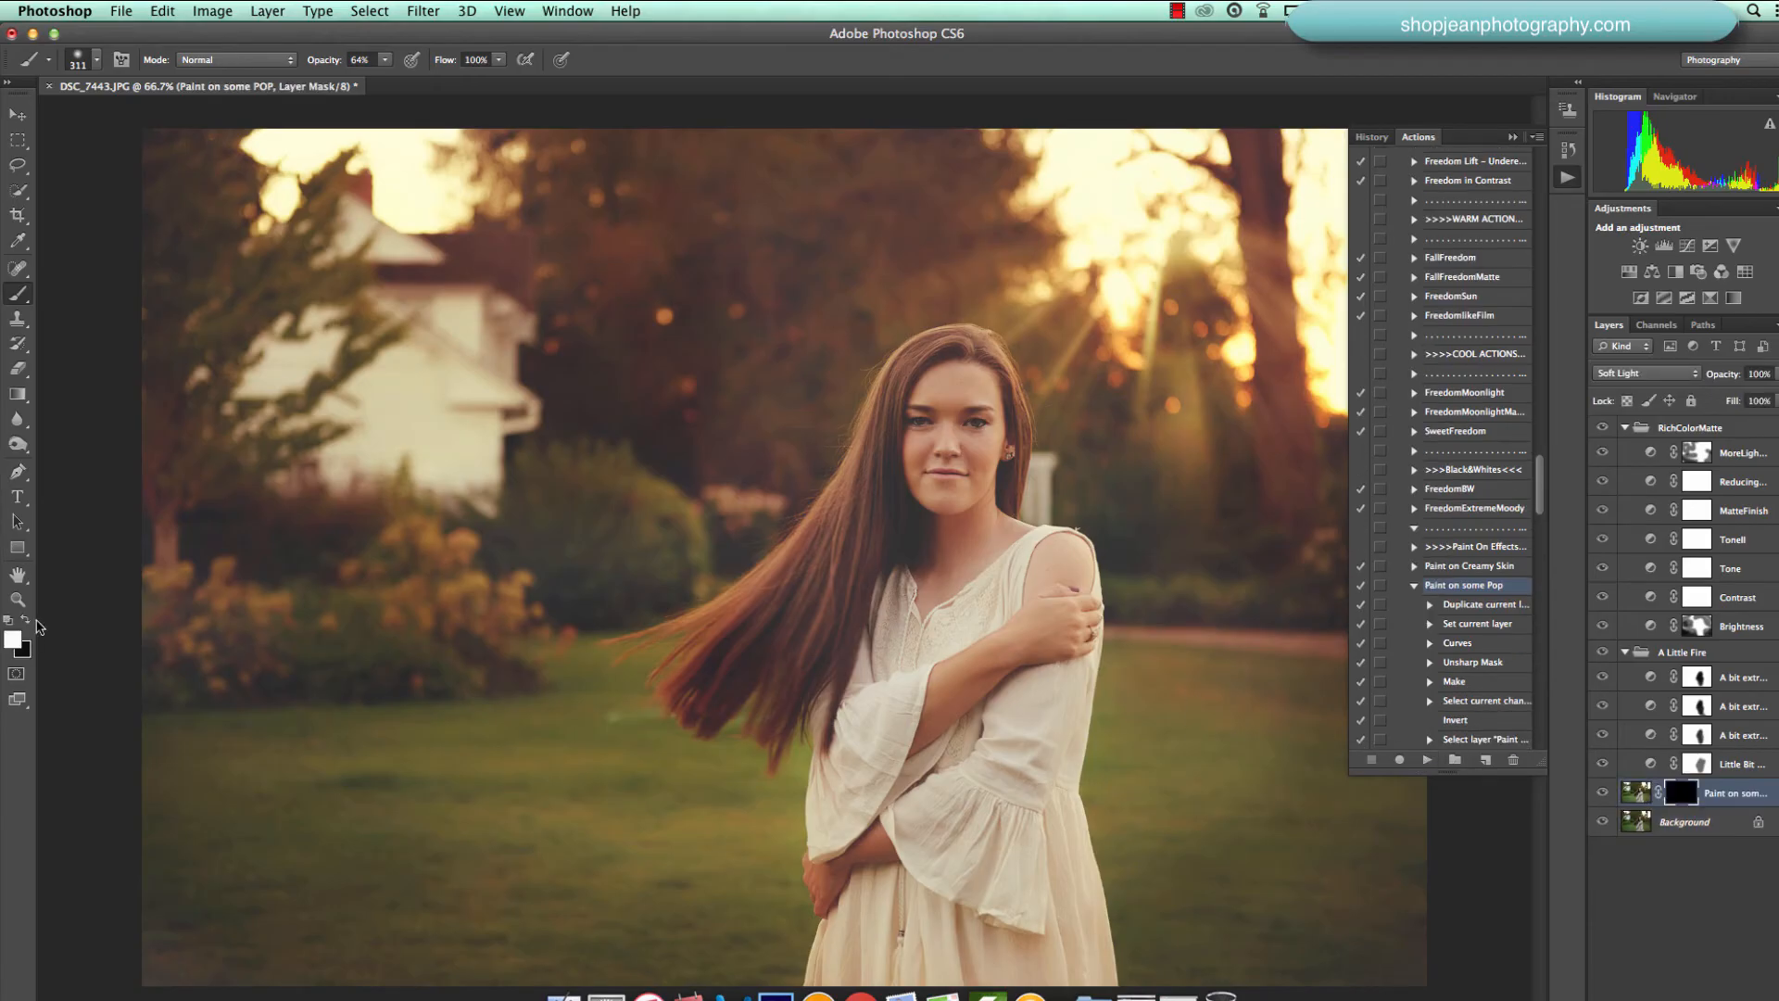
mouse_move(324, 152)
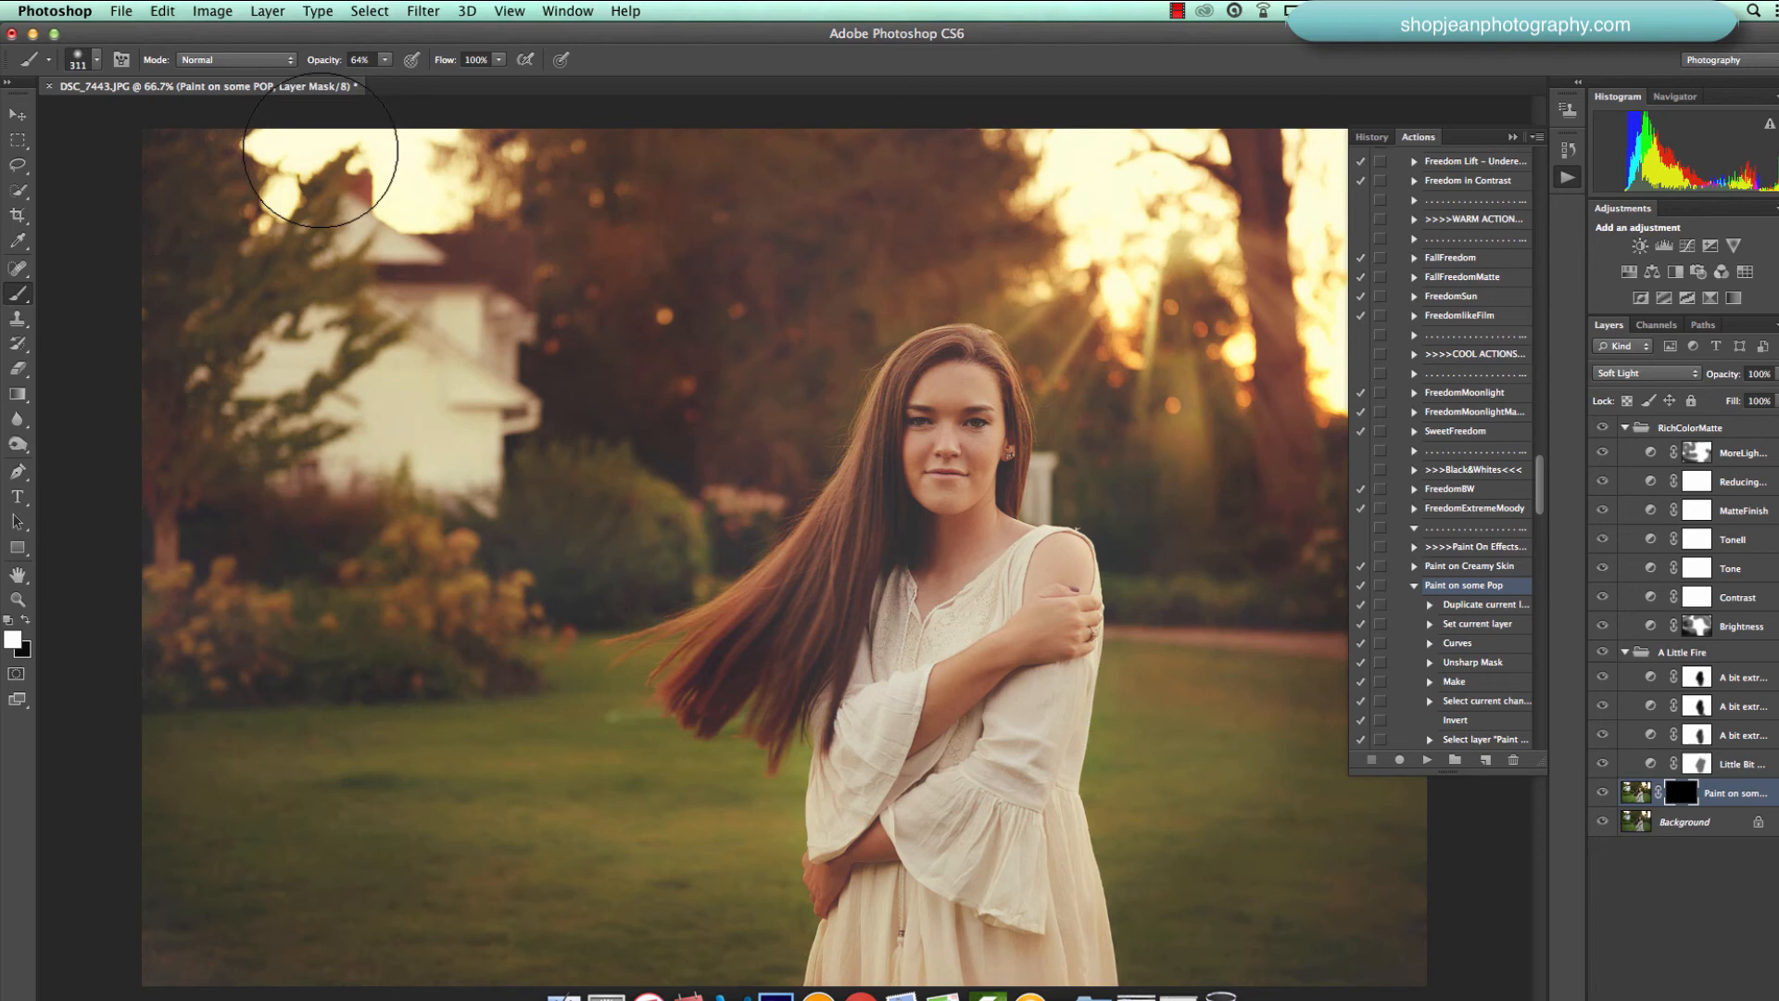
mouse_move(502, 914)
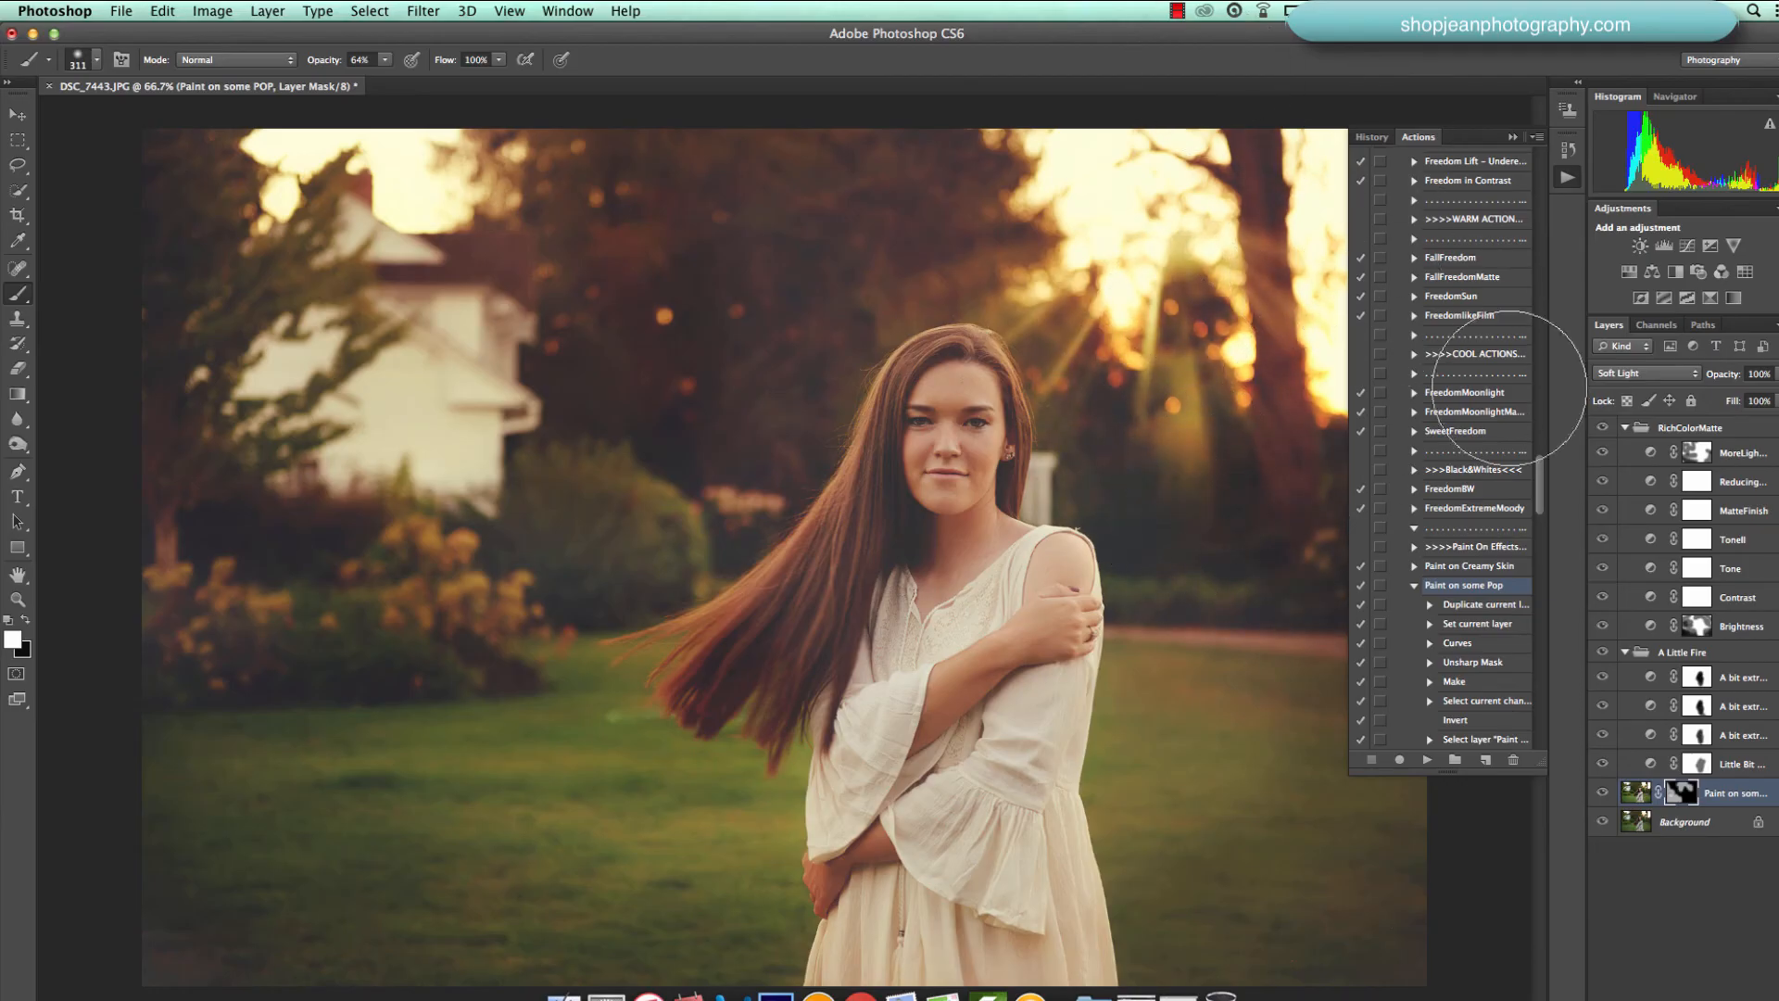
mouse_move(1360, 991)
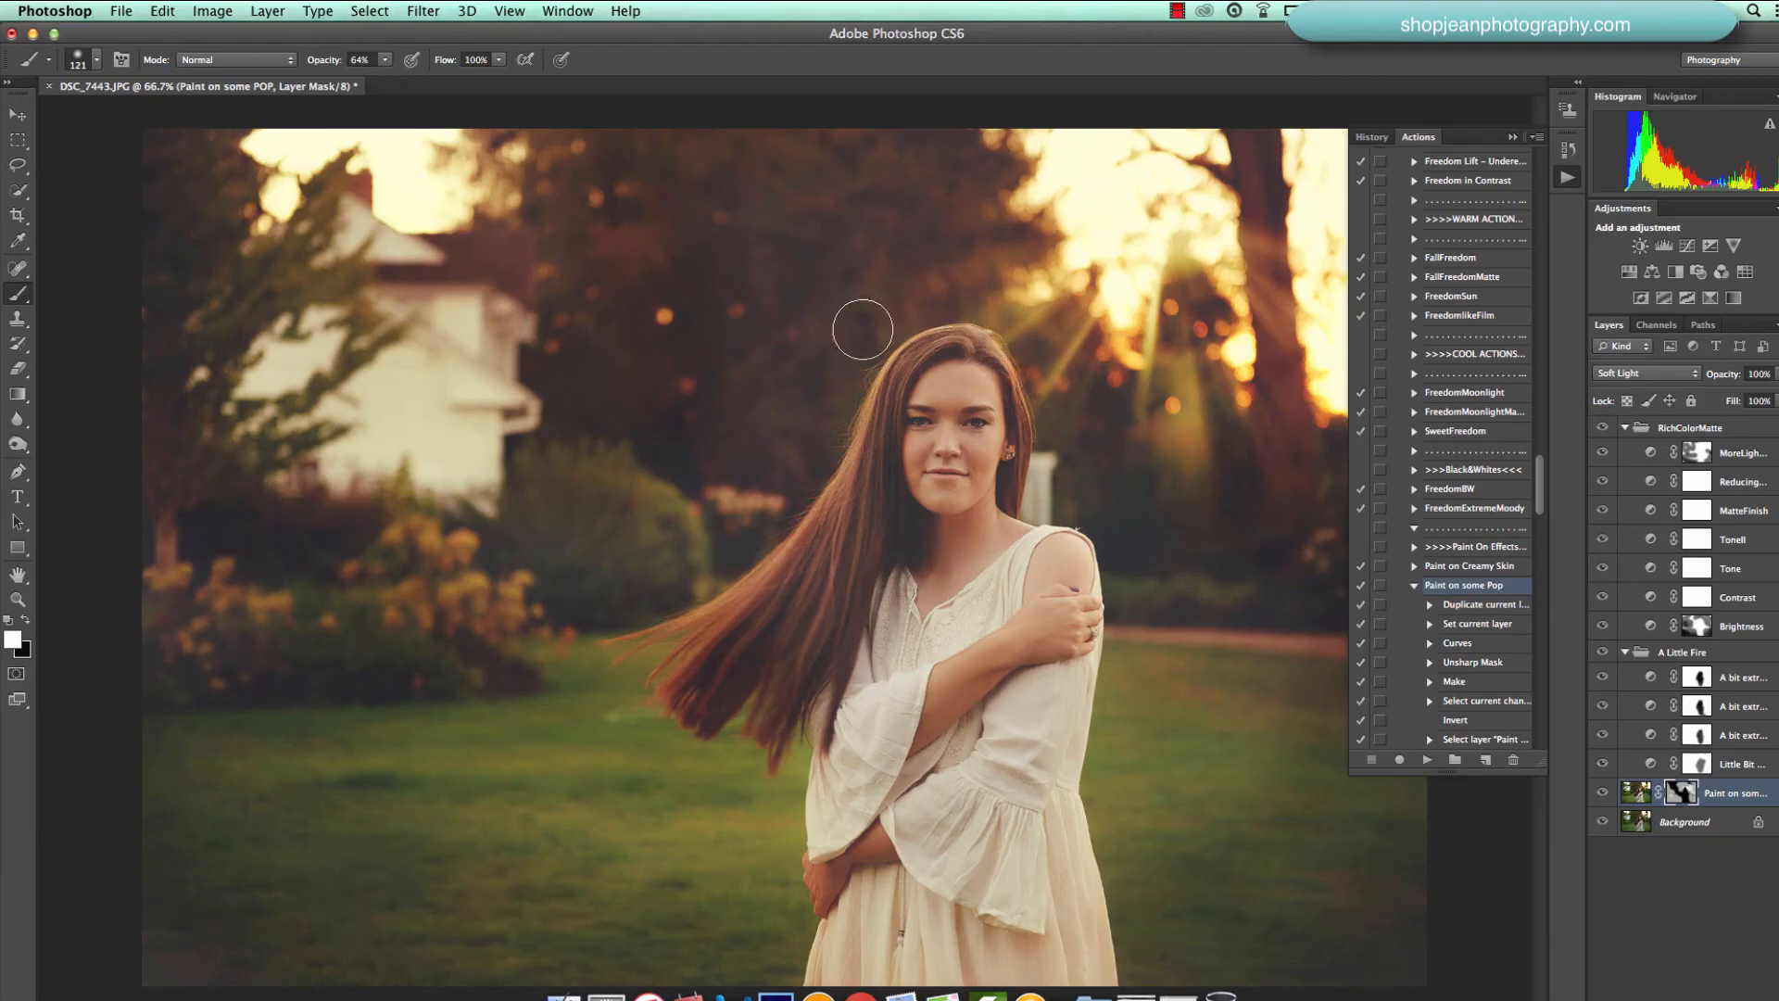
mouse_move(1267, 239)
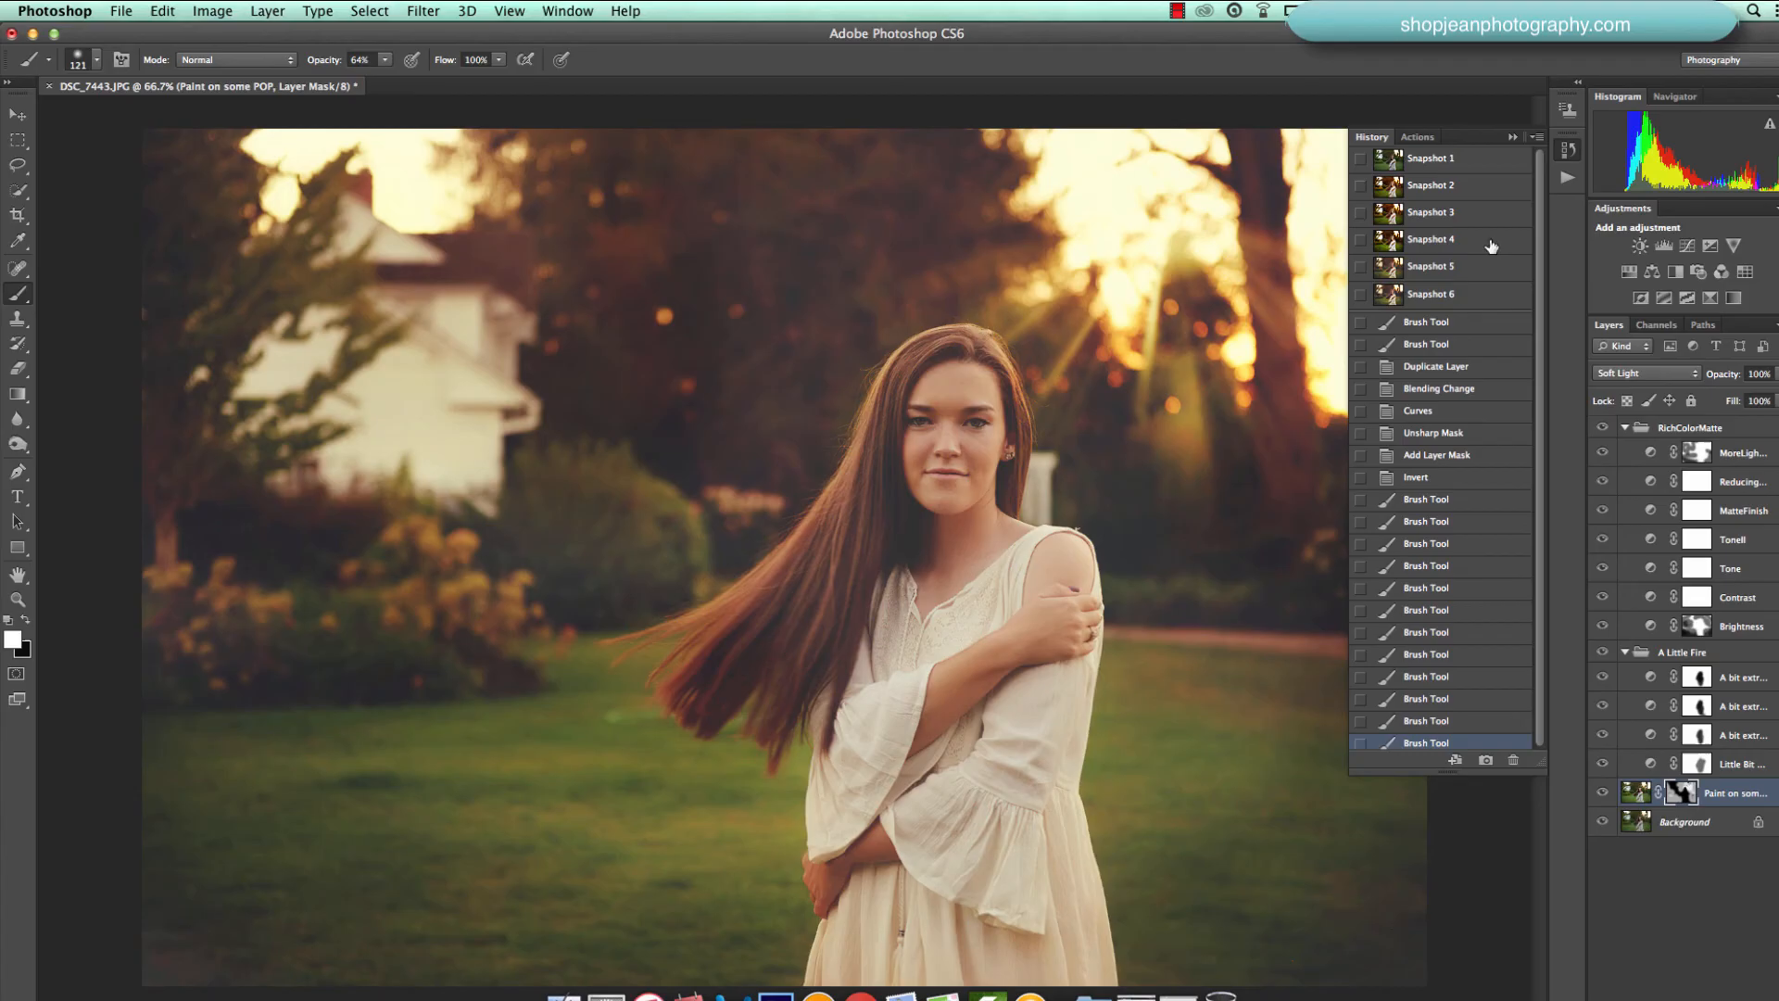
- Compare Snapshot 1's original photo against Snapshot 6's finished edit in History
click(1431, 158)
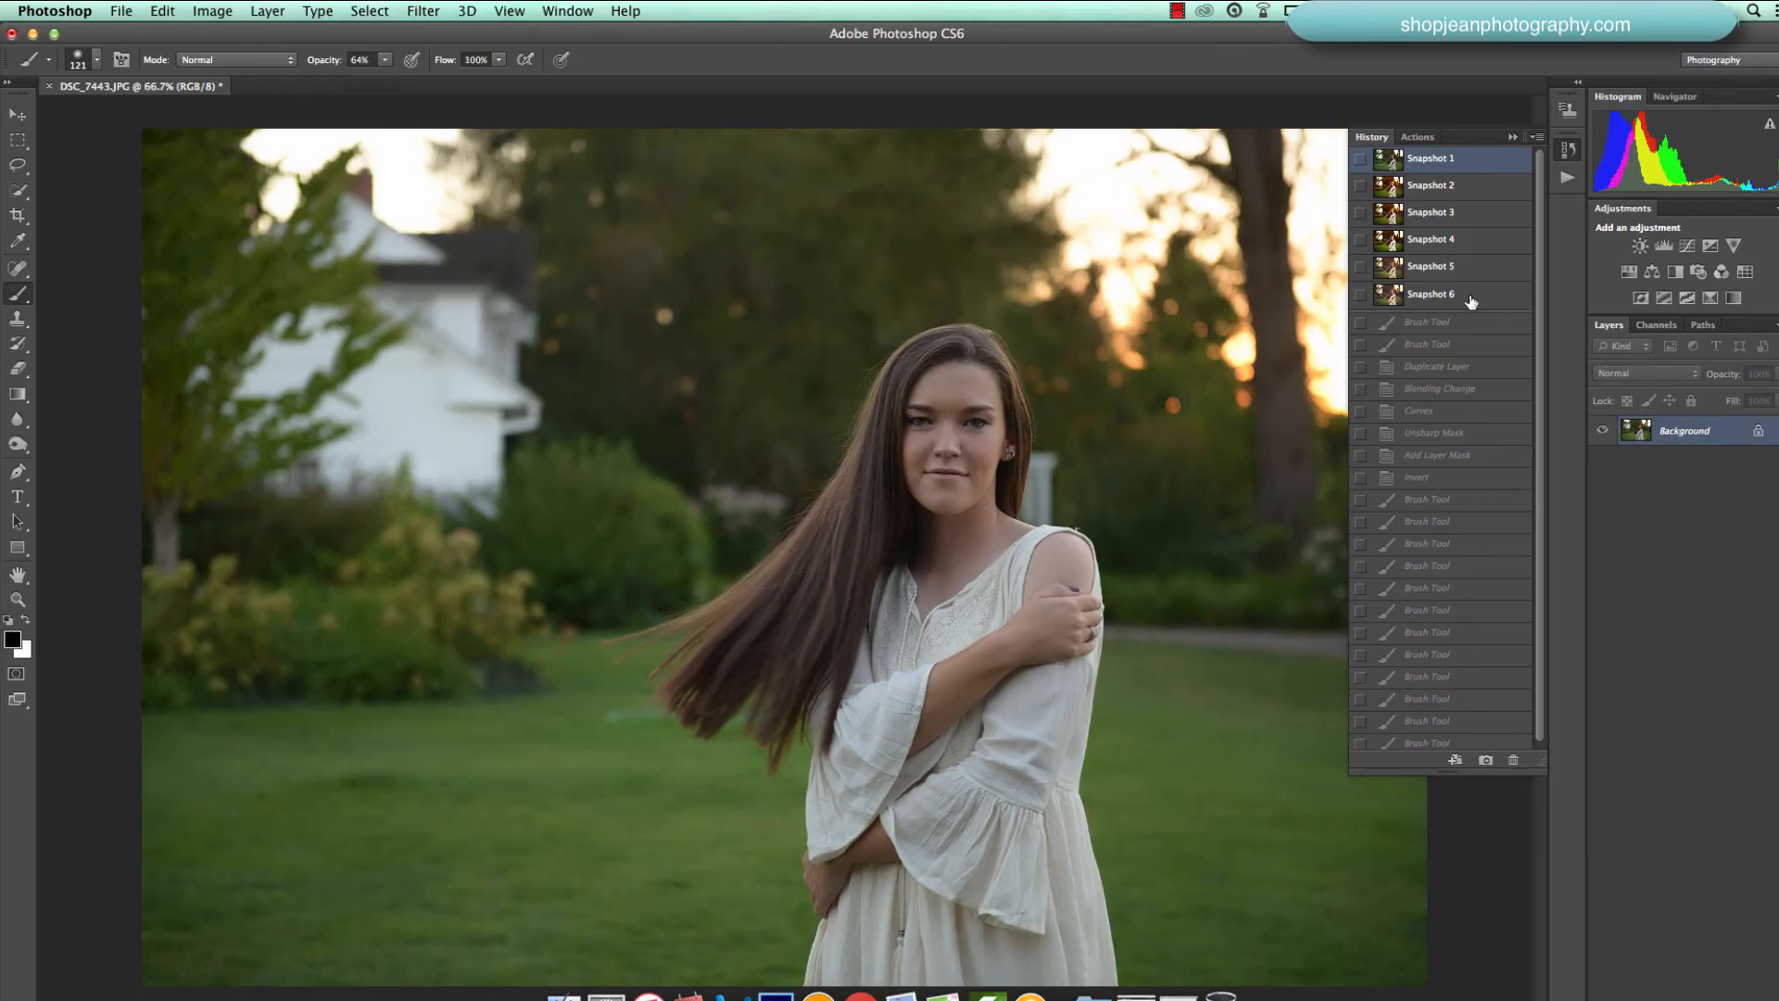
click(1431, 293)
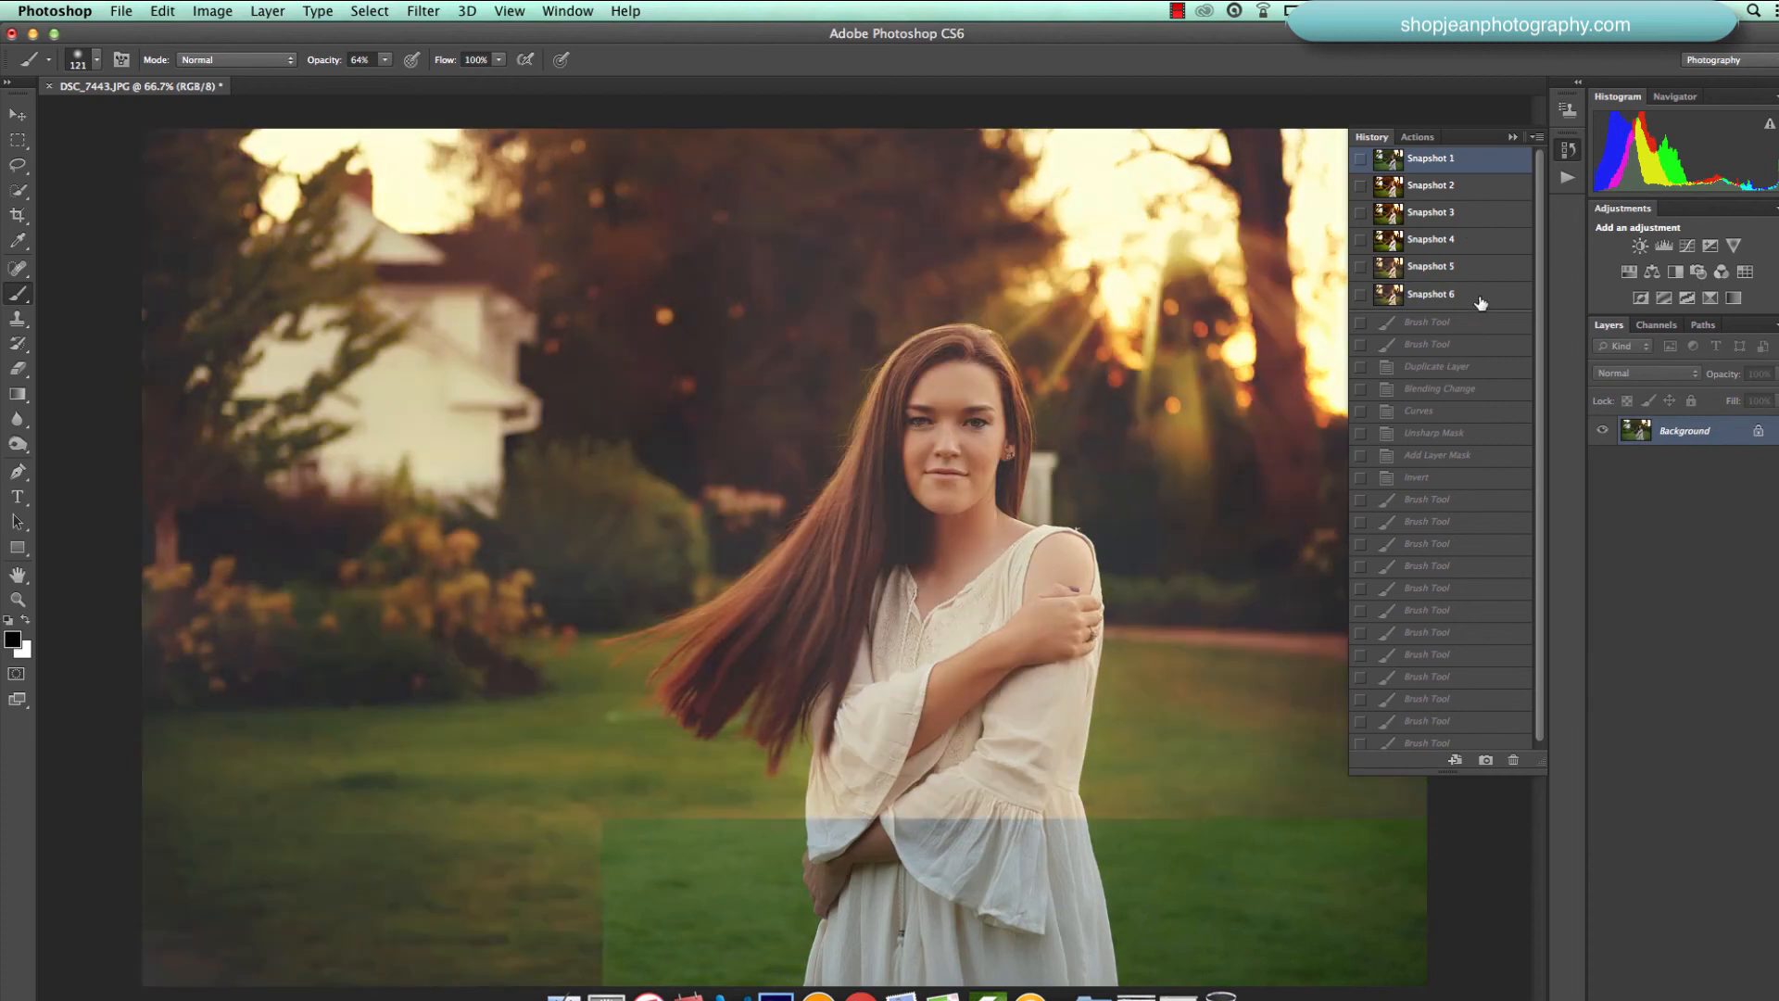
click(1430, 293)
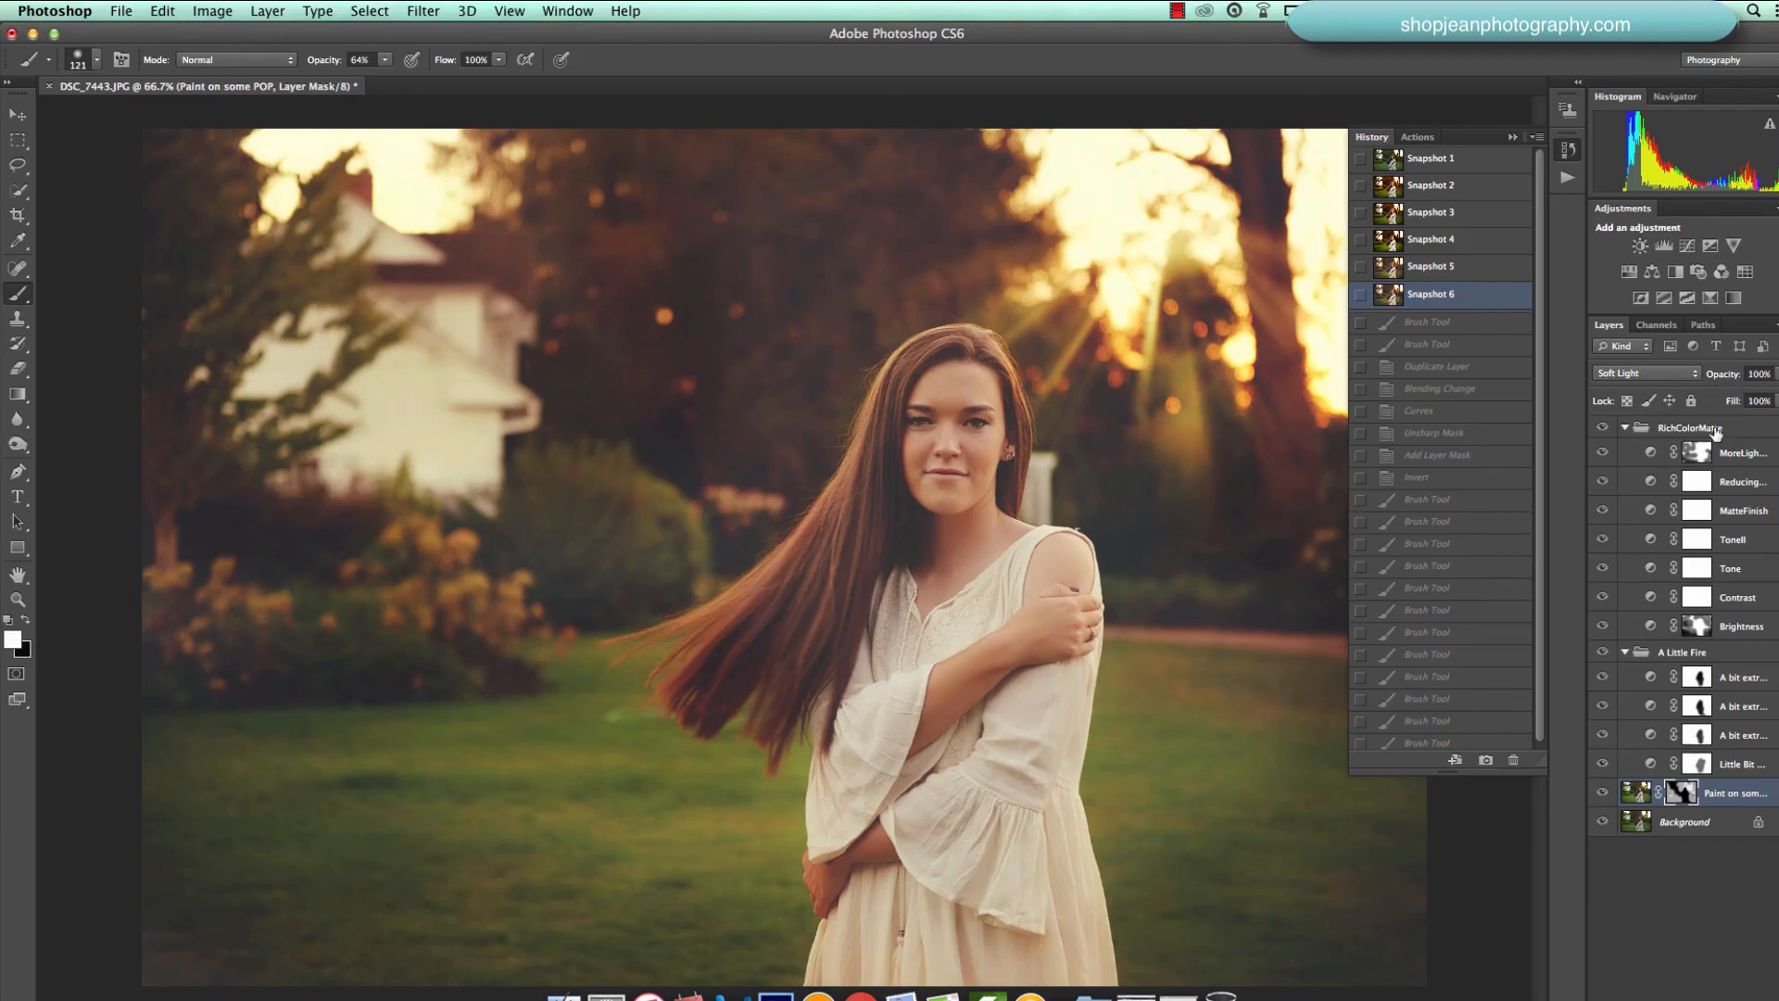
mouse_move(1514, 354)
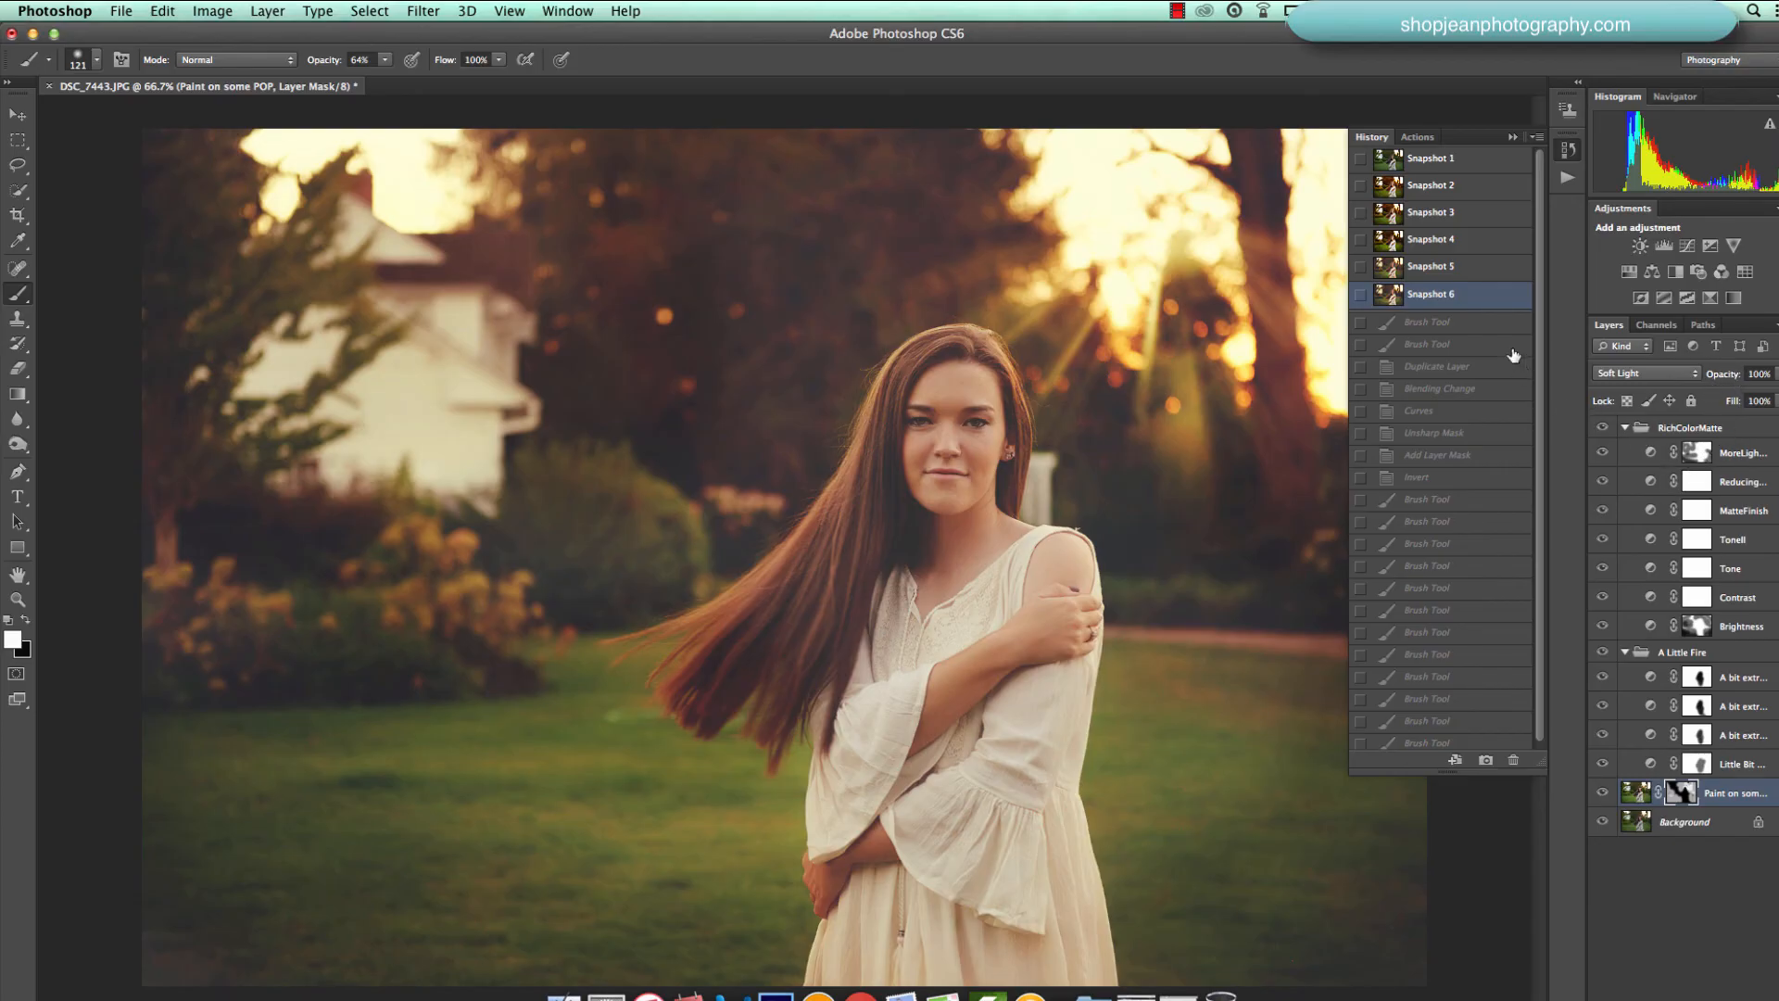